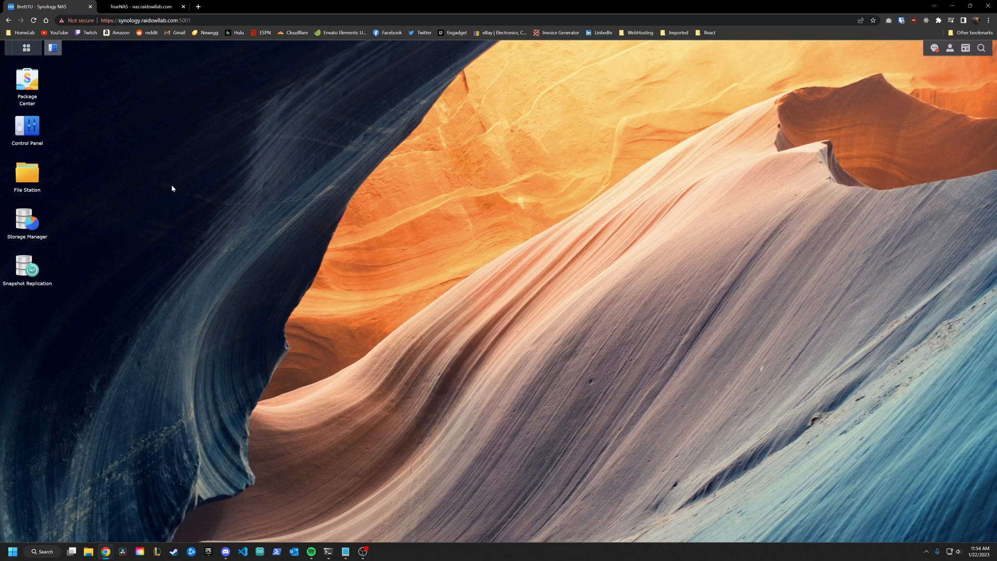
Return to the Synology desktop and browse into the Backups shared folder in File Station.
left_click(133, 6)
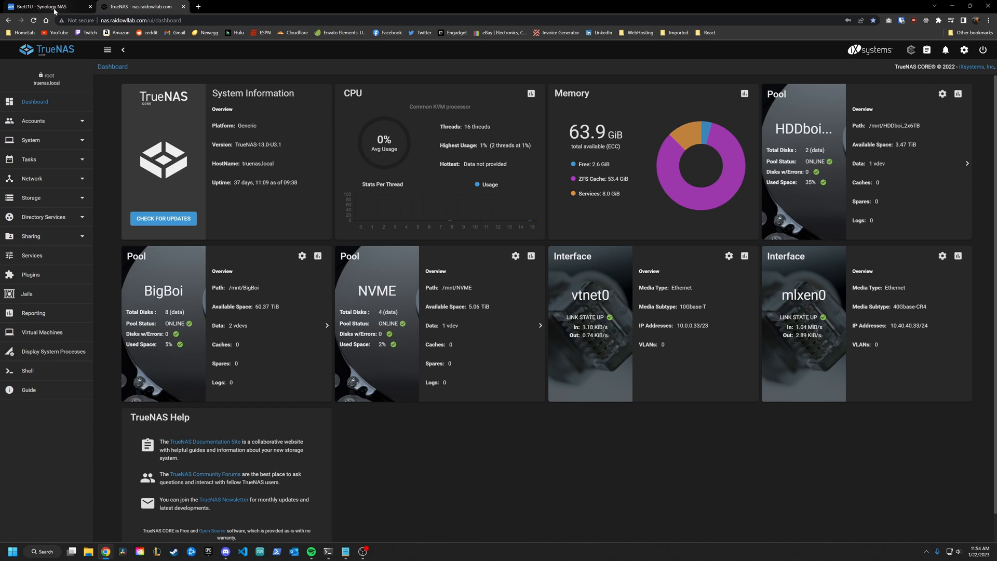
left_click(39, 8)
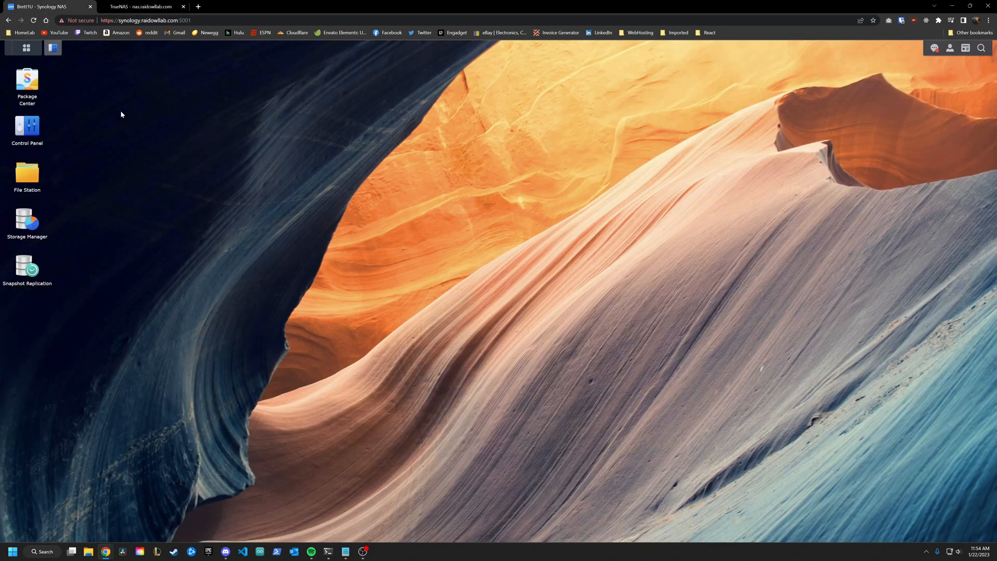
mouse_move(73, 167)
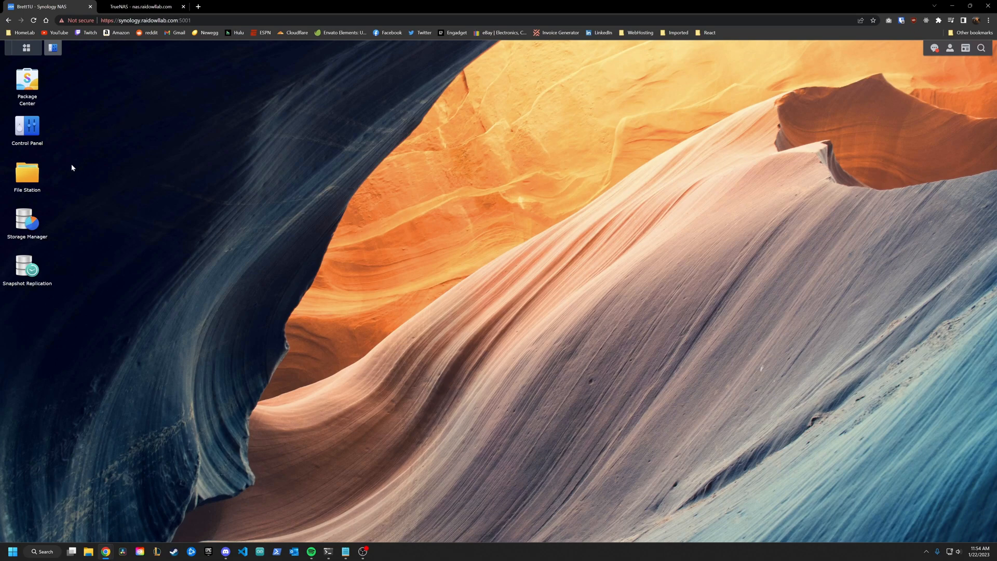
mouse_move(27, 172)
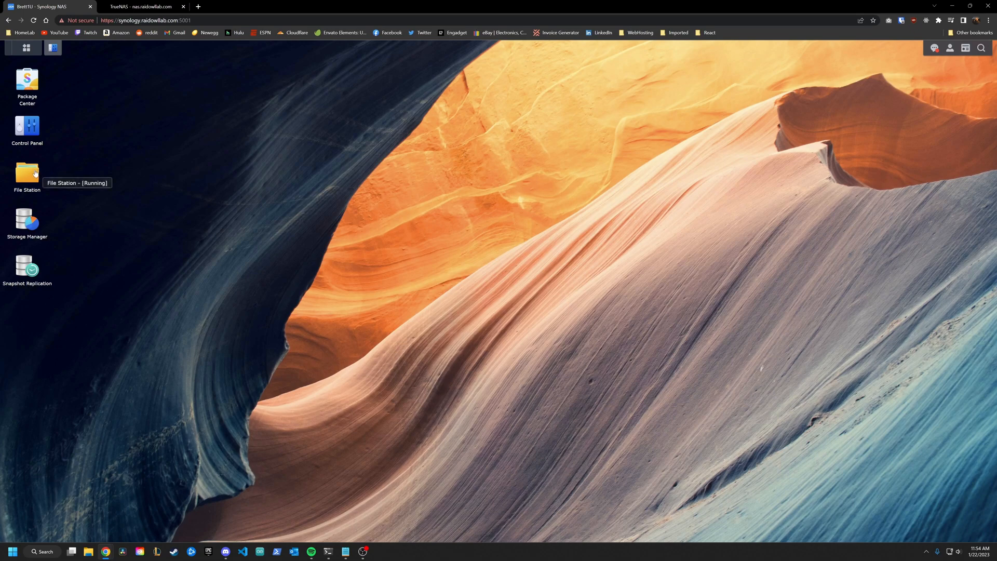
double_click(27, 174)
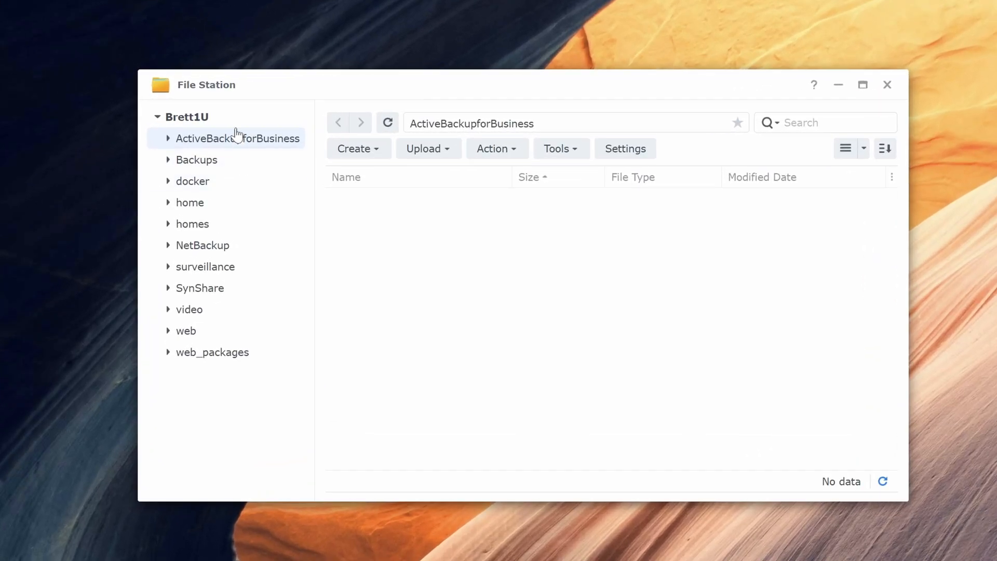
mouse_move(209, 165)
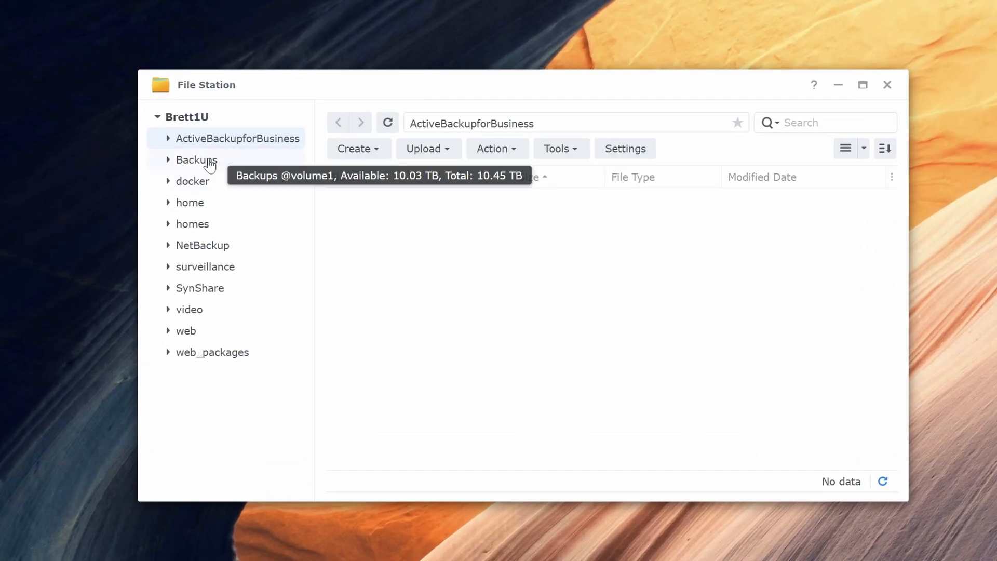
left_click(196, 160)
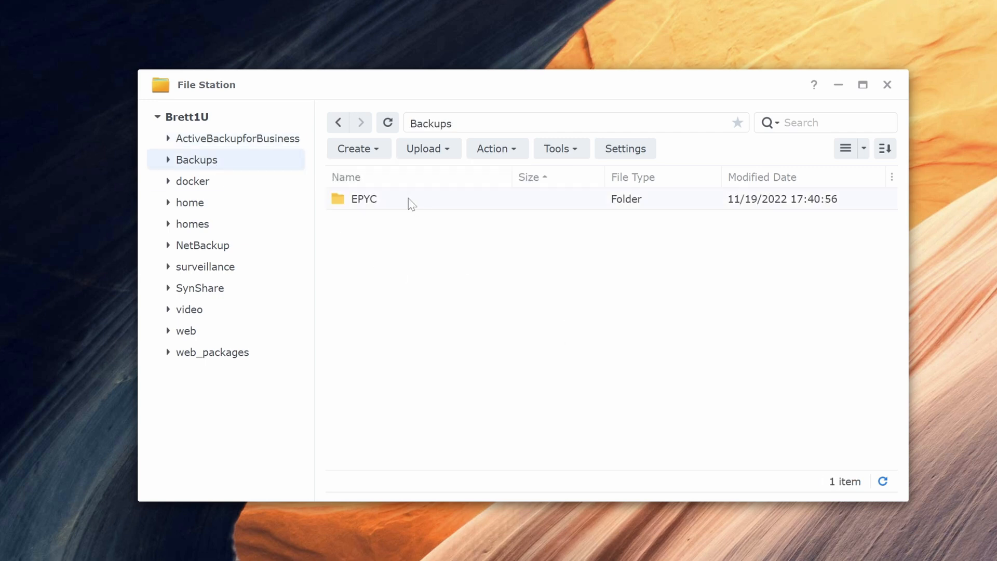
mouse_move(383, 214)
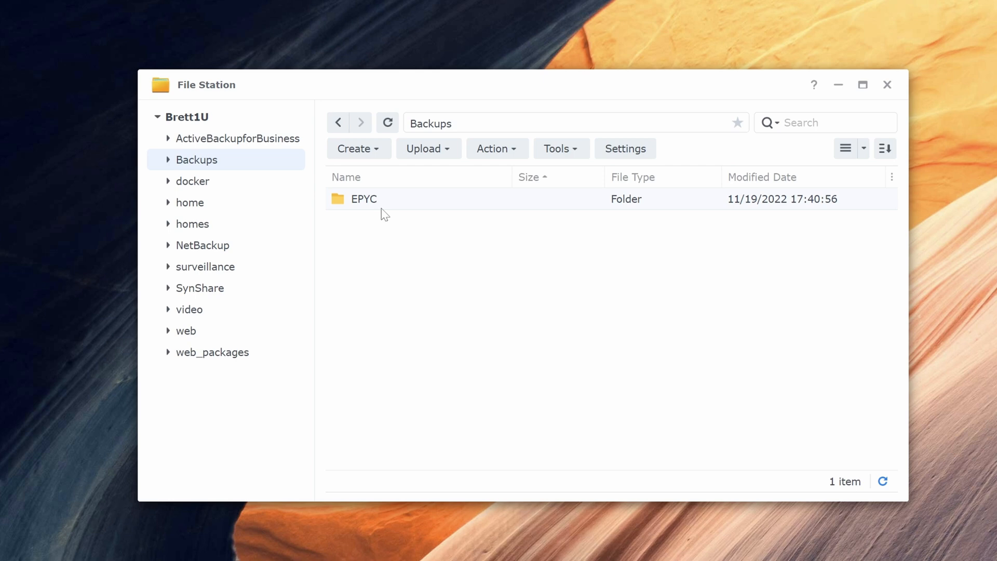
mouse_move(373, 254)
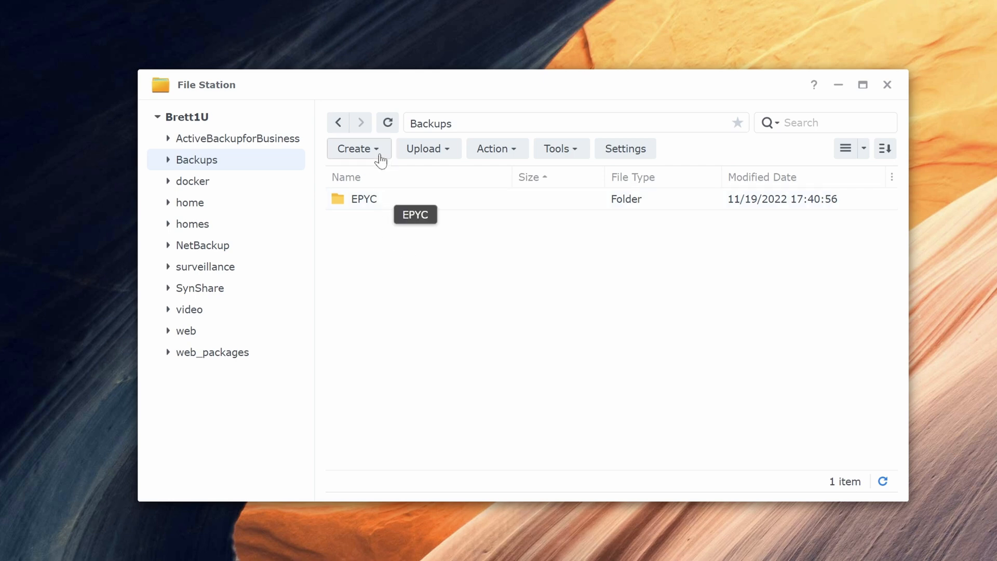
Create a new regular folder named EPYC2 inside Backups.
left_click(357, 149)
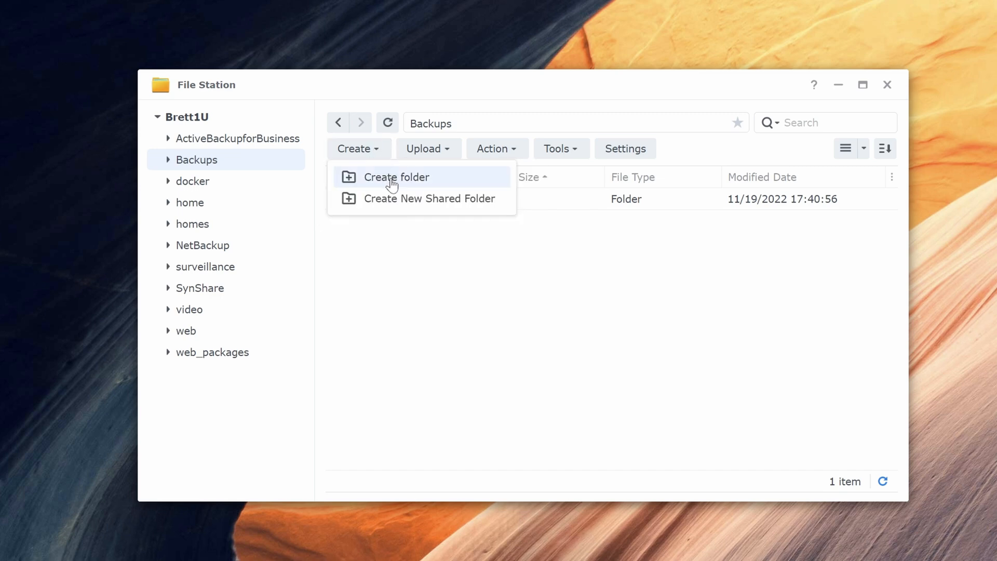
left_click(396, 176)
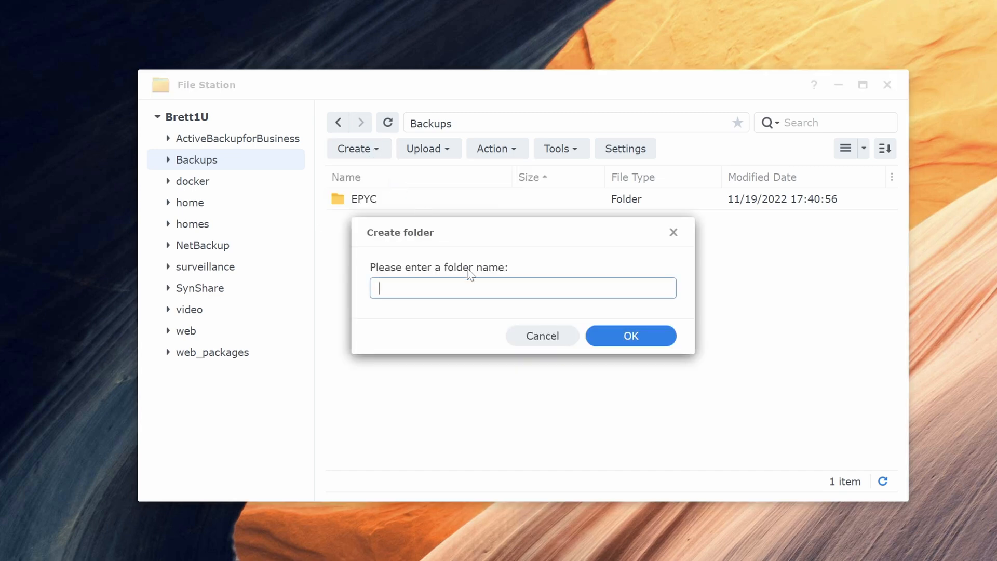
type("EPYC2")
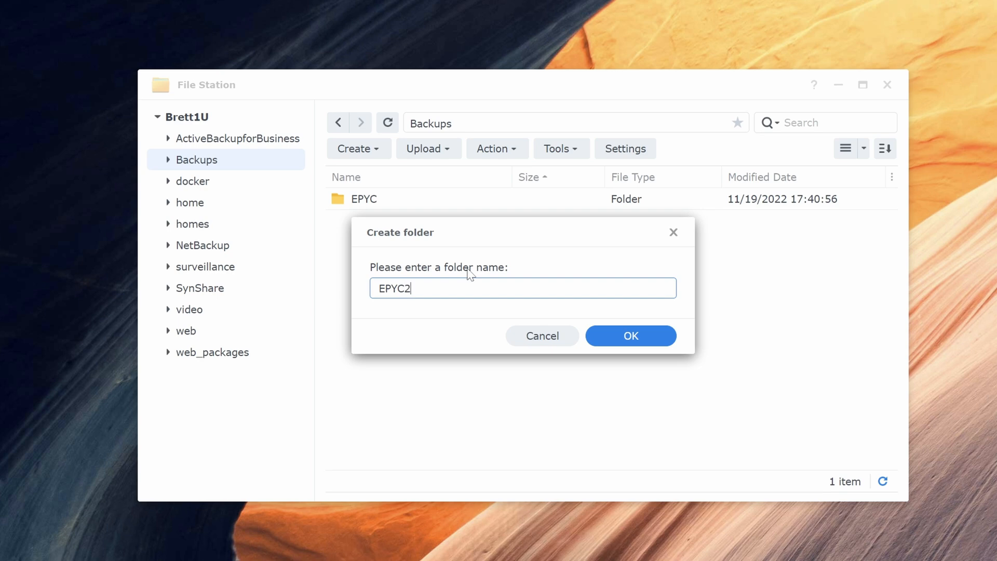
left_click(631, 336)
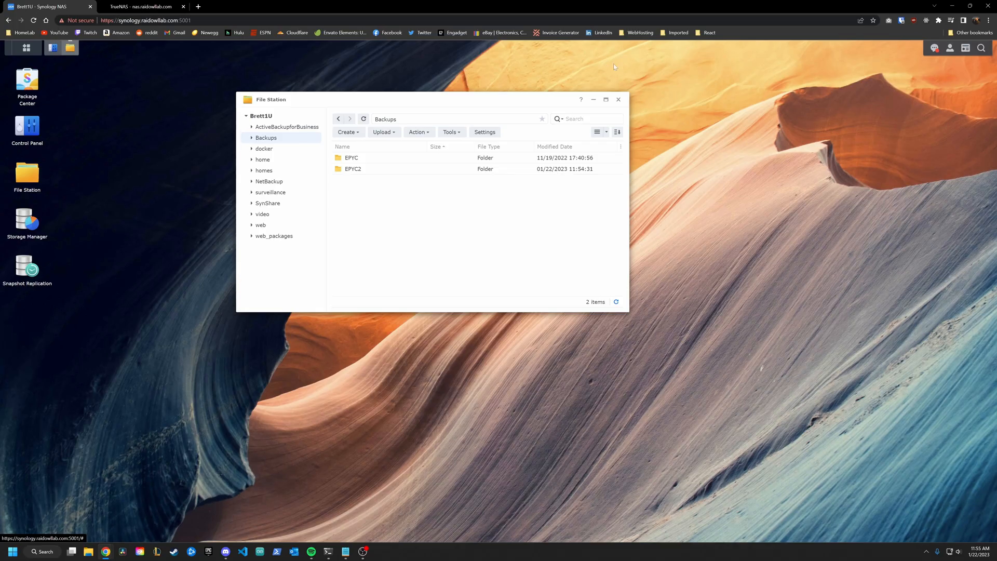
Start creating a new user account from the Control Panel user list.
left_click(619, 100)
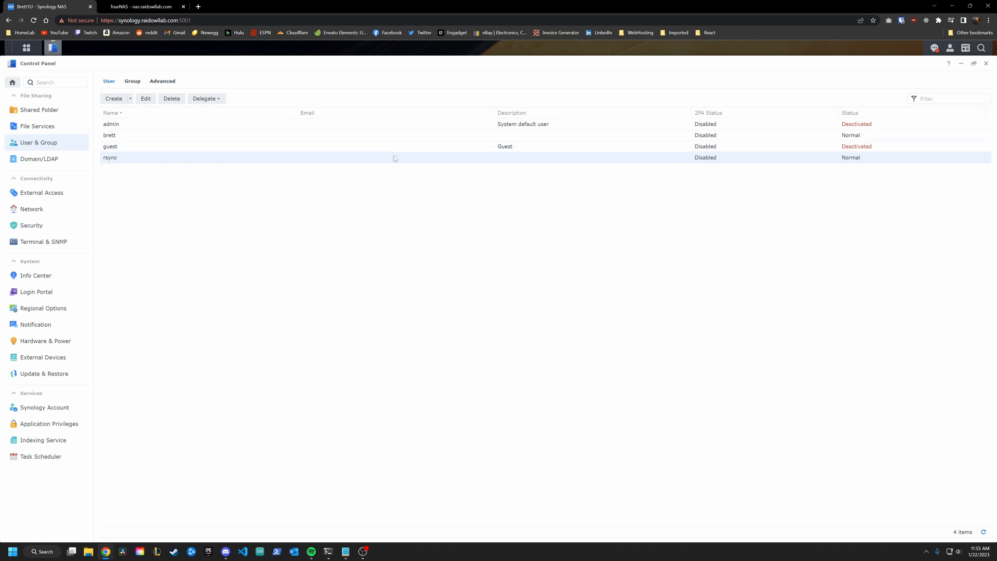
mouse_move(119, 162)
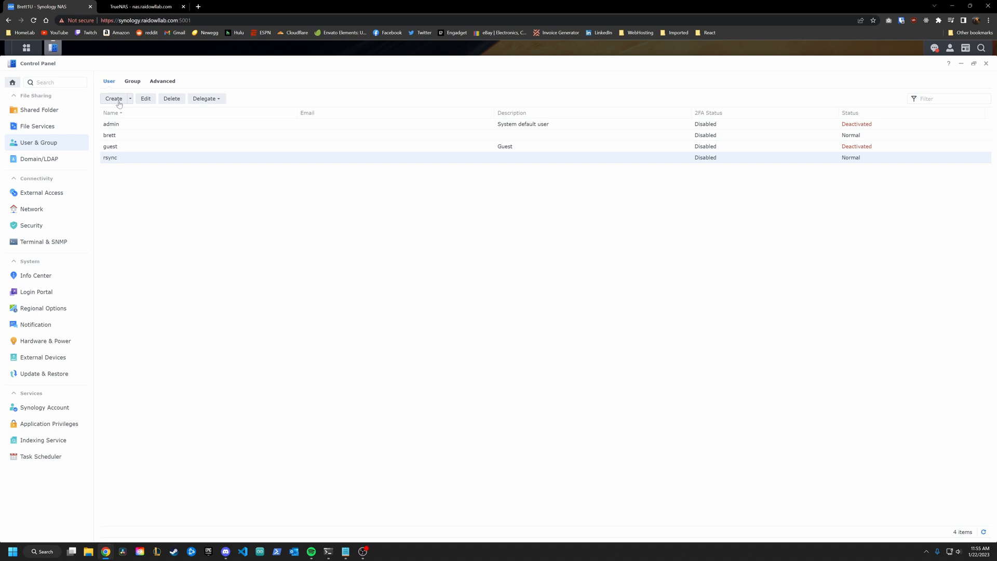
left_click(114, 99)
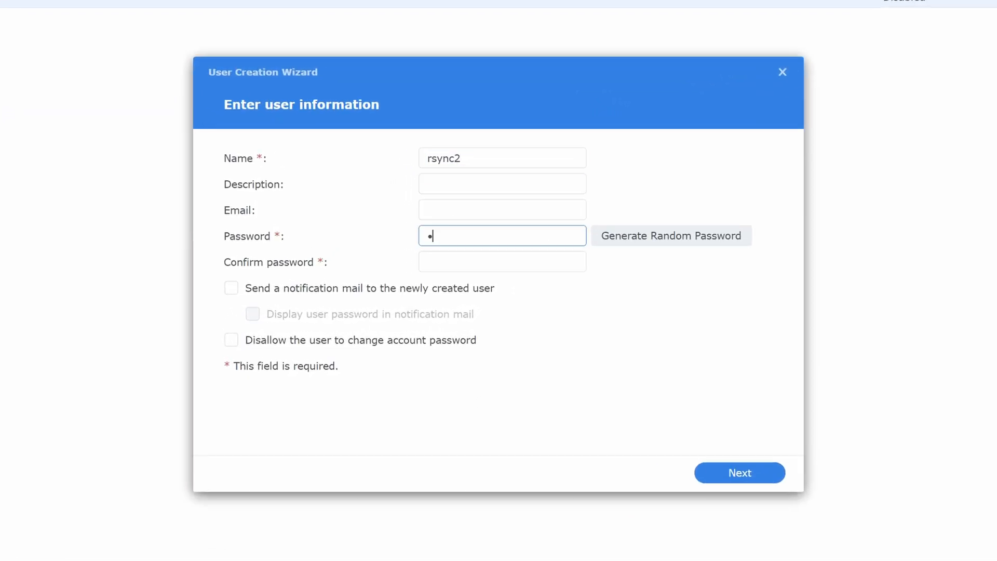
Continue the wizard with default group, read/write access to Backups and unlimited quota.
left_click(740, 473)
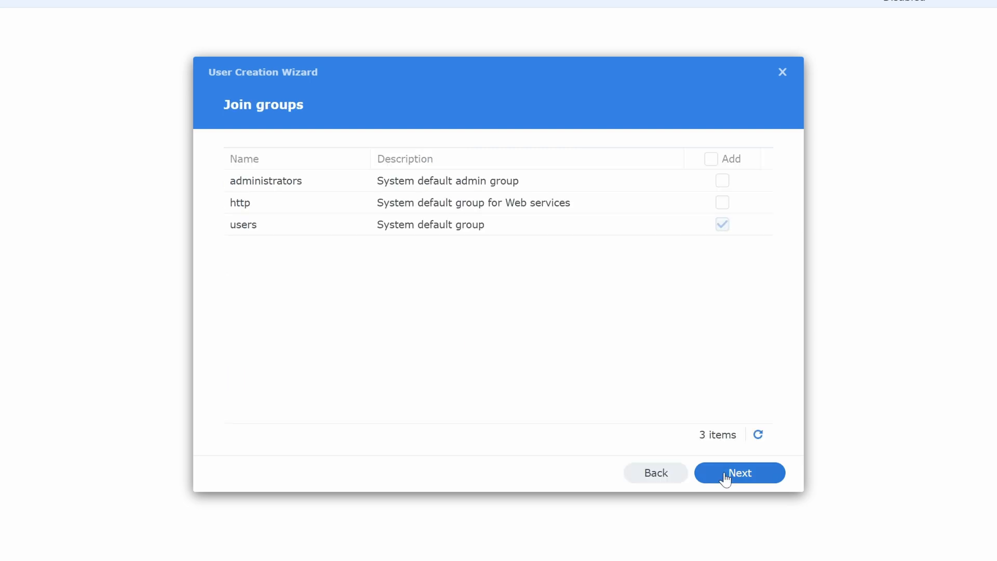
mouse_move(737, 495)
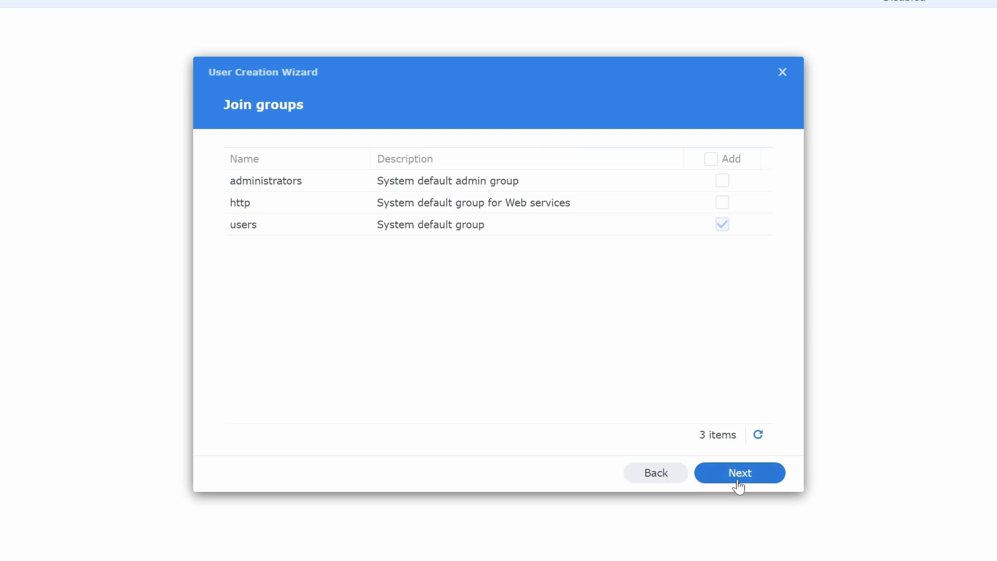
left_click(740, 473)
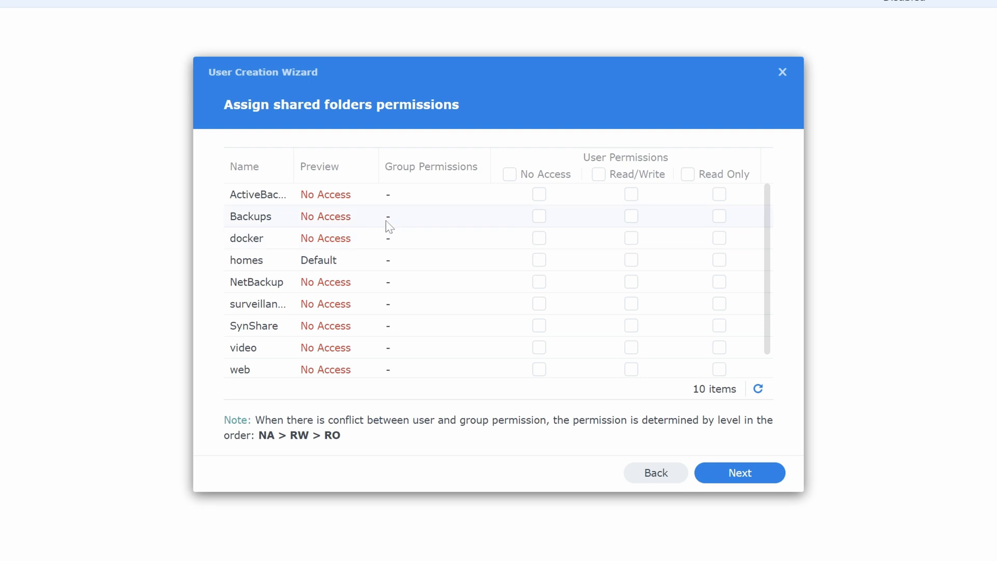
mouse_move(381, 222)
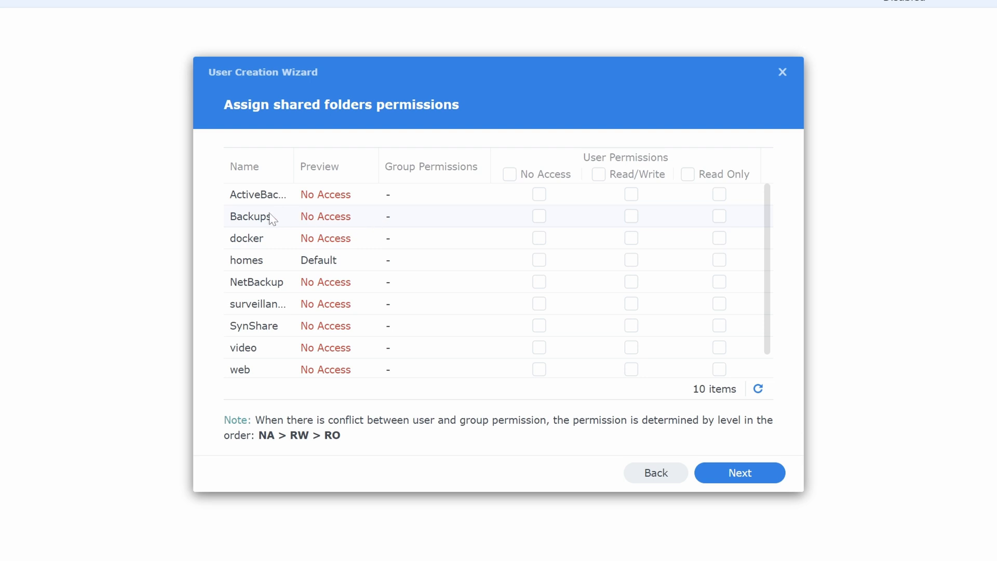
left_click(632, 216)
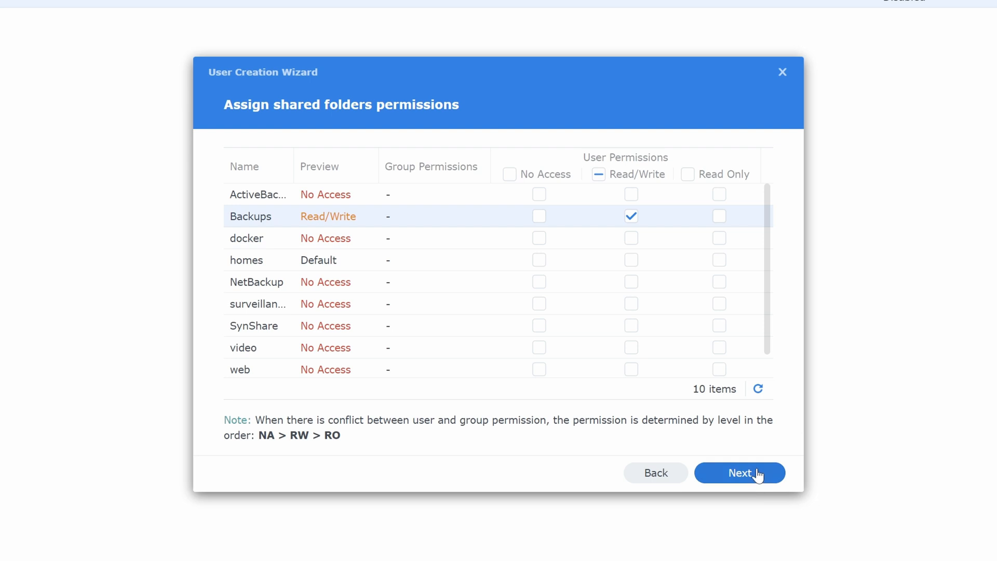
left_click(740, 473)
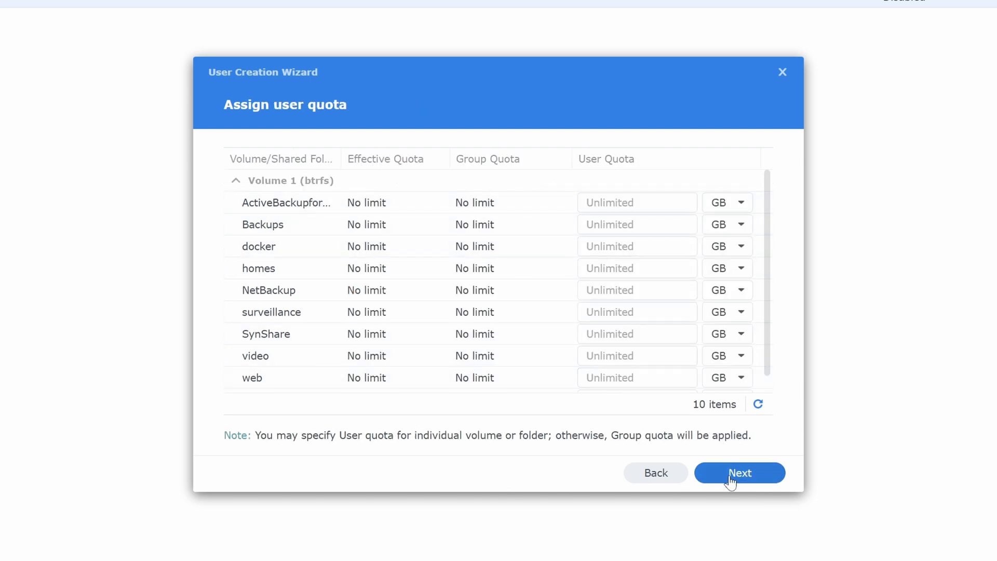
left_click(740, 473)
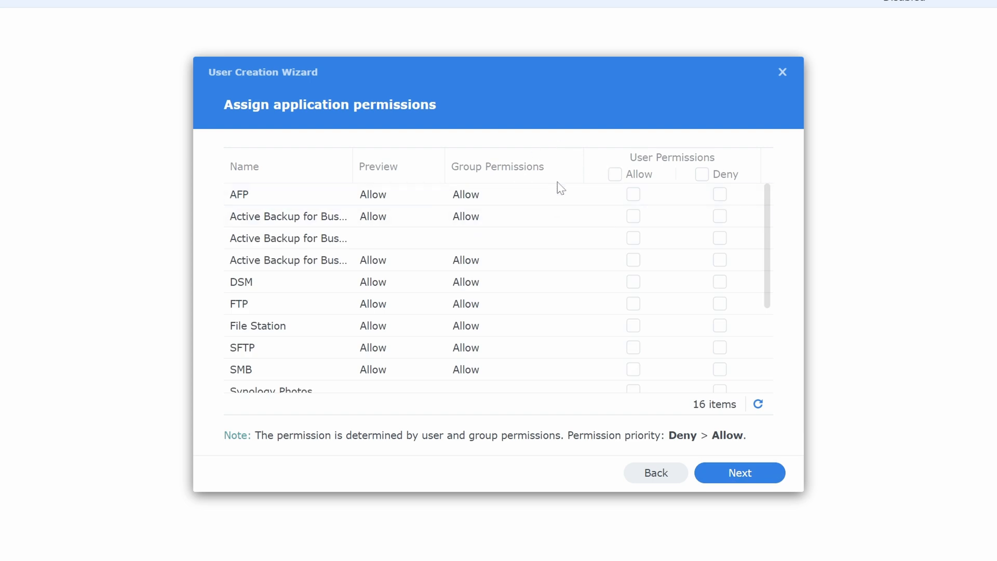
mouse_move(565, 165)
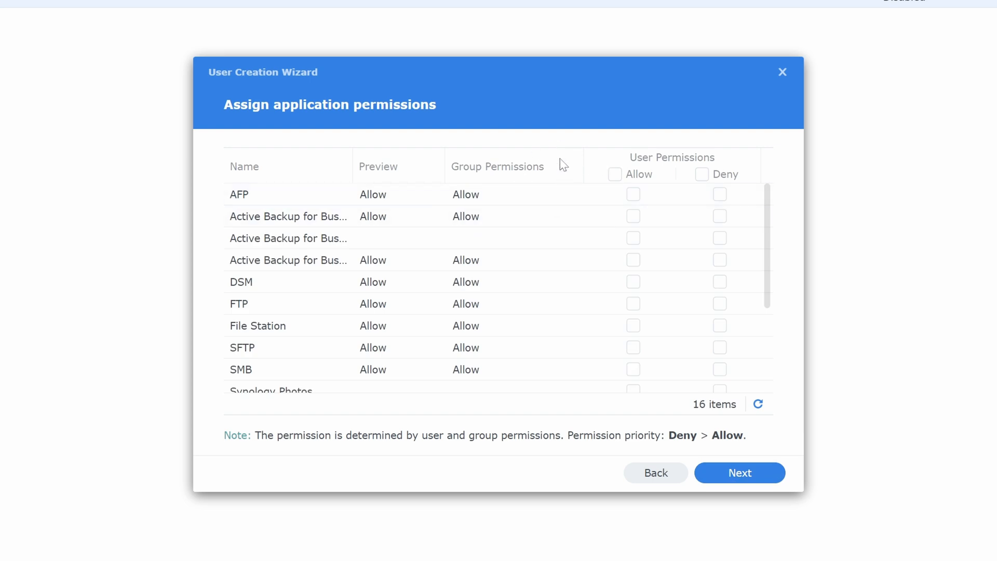
Allow rsync and File Station use, keep default speed limits and finish creating rsync2.
scroll("down", 3)
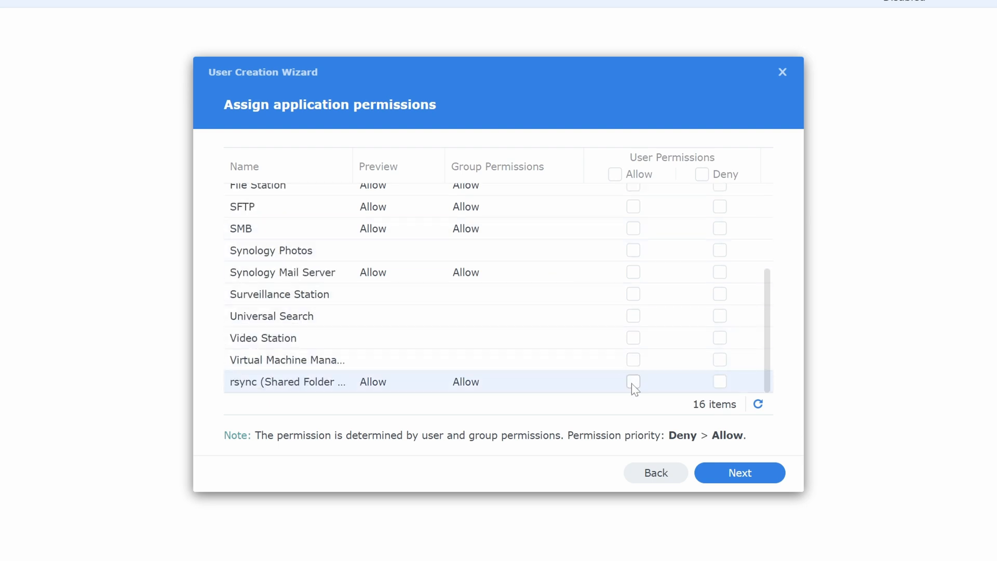
left_click(634, 382)
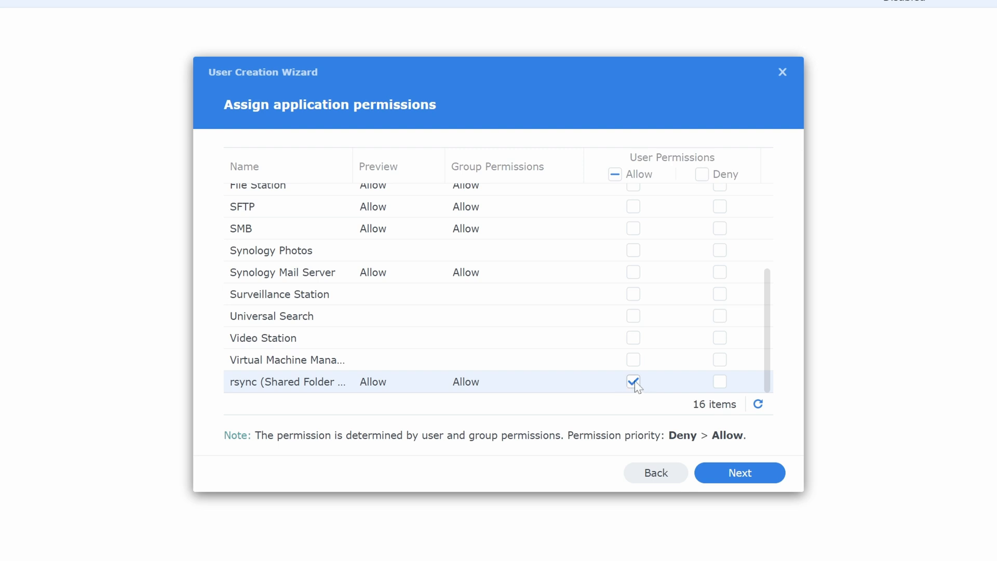
scroll("up", 3)
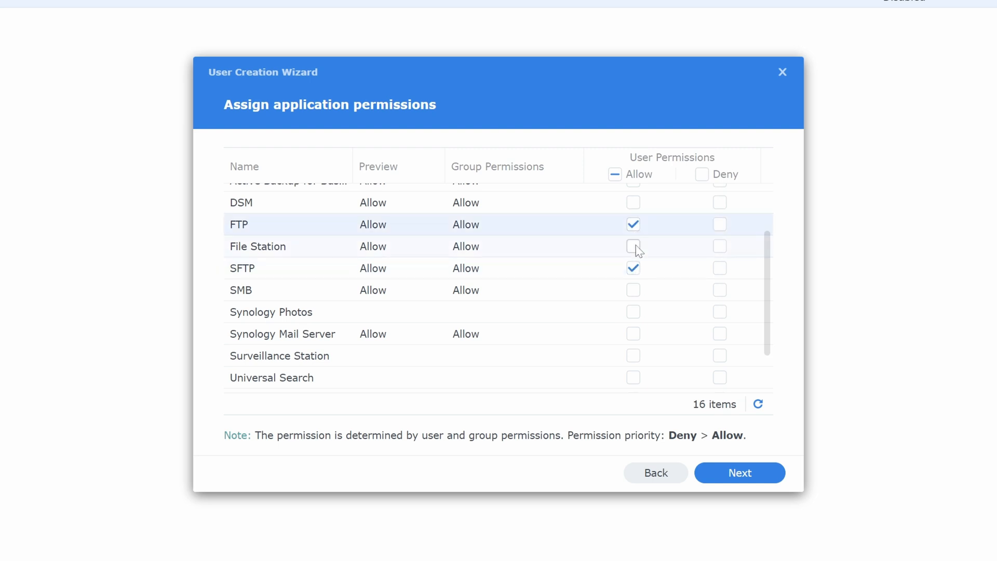
left_click(740, 473)
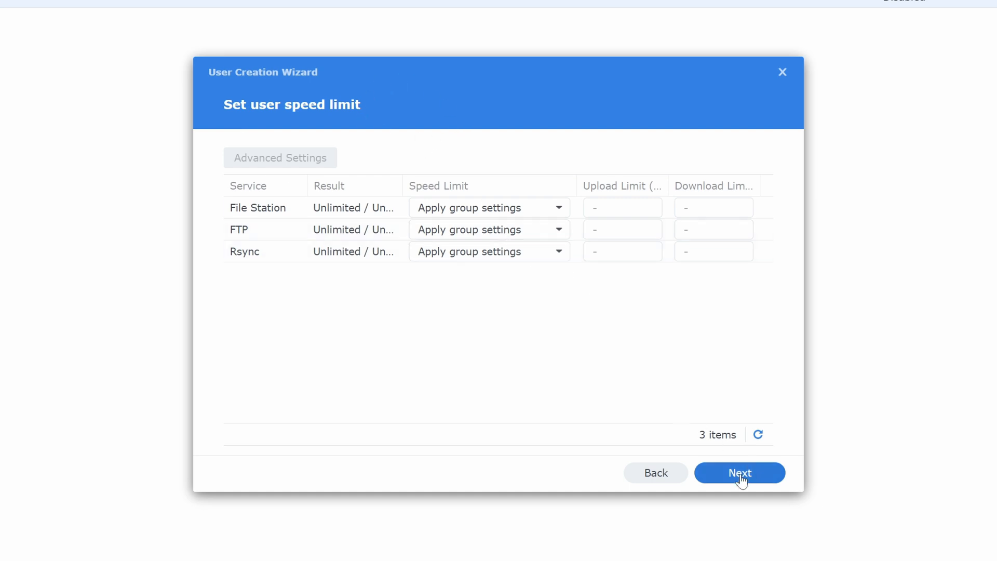
left_click(740, 473)
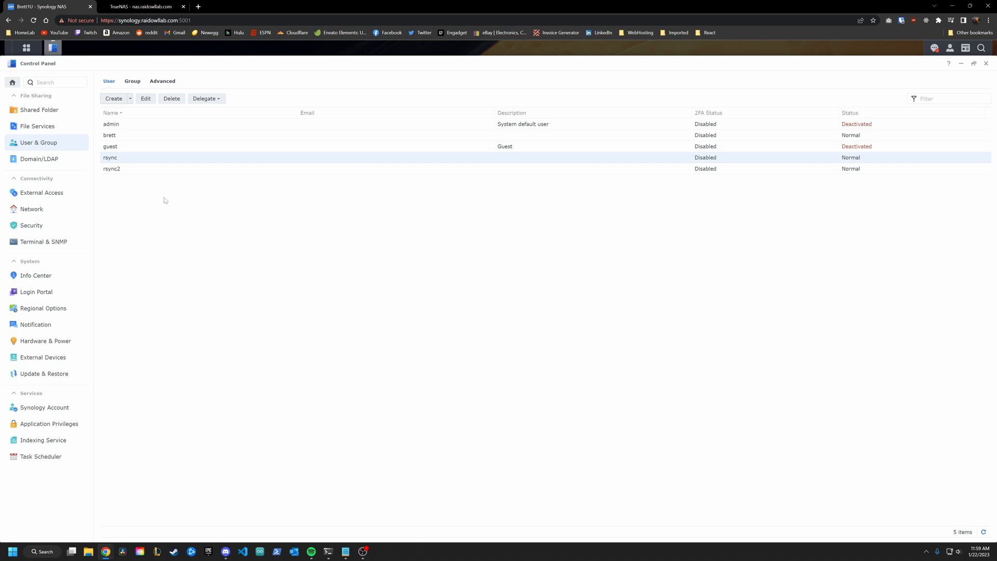
Show the rsync service settings under File Services.
left_click(37, 125)
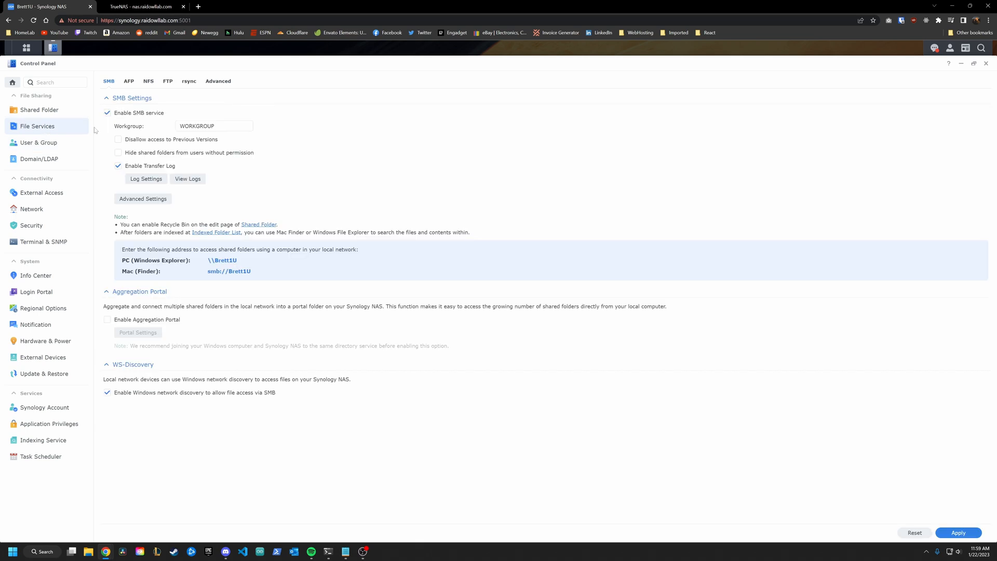
left_click(189, 81)
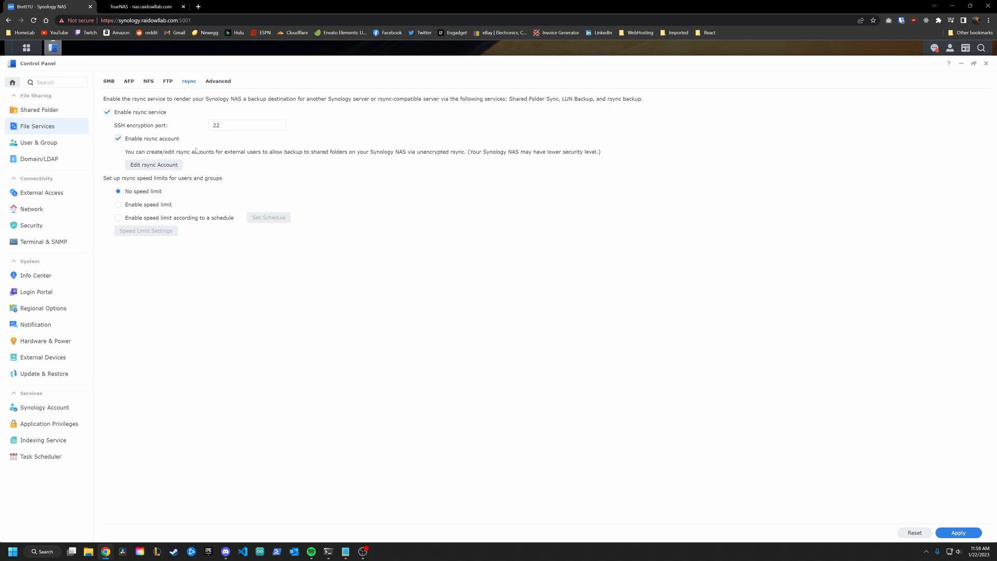
left_click(39, 110)
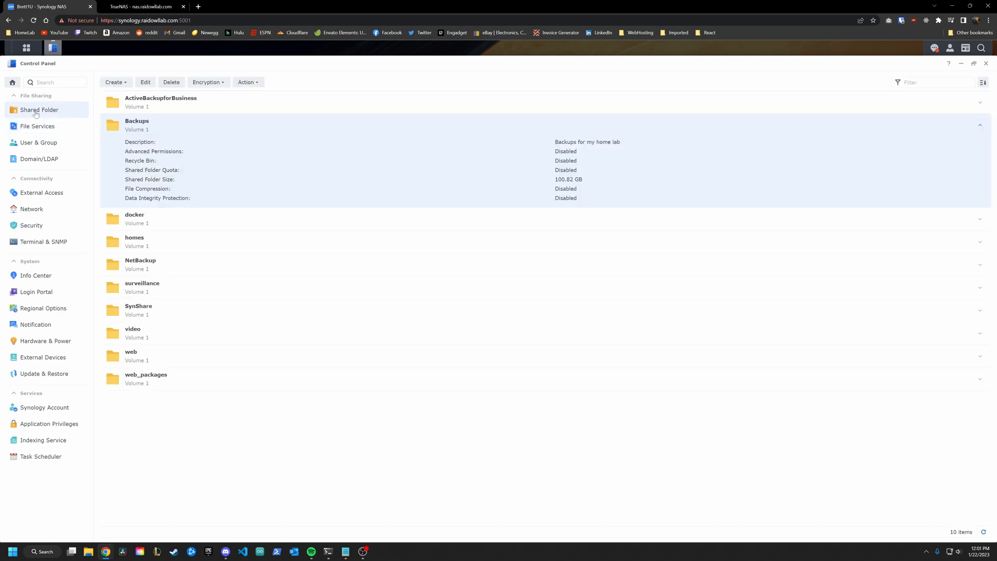
mouse_move(158, 129)
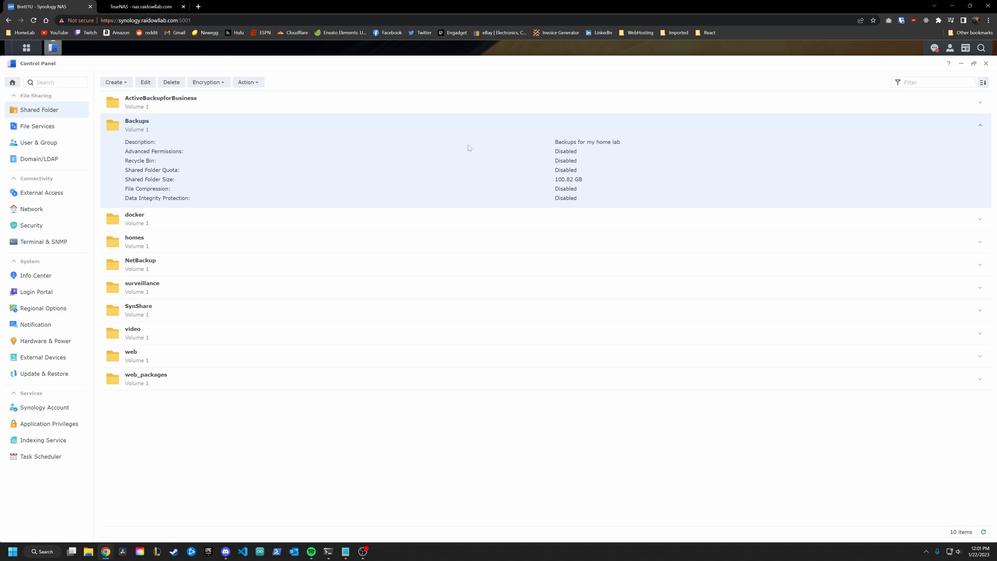
mouse_move(172, 133)
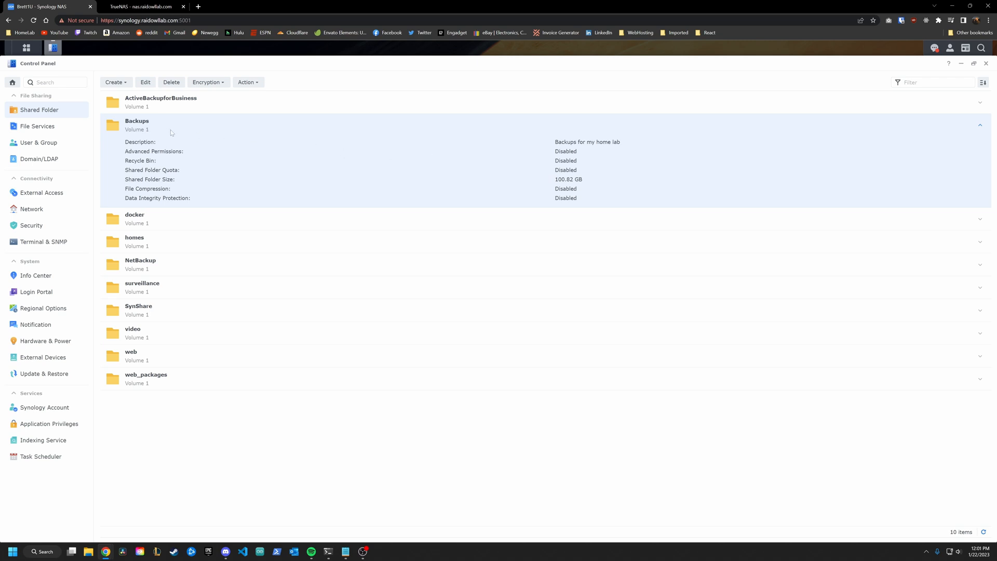
left_click(145, 82)
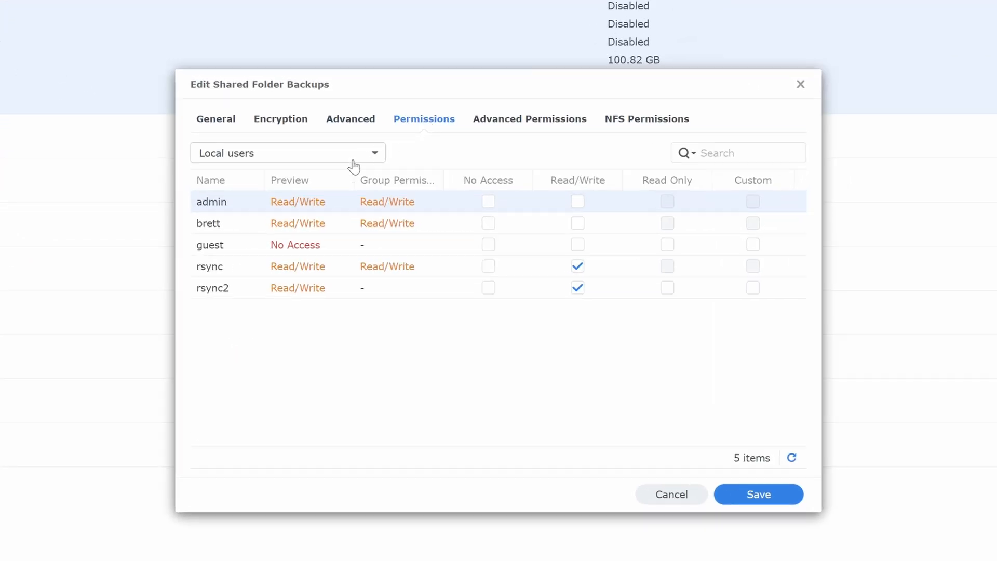
mouse_move(226, 293)
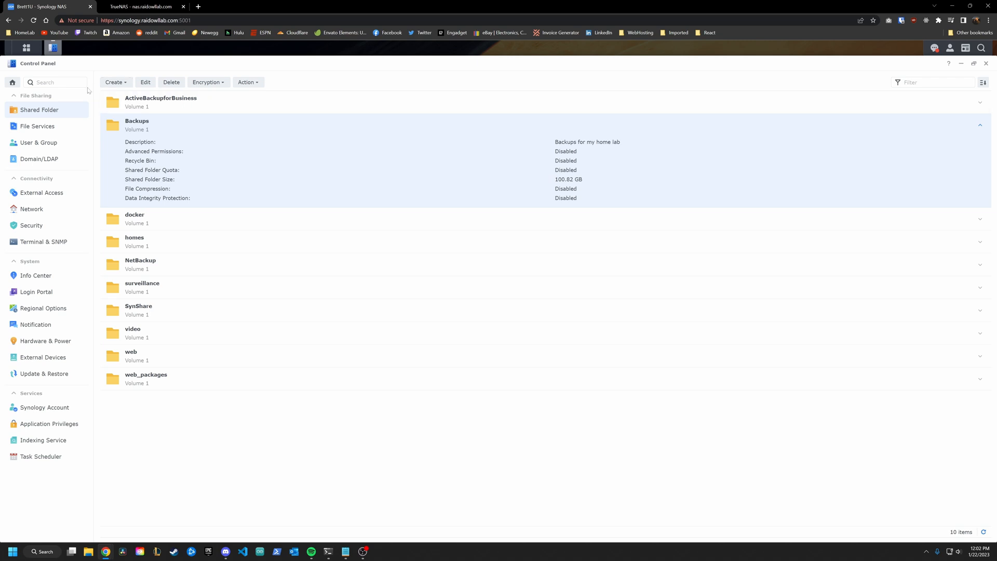
Show the Advanced settings of the User & Group page.
left_click(37, 142)
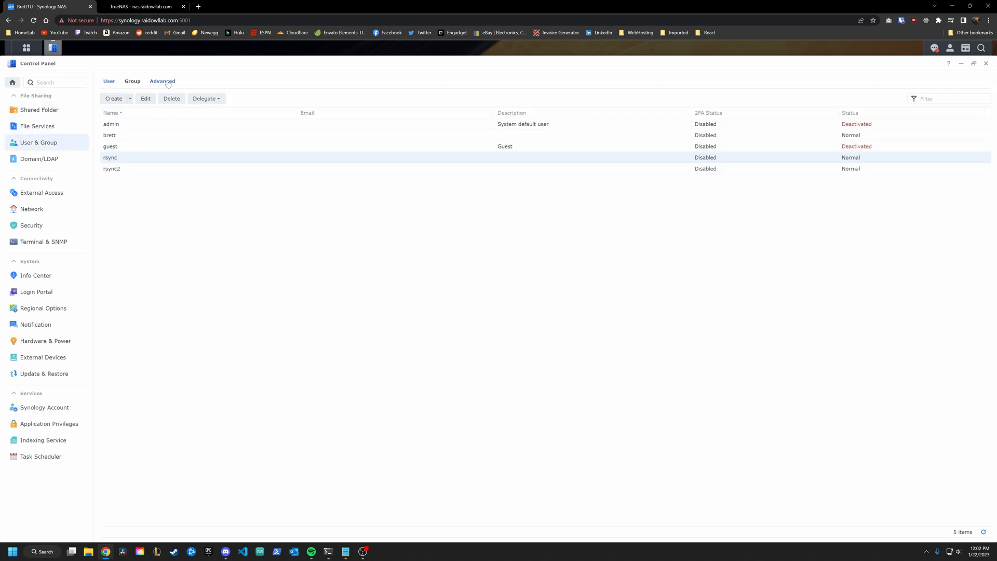
left_click(162, 81)
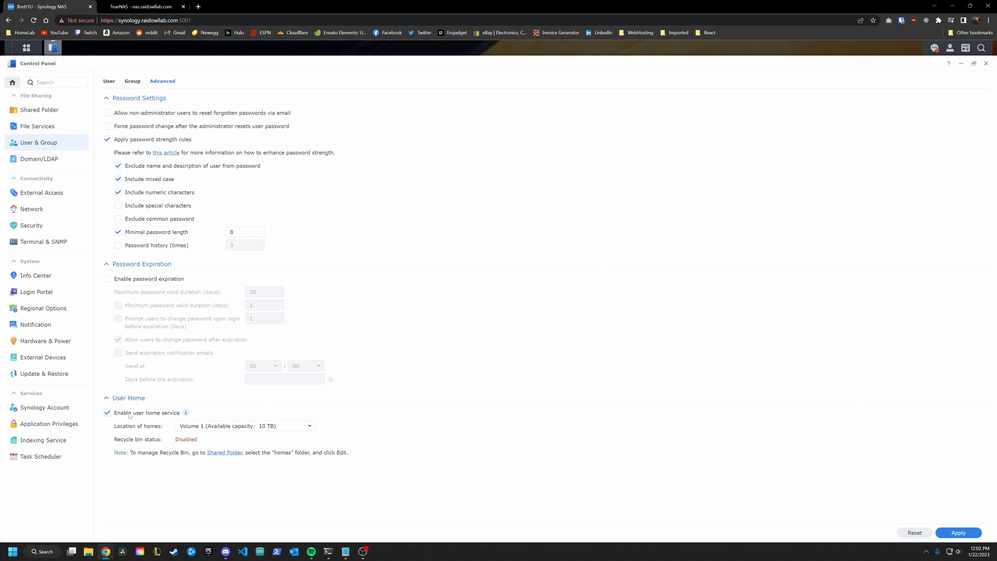
mouse_move(322, 279)
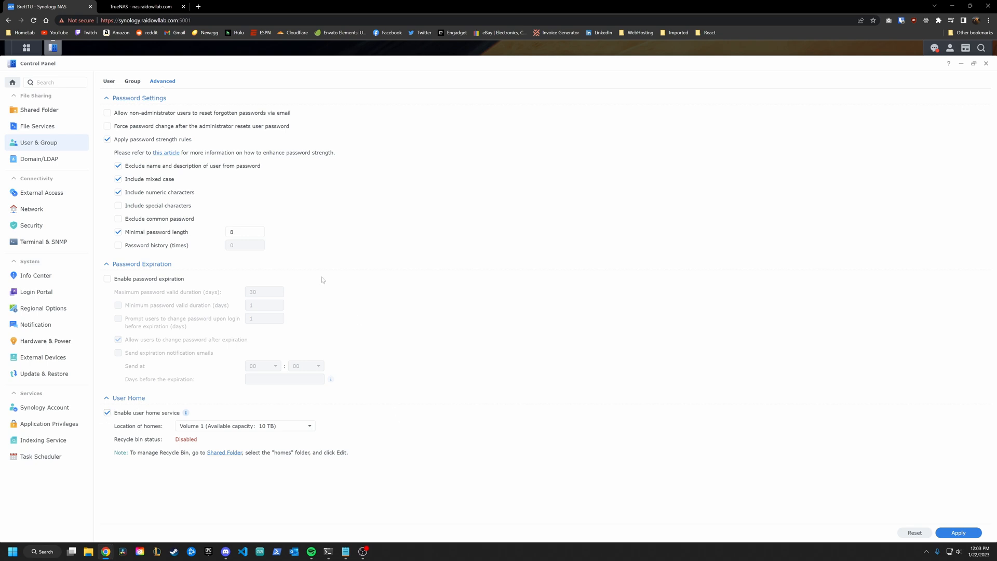
mouse_move(218, 314)
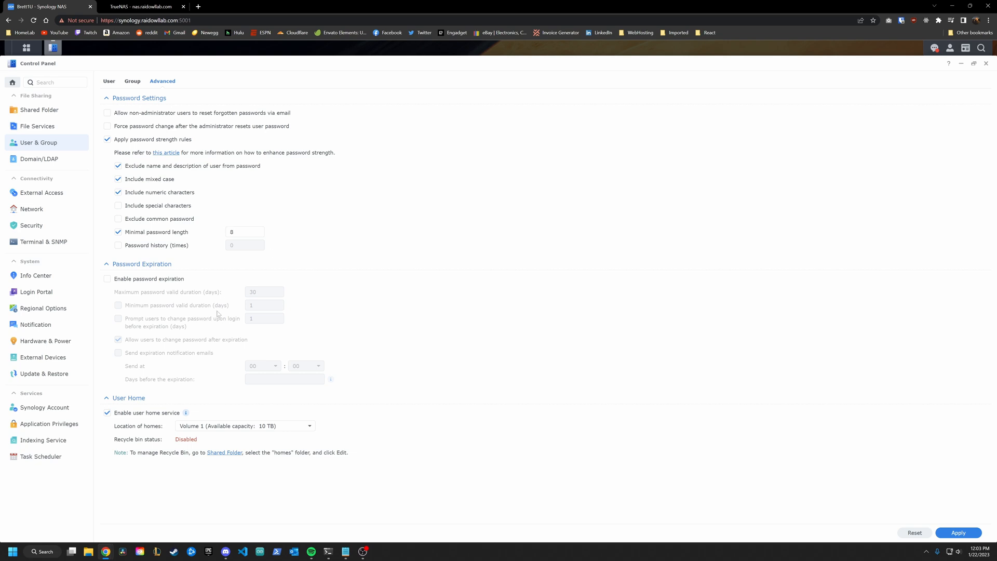
mouse_move(334, 457)
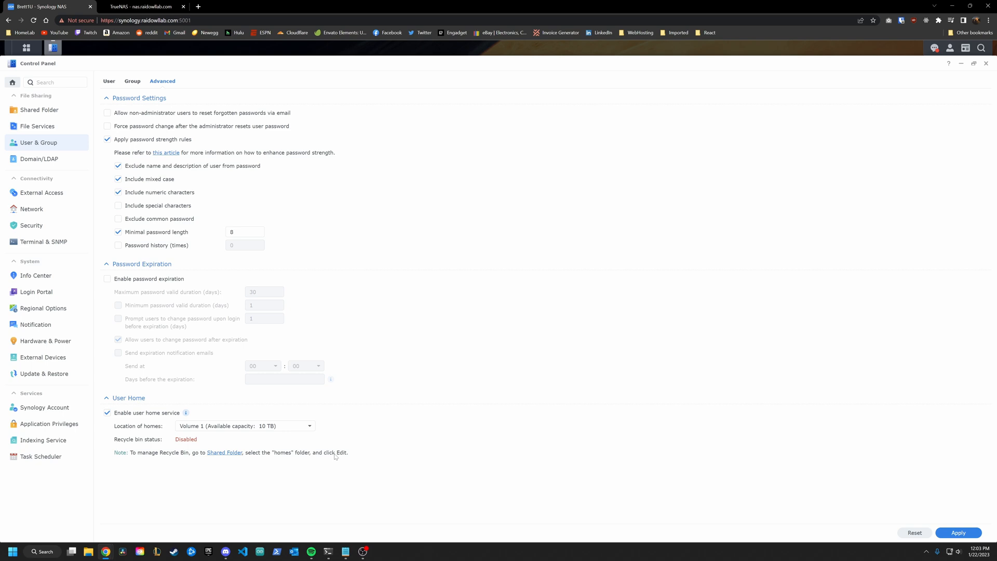
mouse_move(328, 551)
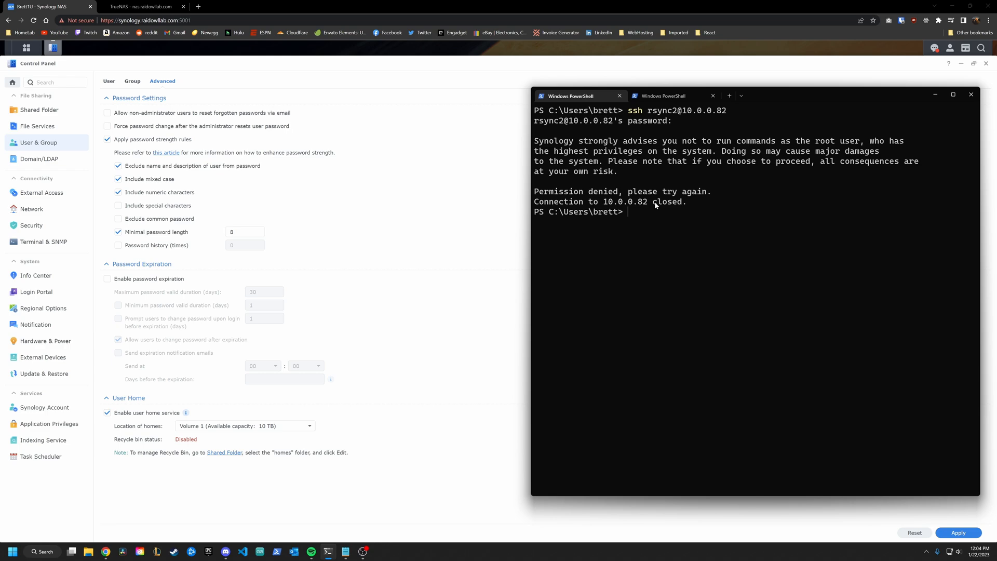
Show the Terminal & SSH service settings in Control Panel.
left_click(36, 241)
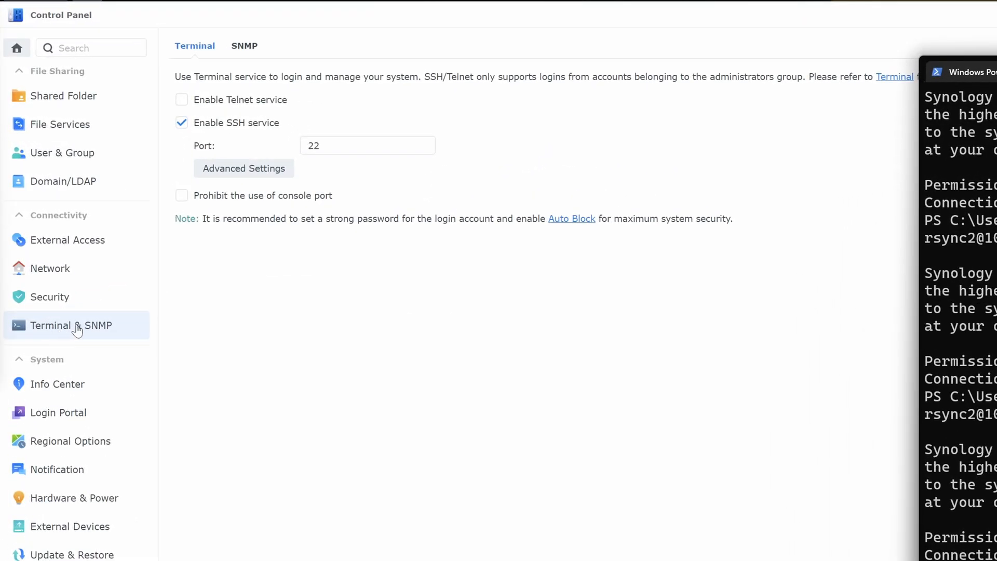
mouse_move(175, 92)
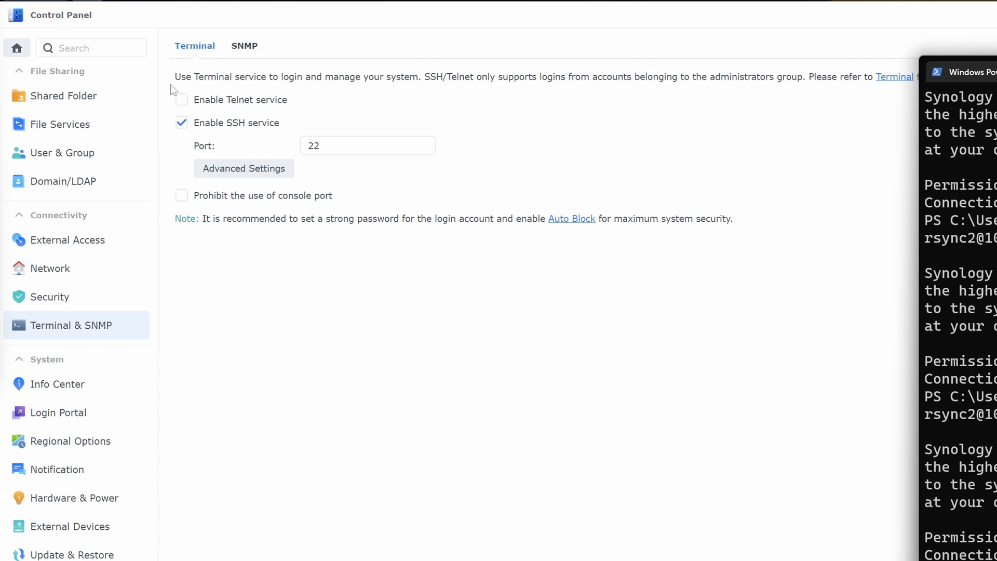
mouse_move(263, 134)
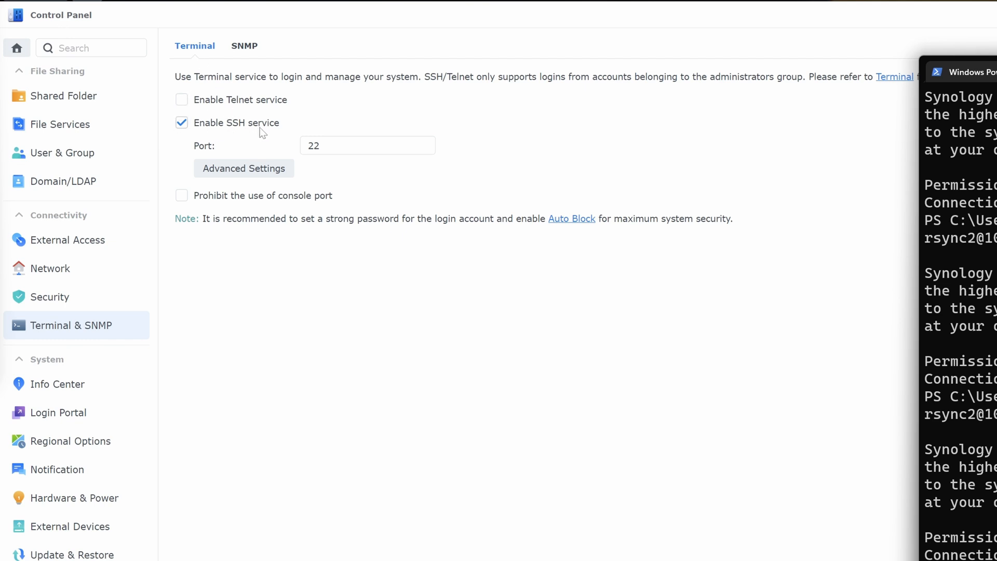
mouse_move(195, 134)
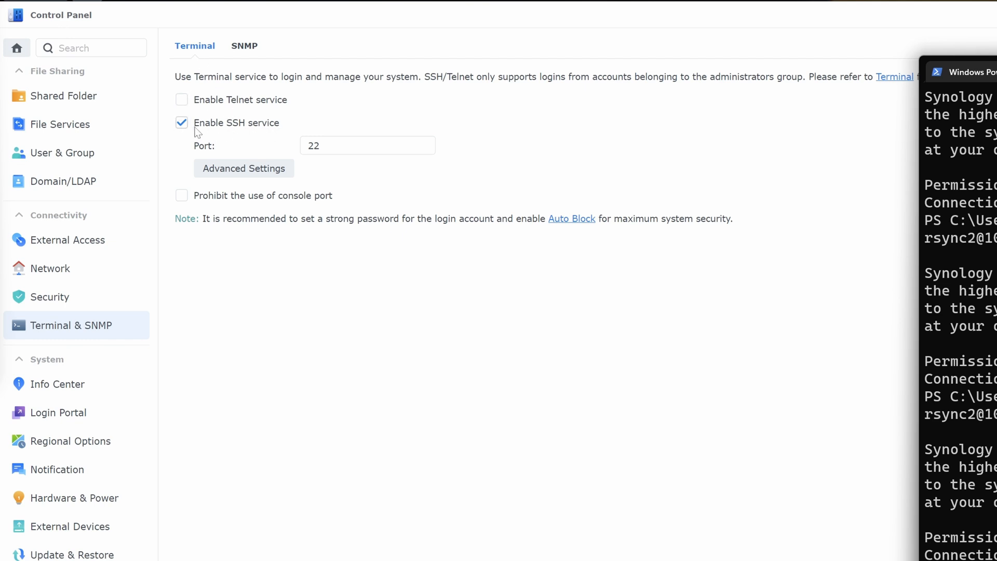
mouse_move(206, 129)
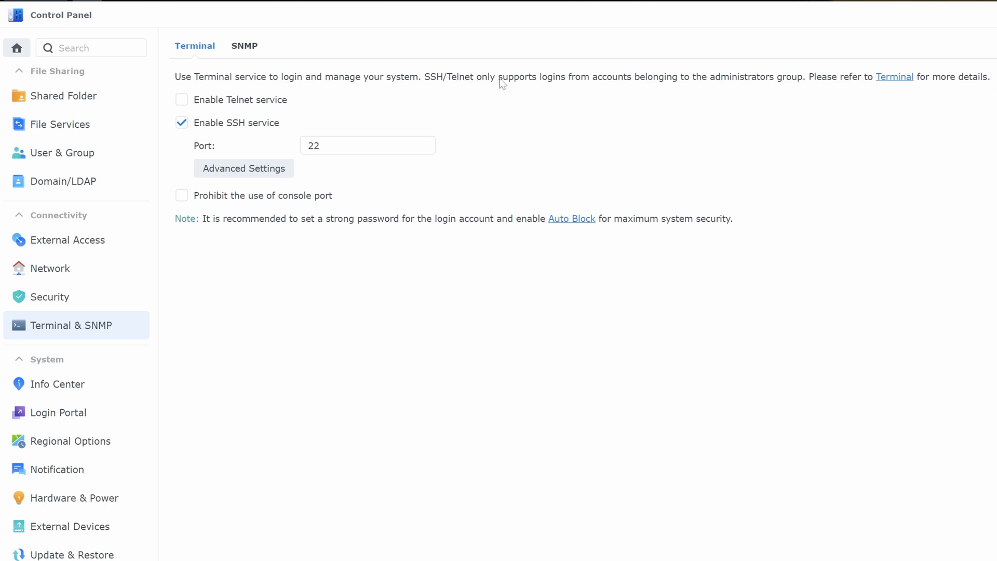
mouse_move(639, 89)
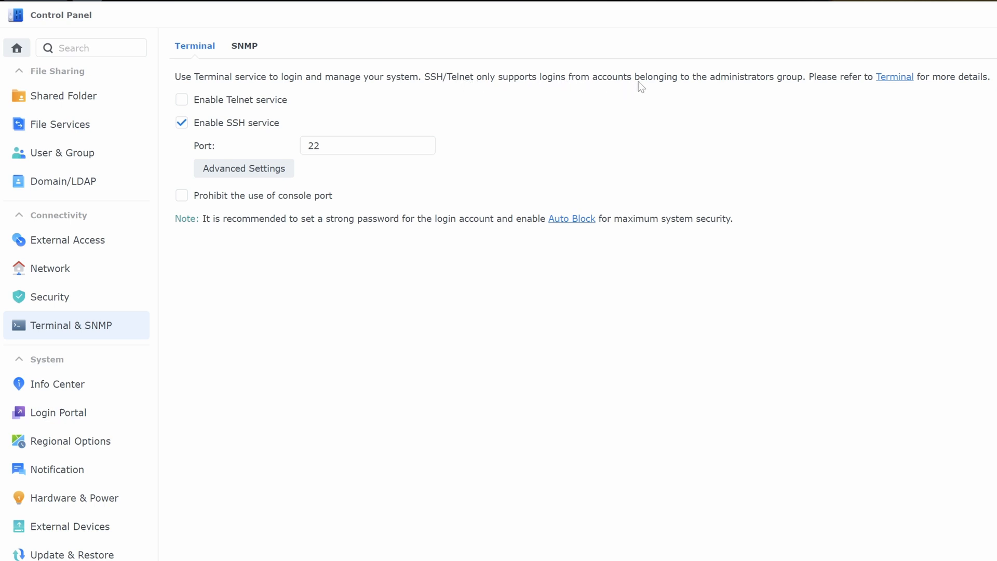
mouse_move(808, 88)
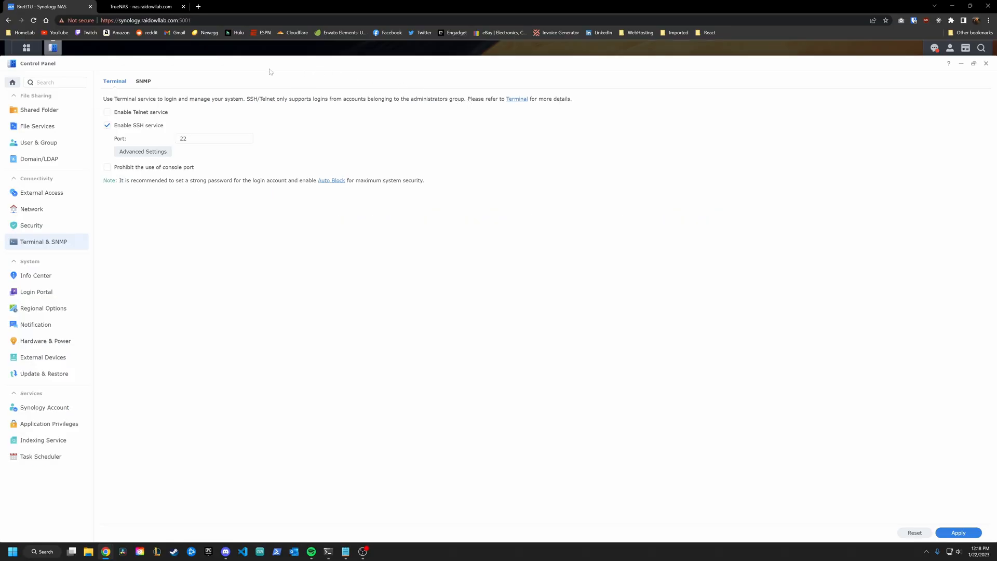
Show the group list and the administrators group details.
left_click(37, 143)
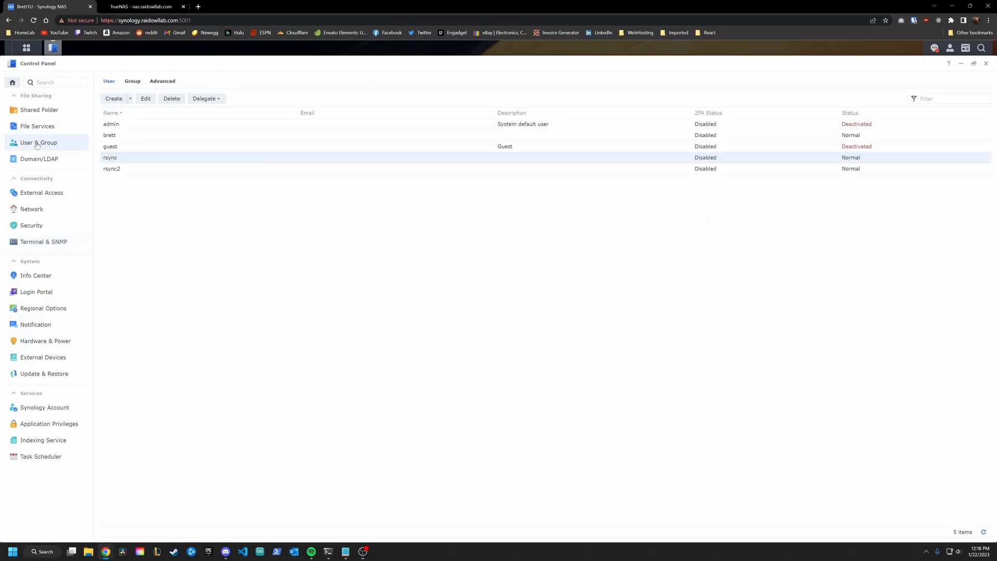
left_click(133, 81)
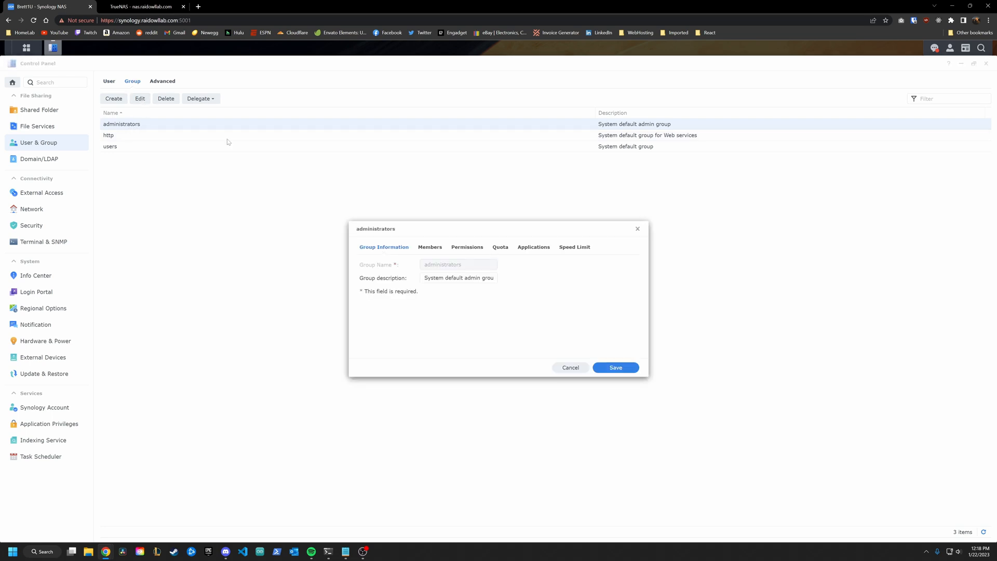
left_click(430, 248)
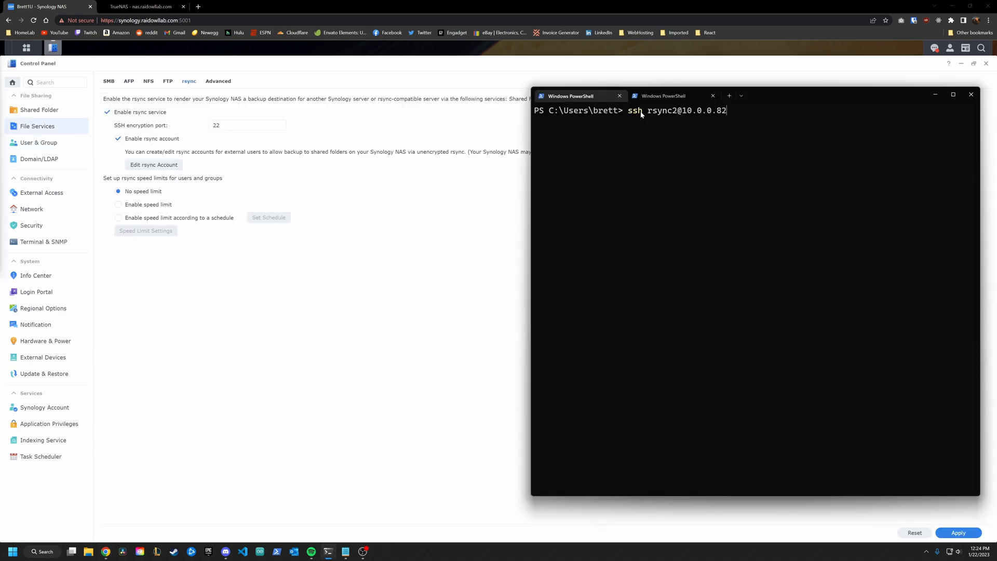
Log in over SSH as rsync2 and enter sudo vi /etc/ssh/sshd_config.
key("Enter")
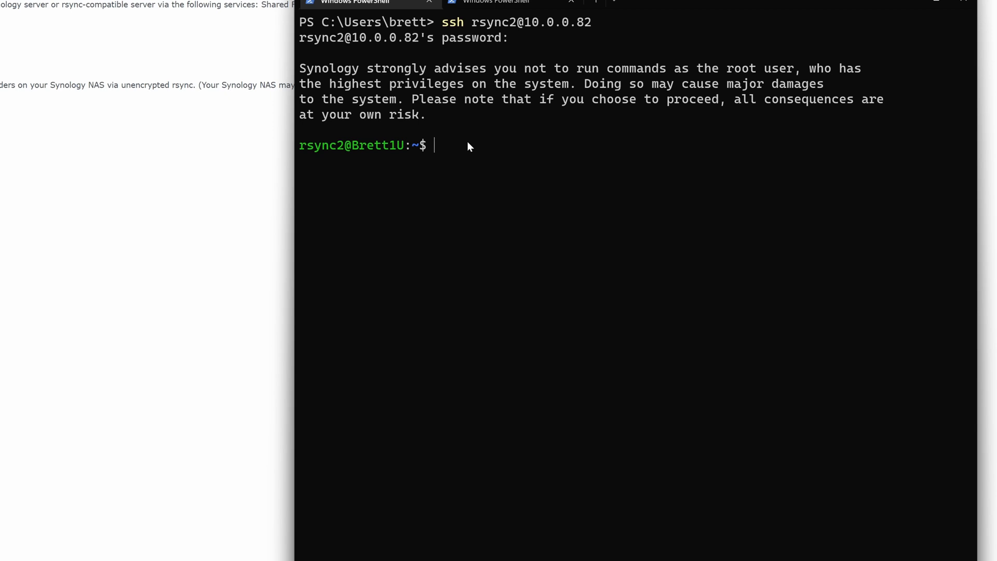
type("sudo vi")
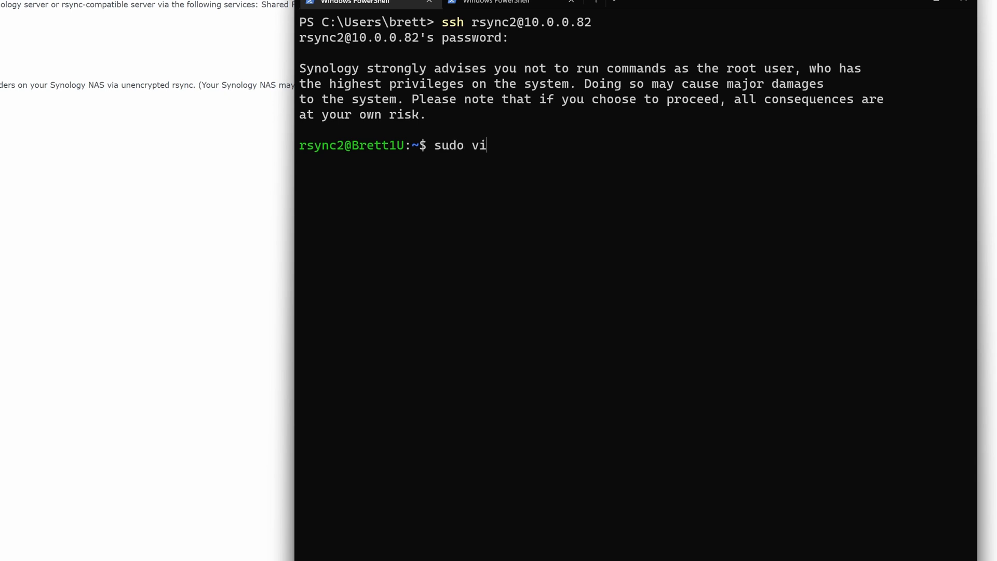
type("/etc/")
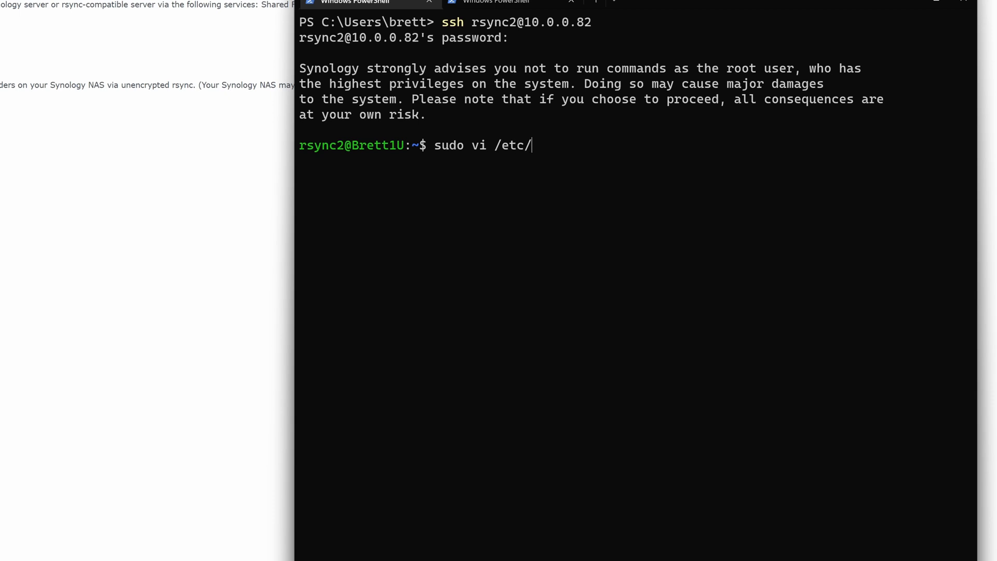
type("ssh/s")
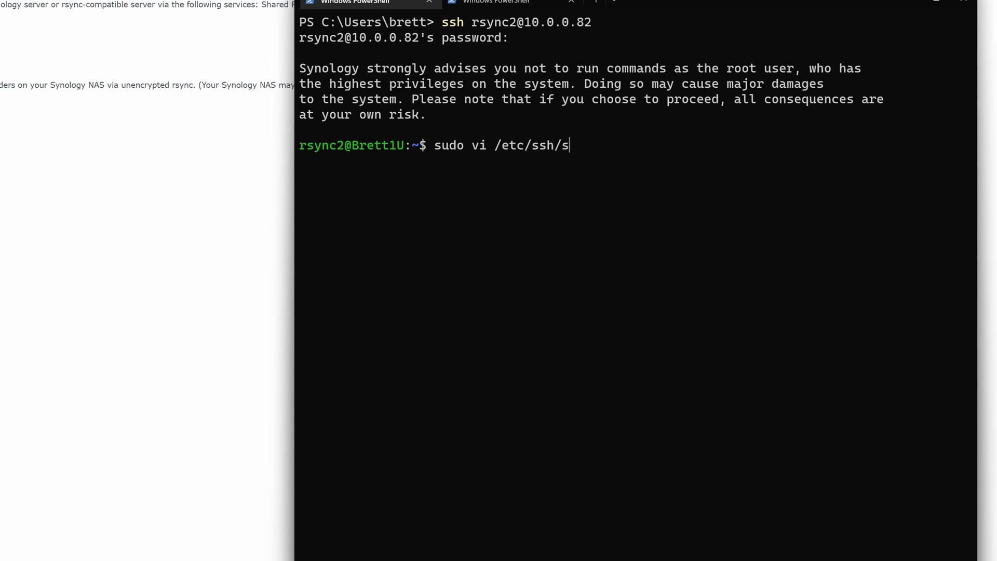
type("sh")
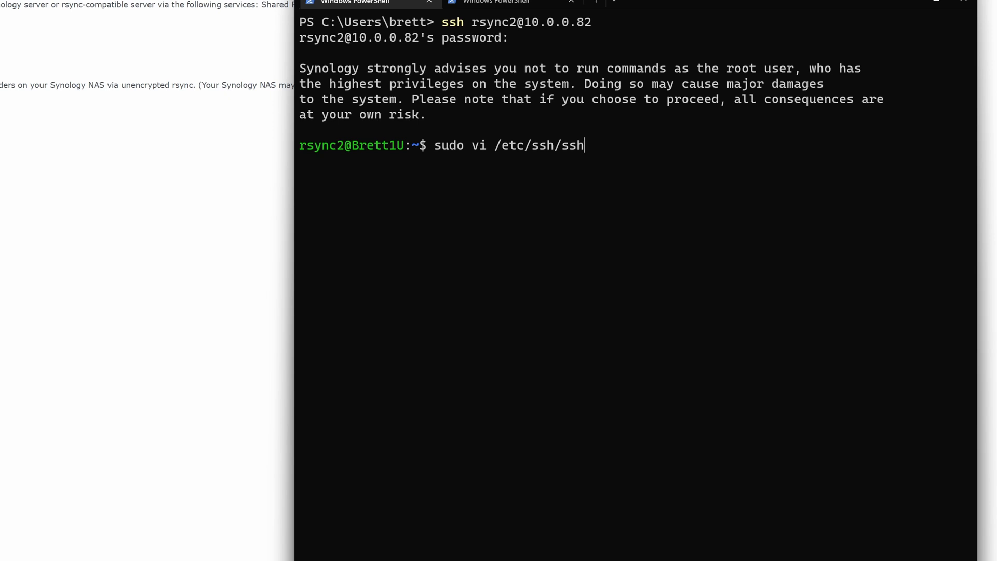
type("d_config")
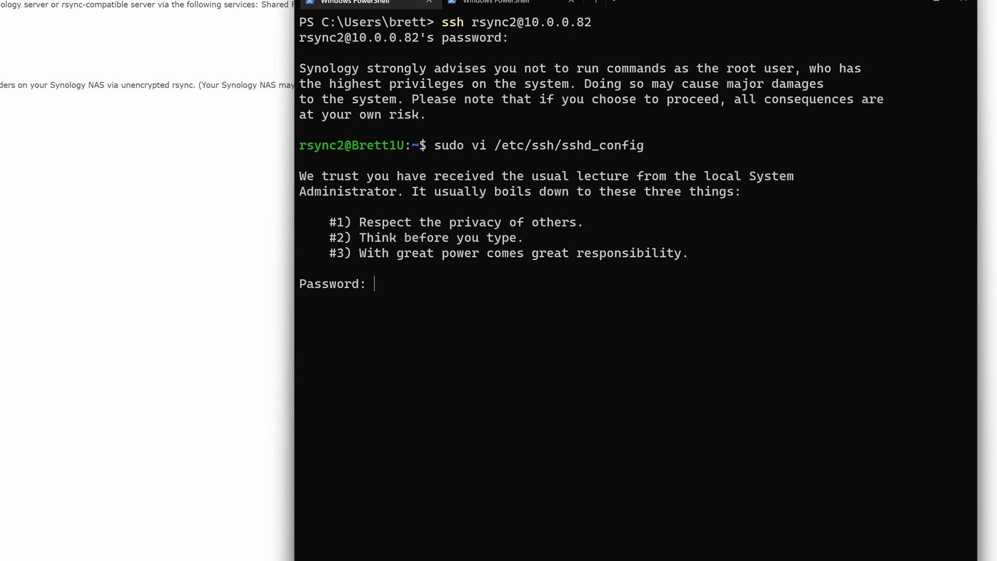
Submit the sudo password, scroll sshd_config to the PubkeyAuthentication settings and leave insert mode.
key("Enter")
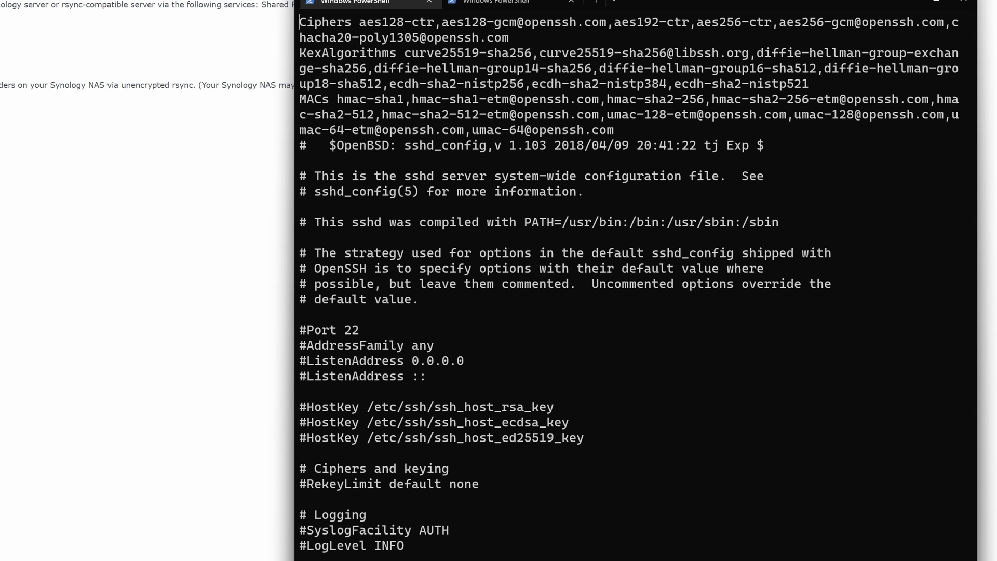
scroll("down", 3)
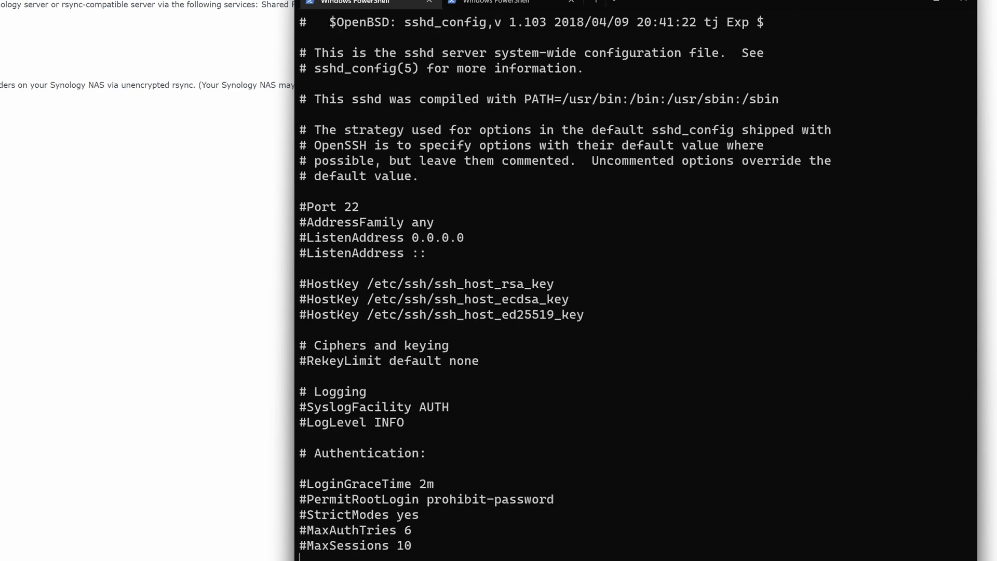
scroll("down", 3)
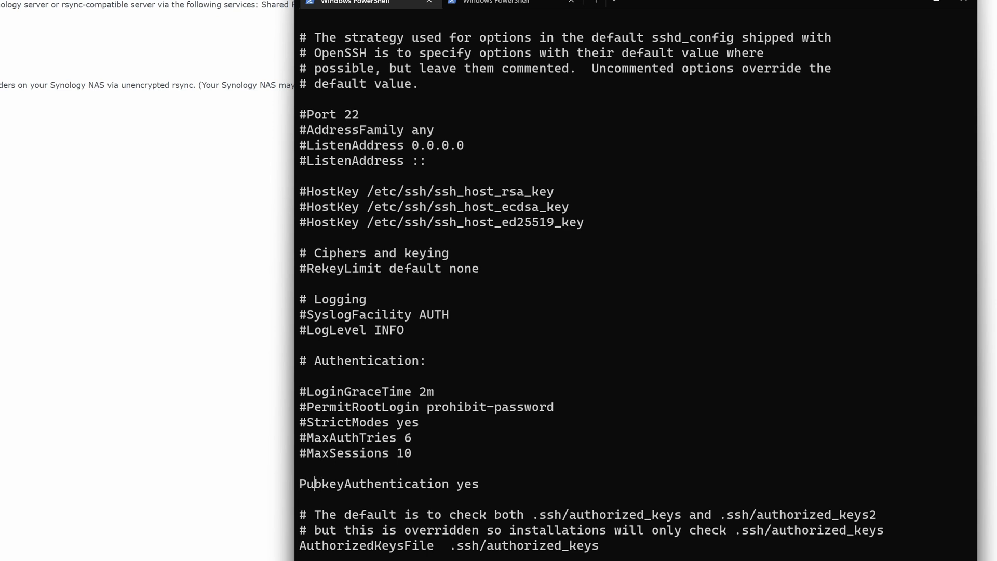
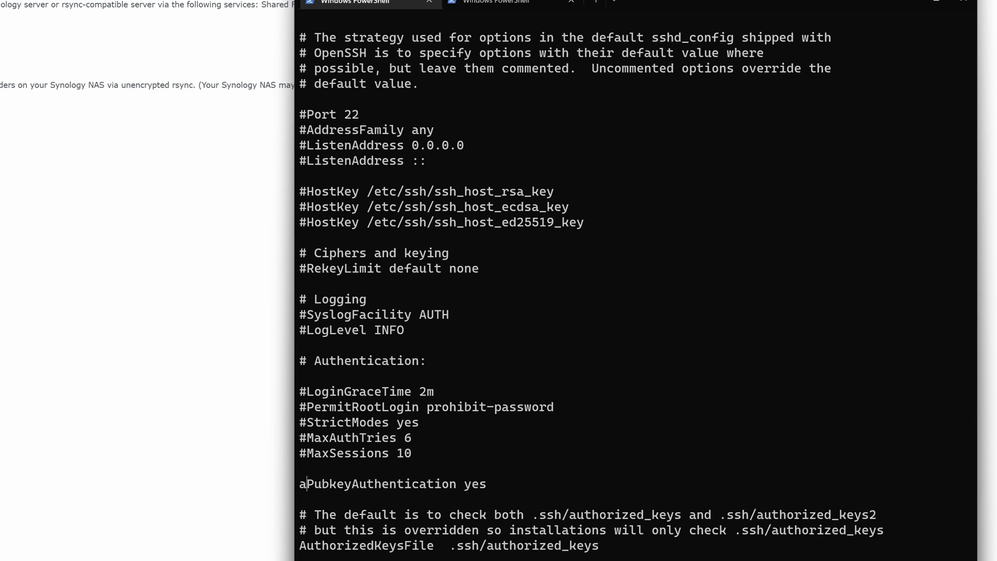
key("Backspace")
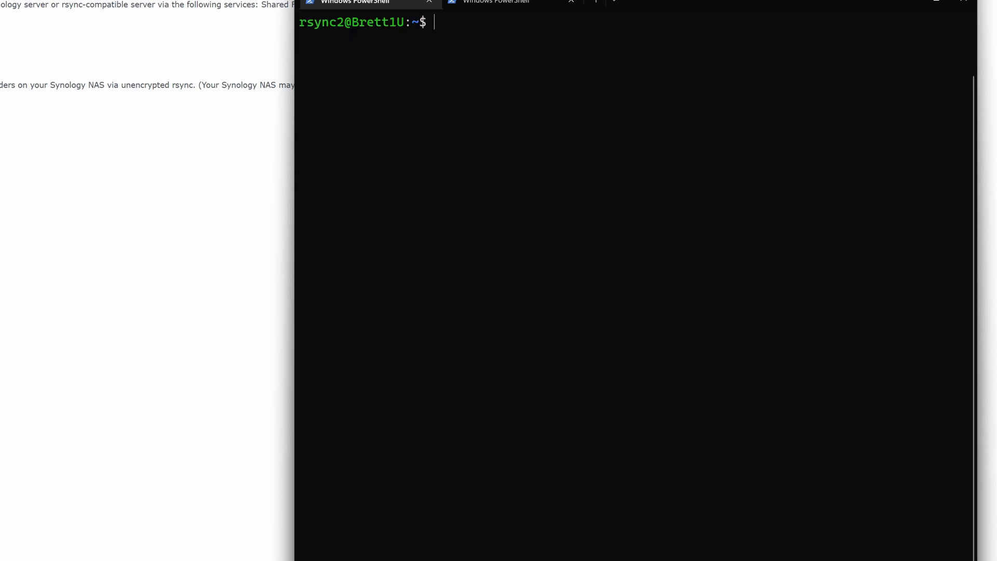
Change into /var/services/homes/rsync2 and make a .ssh folder with mode 700.
type("cd /va")
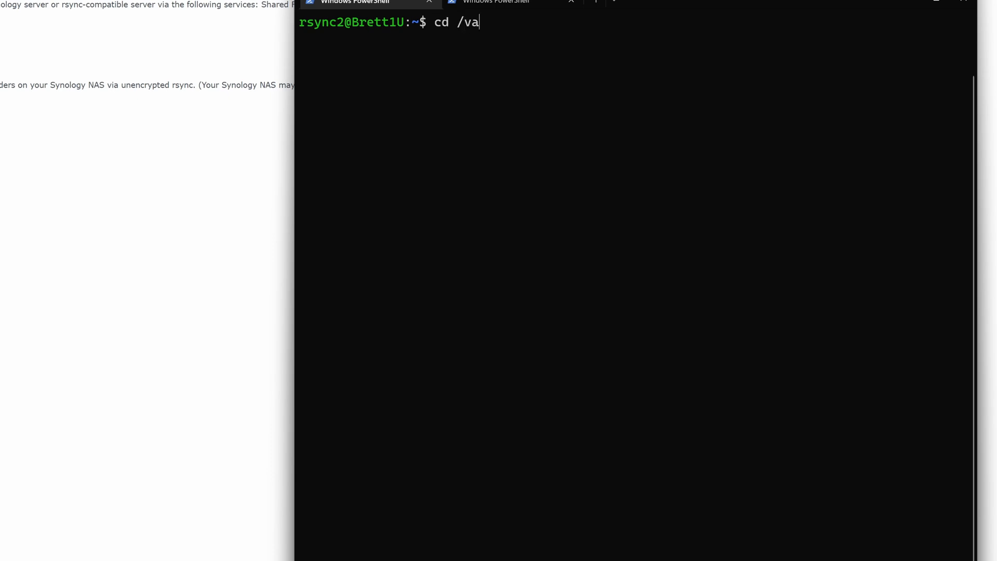
type("r/services/homes/")
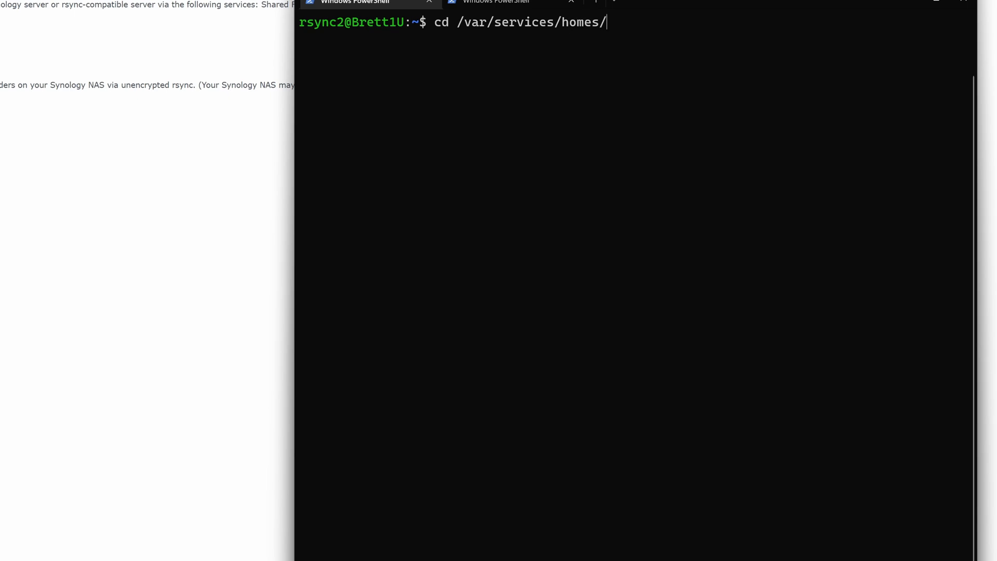
type("rsyn")
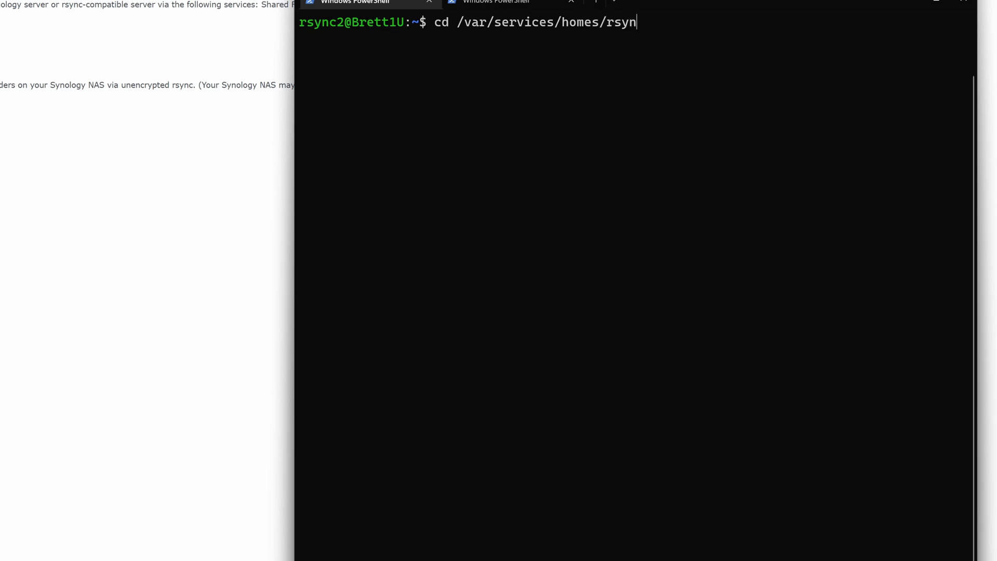
key("Enter")
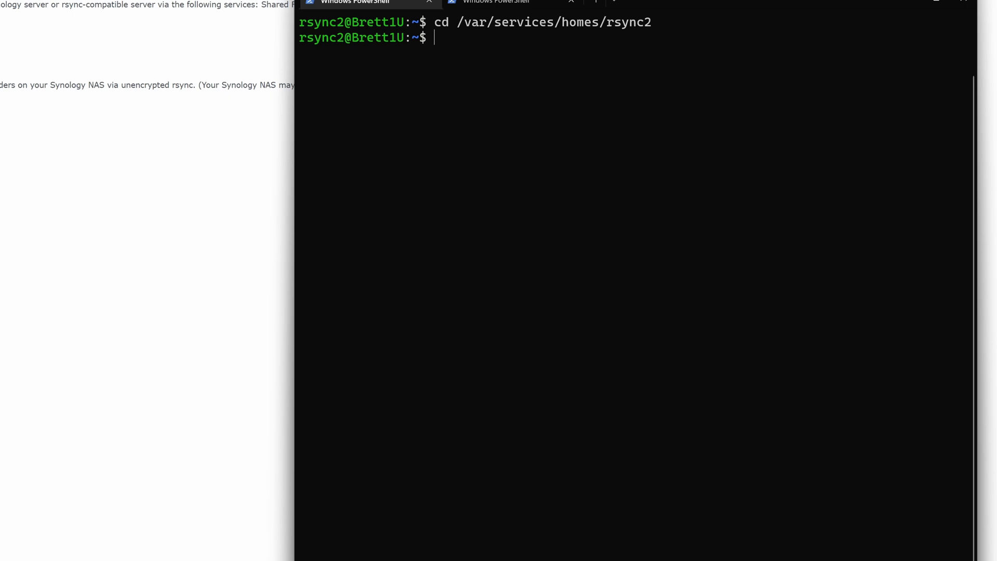
type("mkdir")
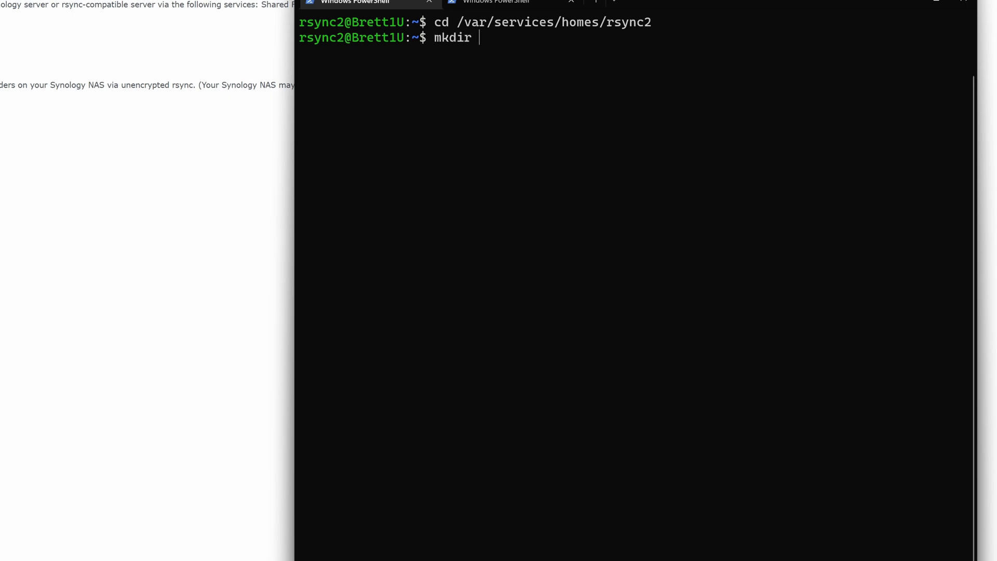
type(".ssh")
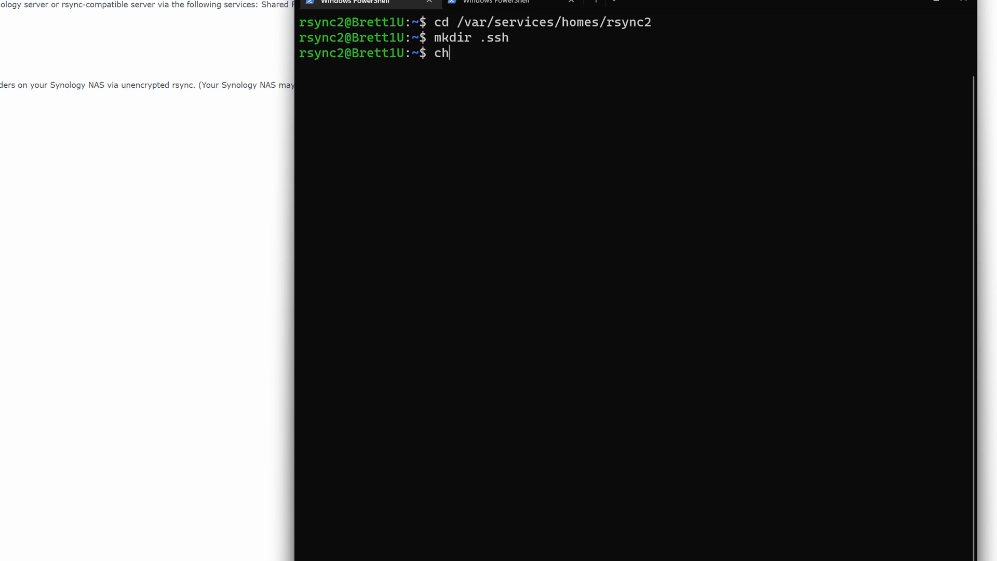
type("mod 700")
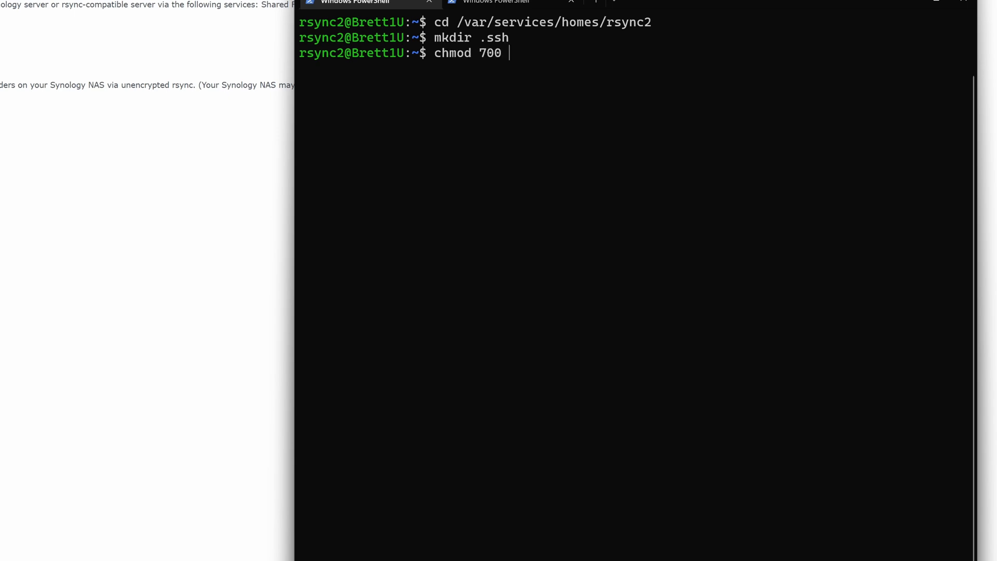
type(".ssh")
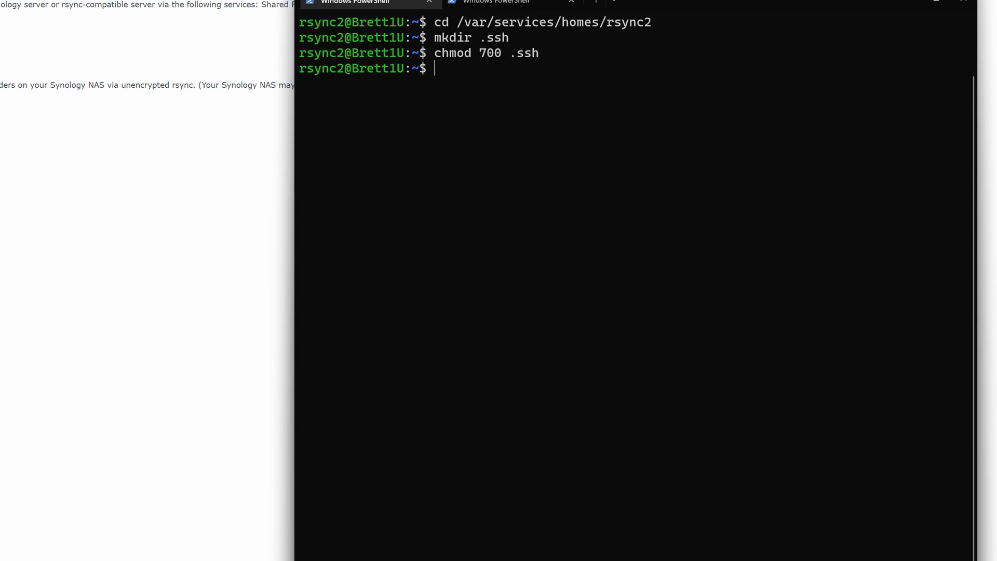
Create an empty .ssh/authorized_keys, list it, then run sudo chmod 700 rsync2 from the parent folder.
type("touch .ssh/")
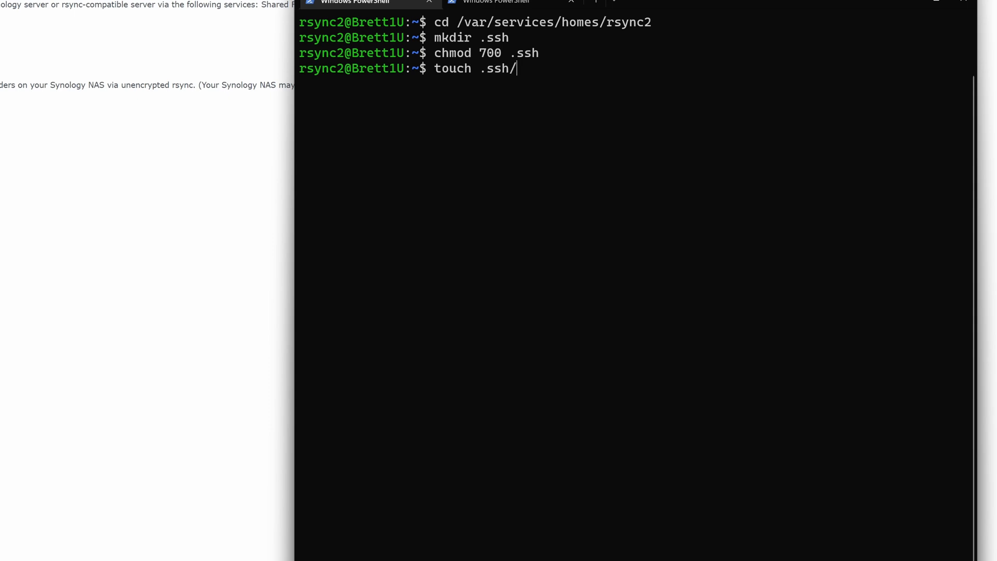
type("authorized_keys")
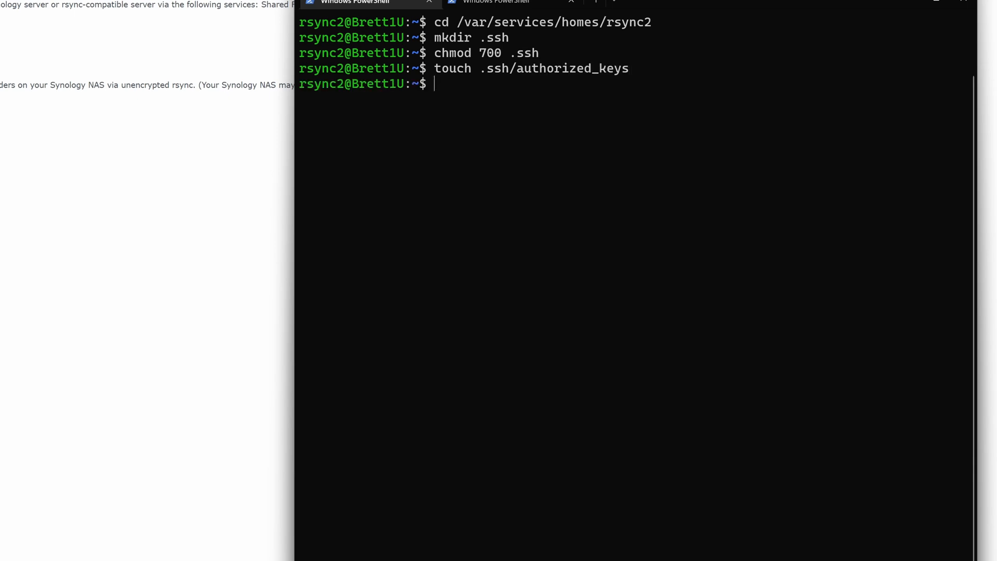
type("ls .ssh/")
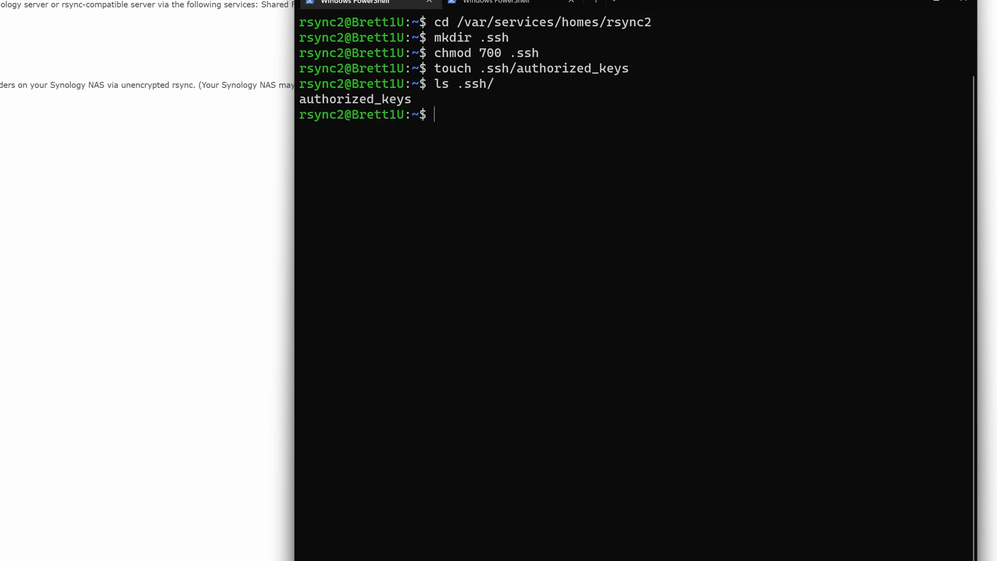
type("c")
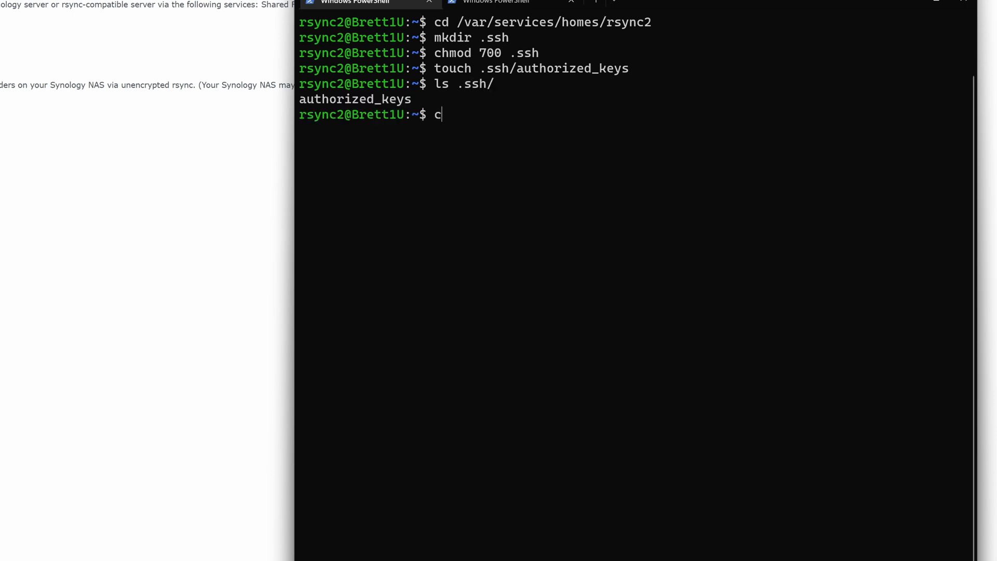
type("d ..")
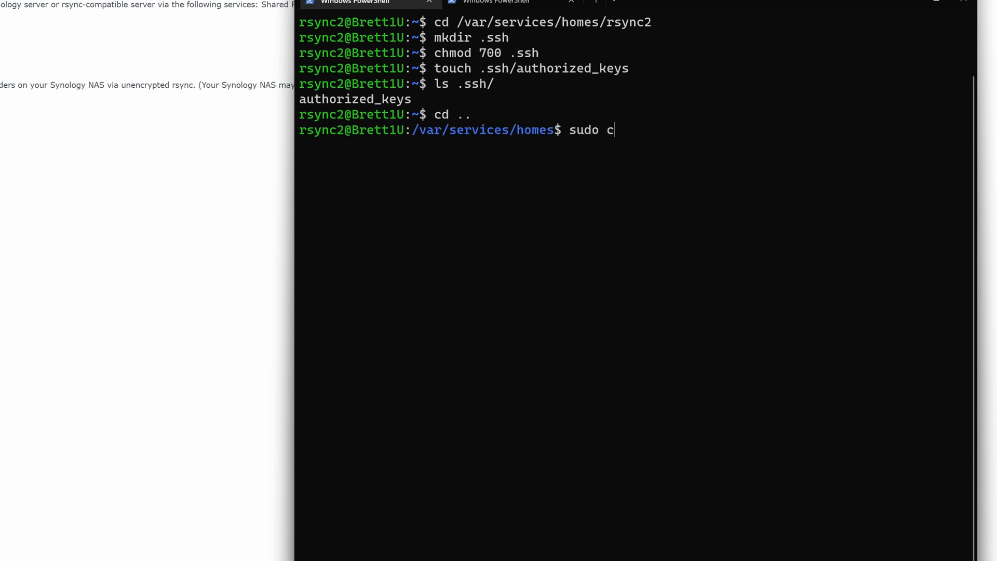
type("hmod")
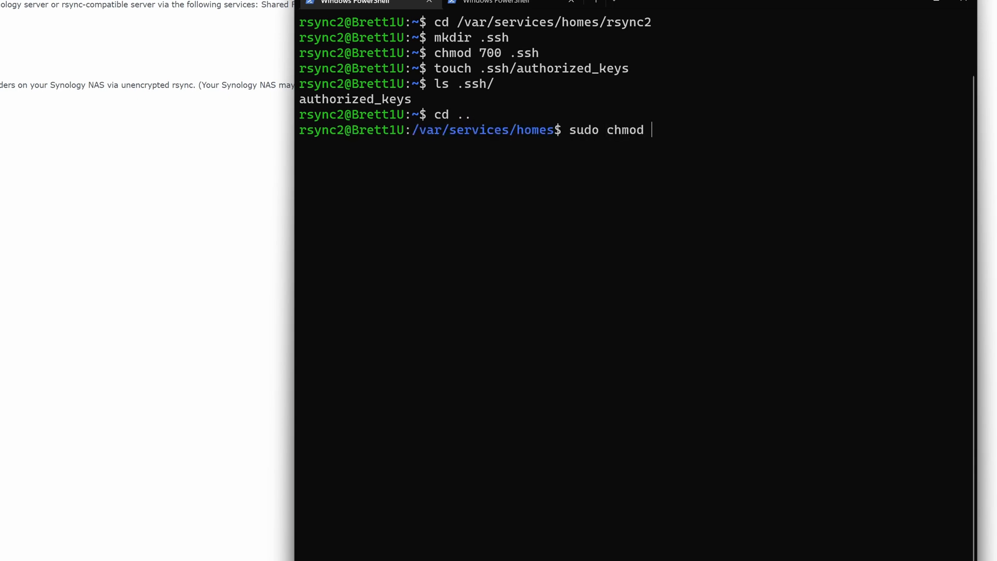
type("700")
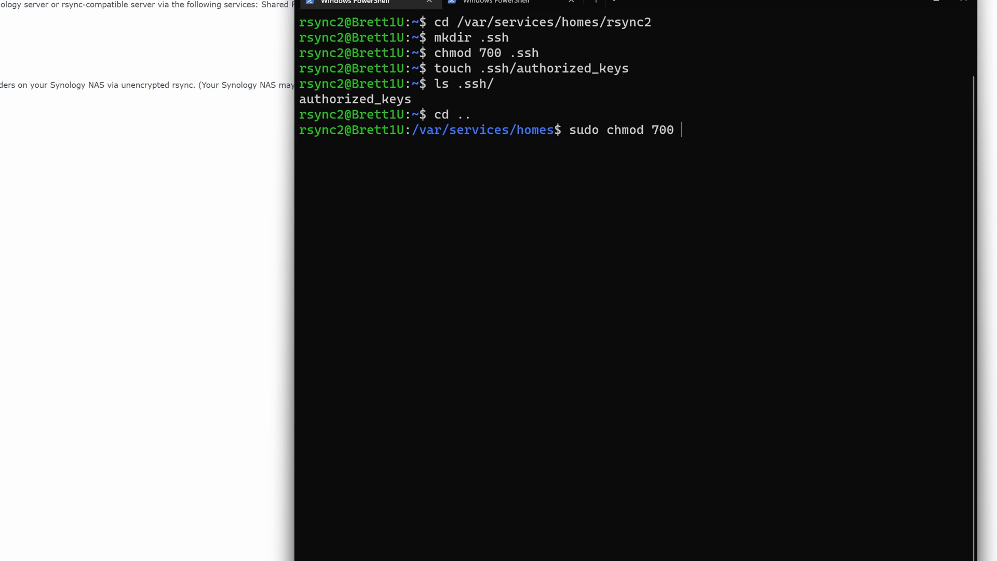
type("rsync2")
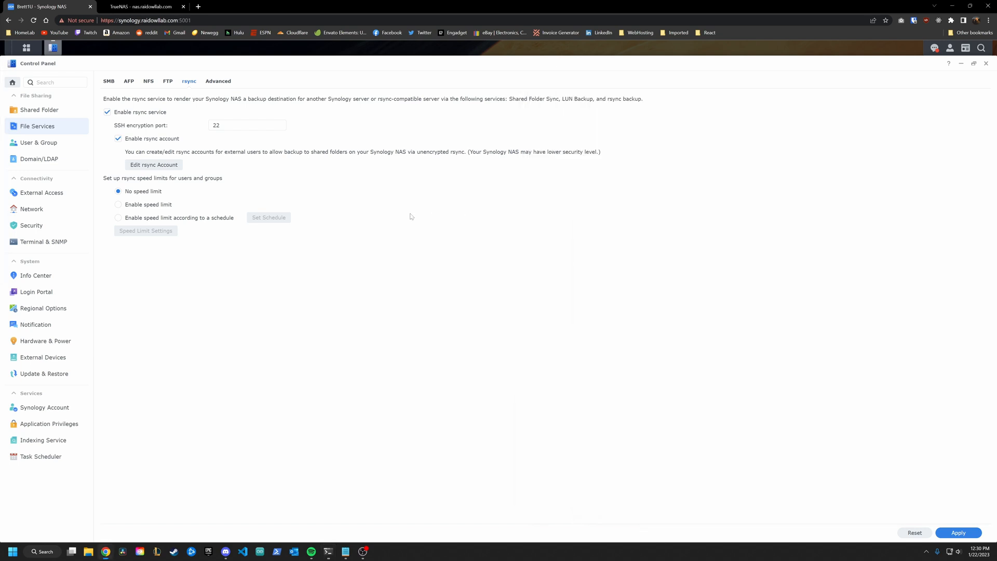
mouse_move(272, 182)
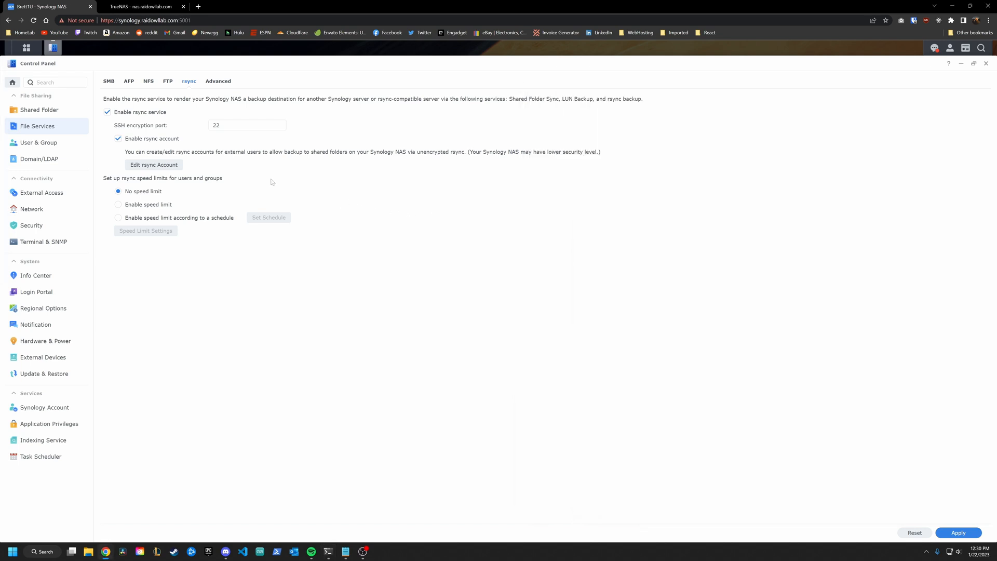
Disable the rsync service and Apply, then re-enable it and Apply again to restart it.
left_click(107, 112)
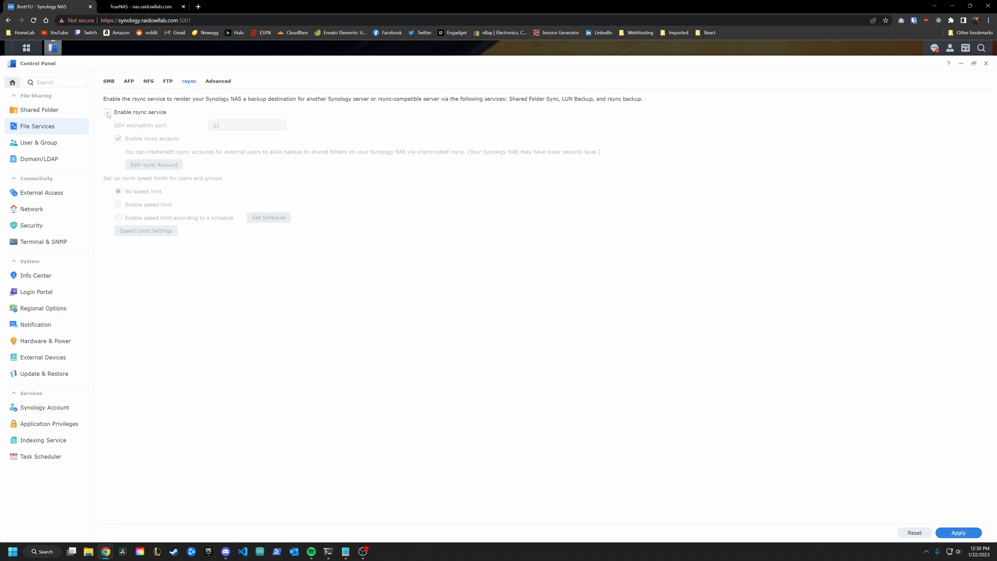
left_click(958, 532)
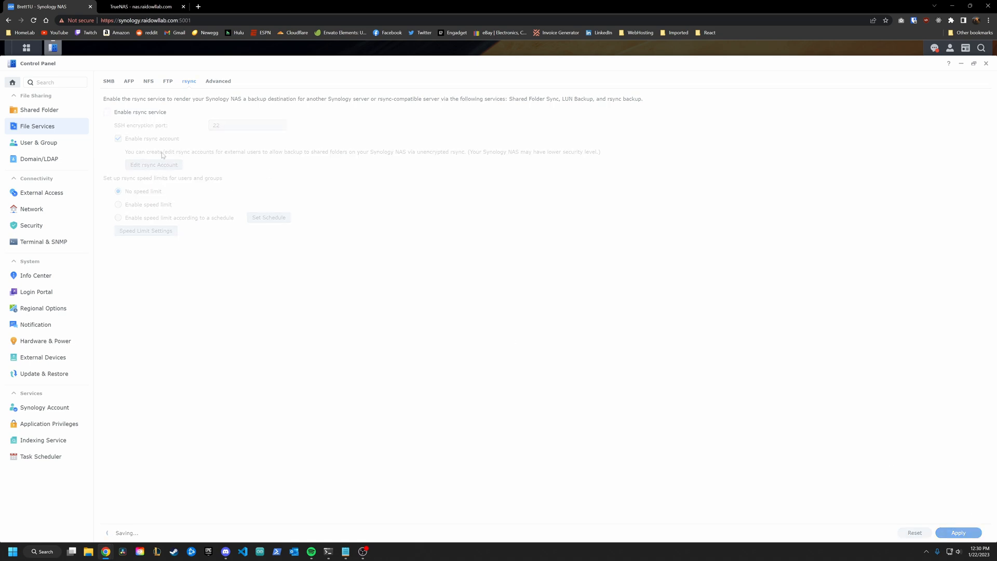
left_click(107, 112)
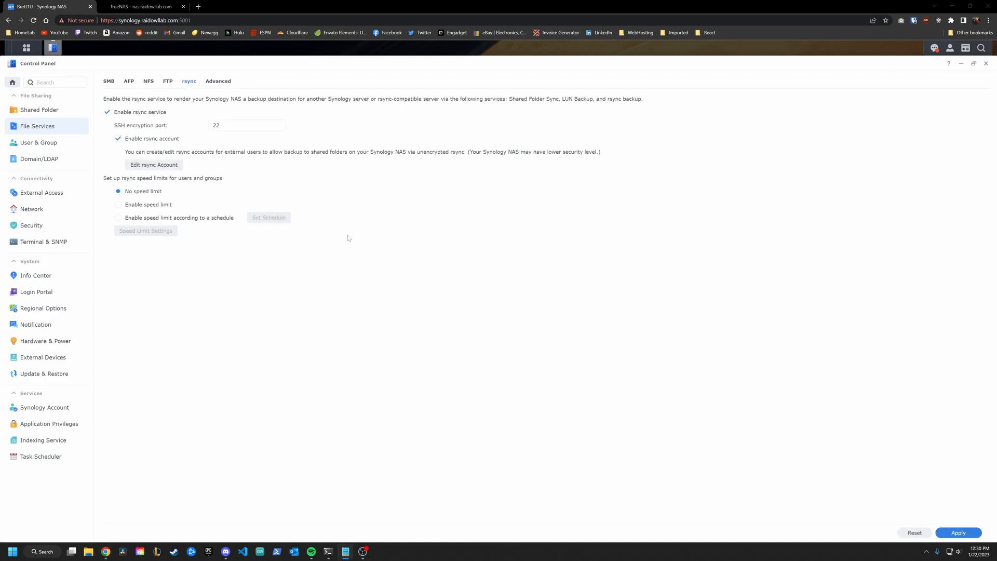
left_click(141, 7)
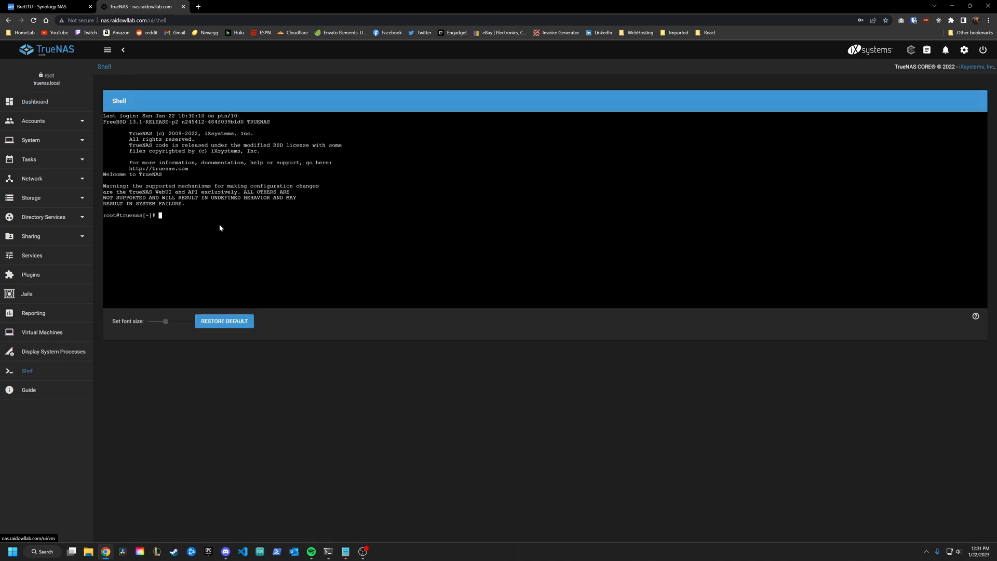
mouse_move(224, 223)
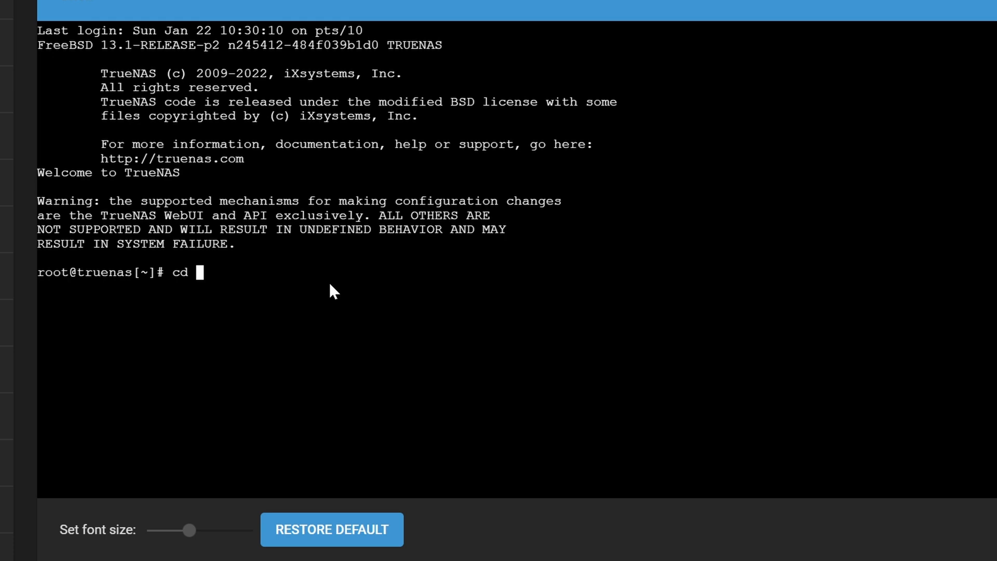
In Shell, cd into /mnt/BigBoi/home and mkdir rsync2 beside the existing rsync folder.
type("/mnt/")
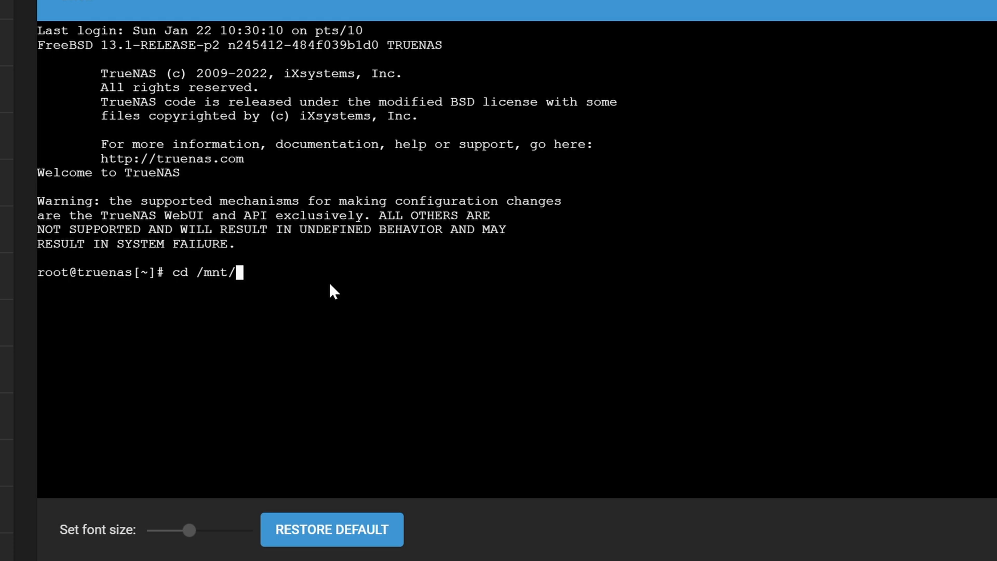
type("BigBoi/")
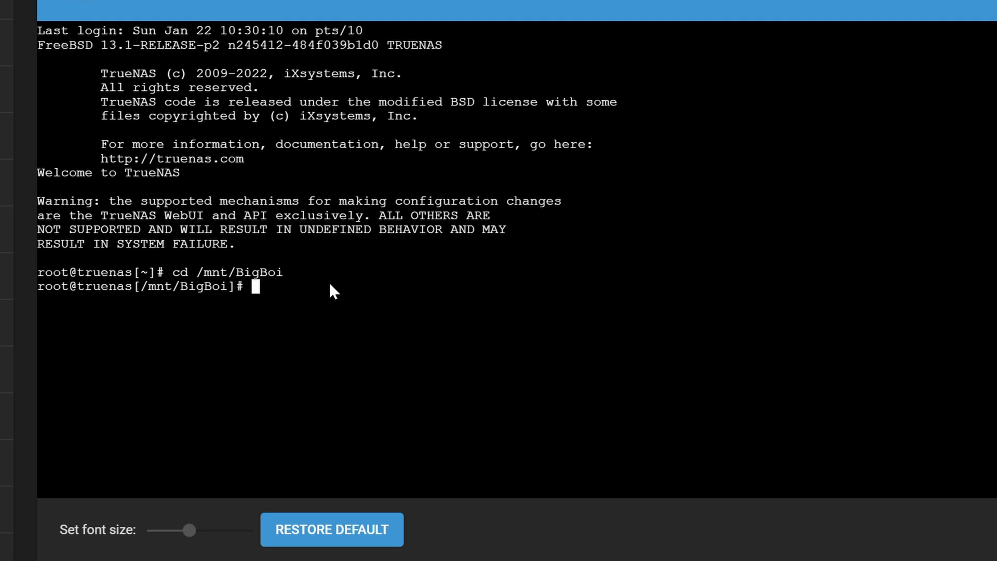
type("ls")
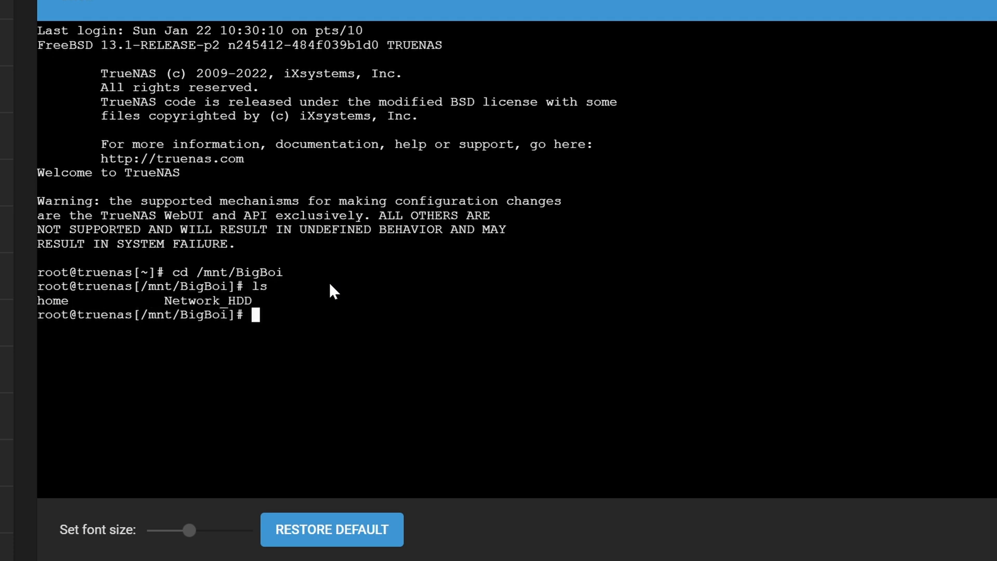
type("cd home/")
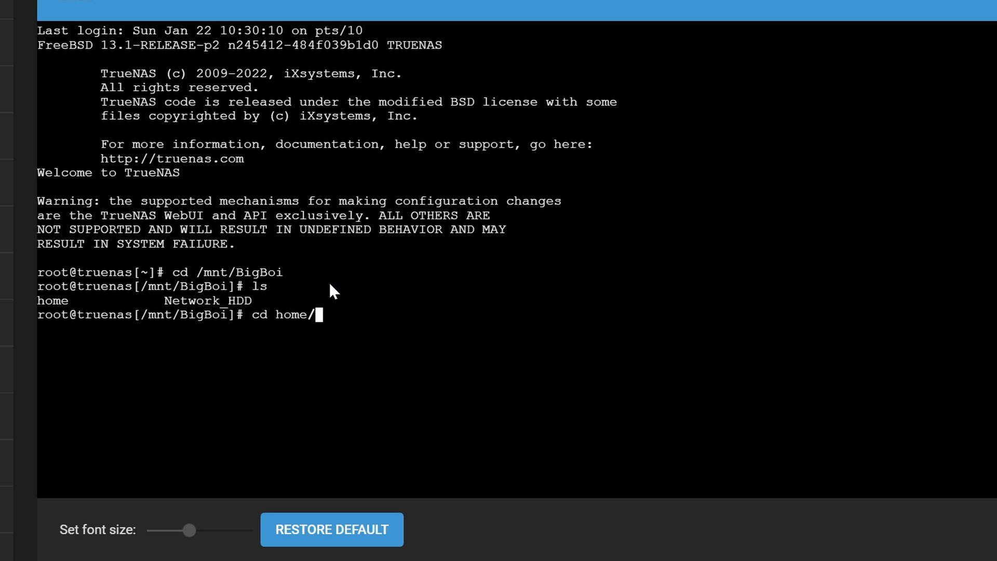
key("Enter")
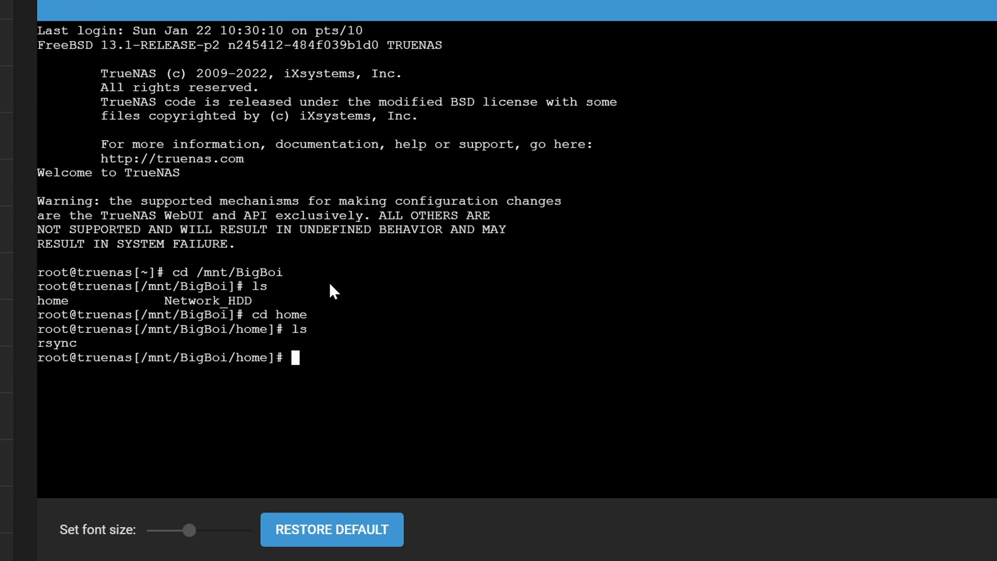
type("mkdir")
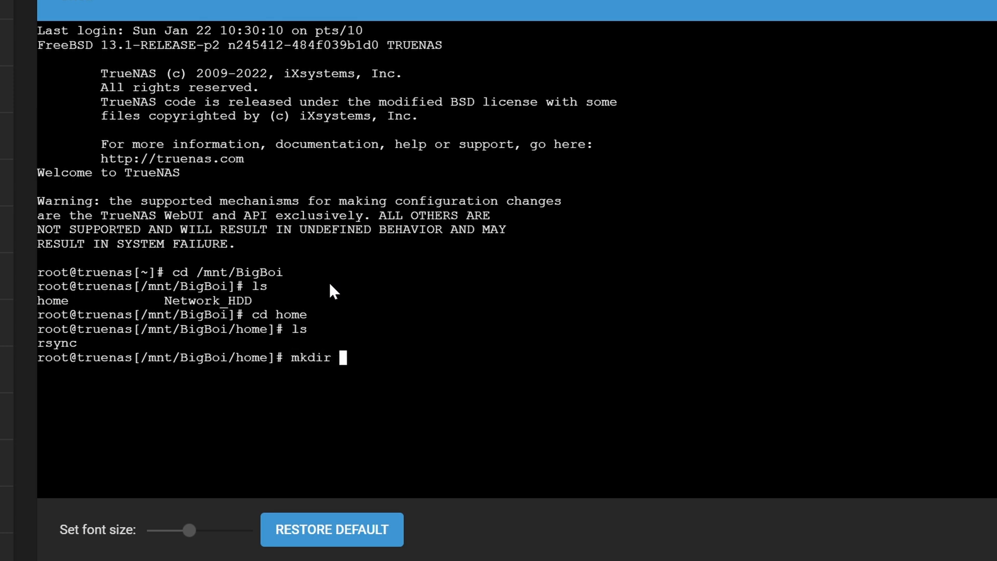
type("rsync2")
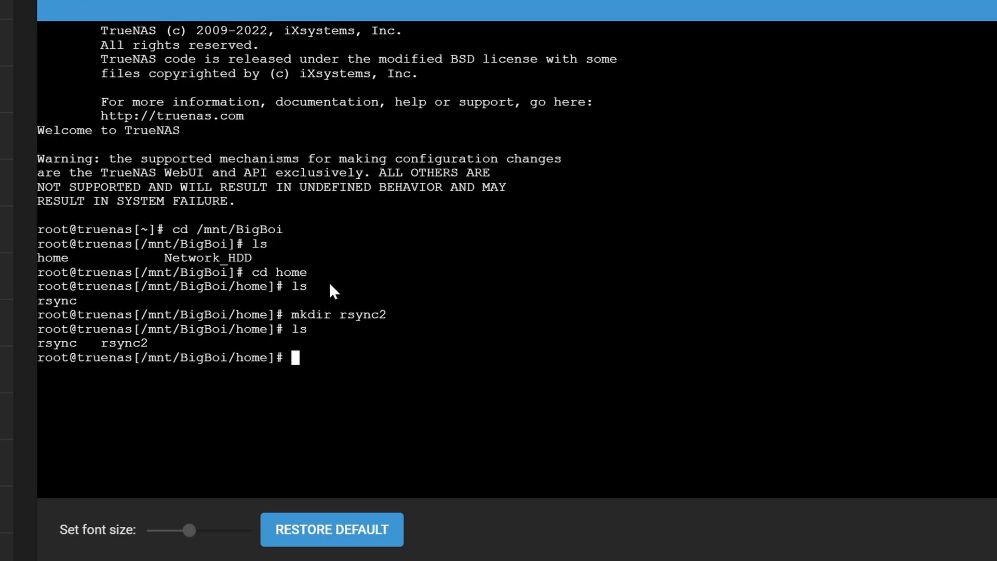
mouse_move(200, 349)
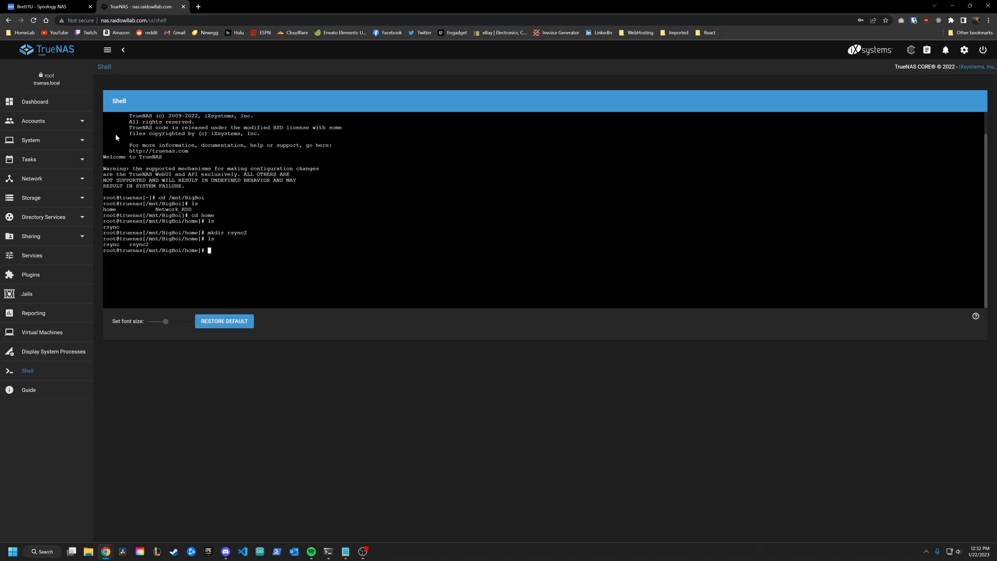
Bring up the Accounts > Users list.
left_click(33, 120)
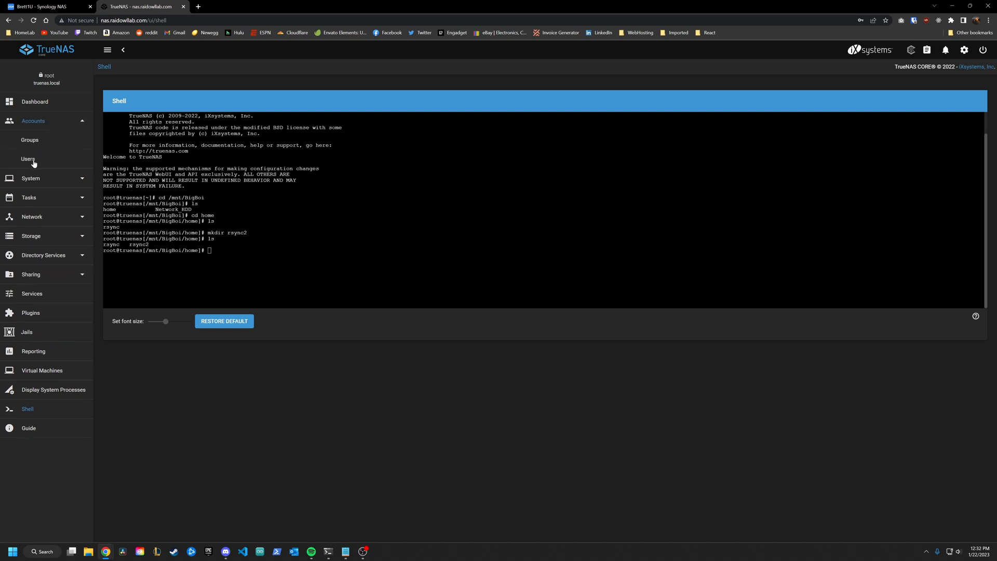
left_click(28, 159)
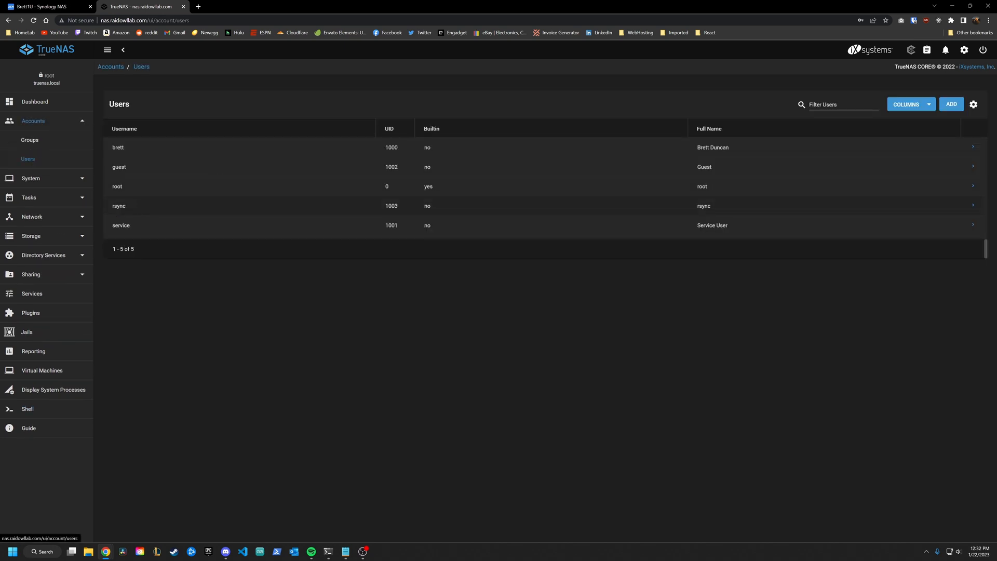
mouse_move(805, 203)
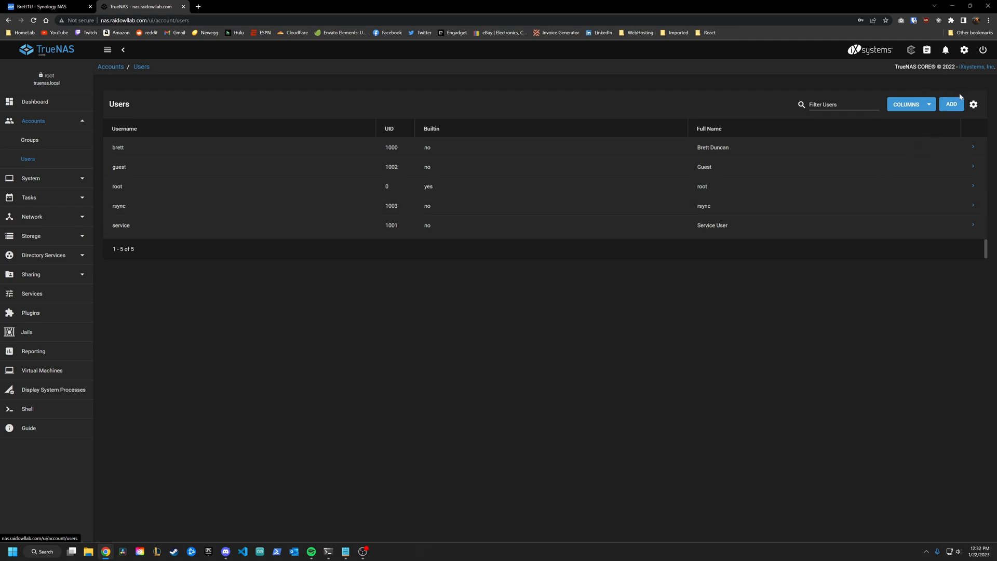
Add a new user with full name Daddy Rsync, username rsync2 and a password.
left_click(952, 104)
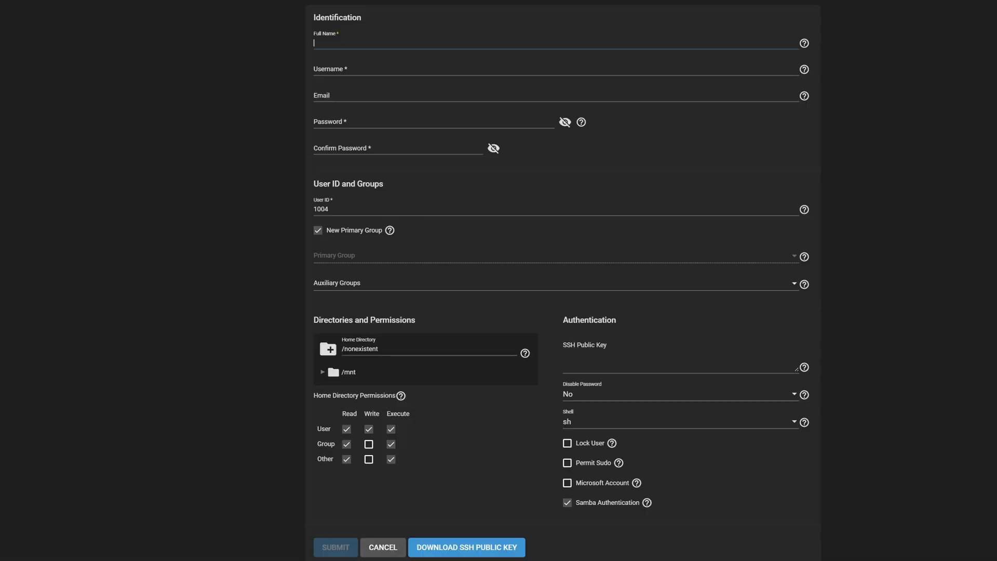
type("Daddy Rsync")
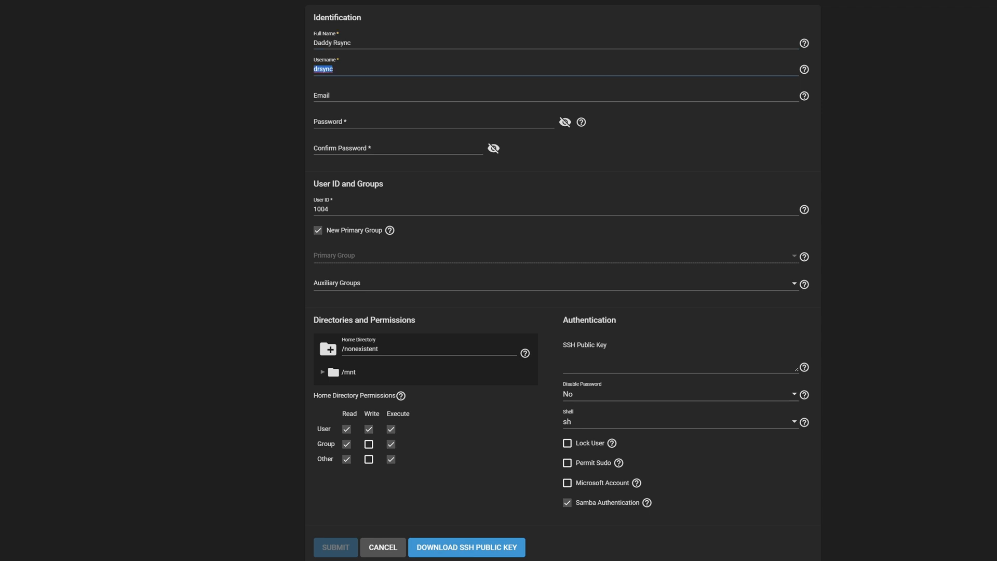
type("rsync")
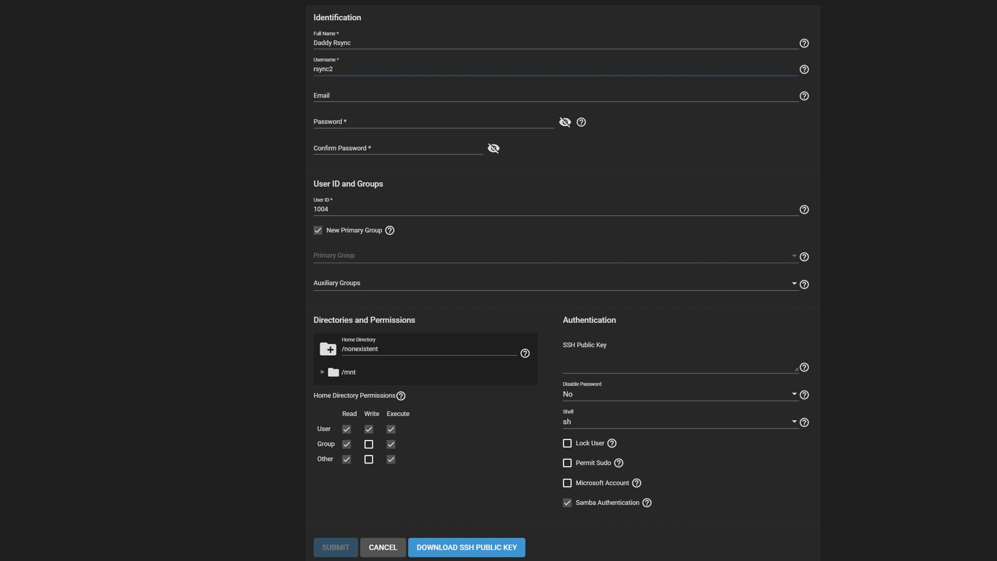
left_click(411, 121)
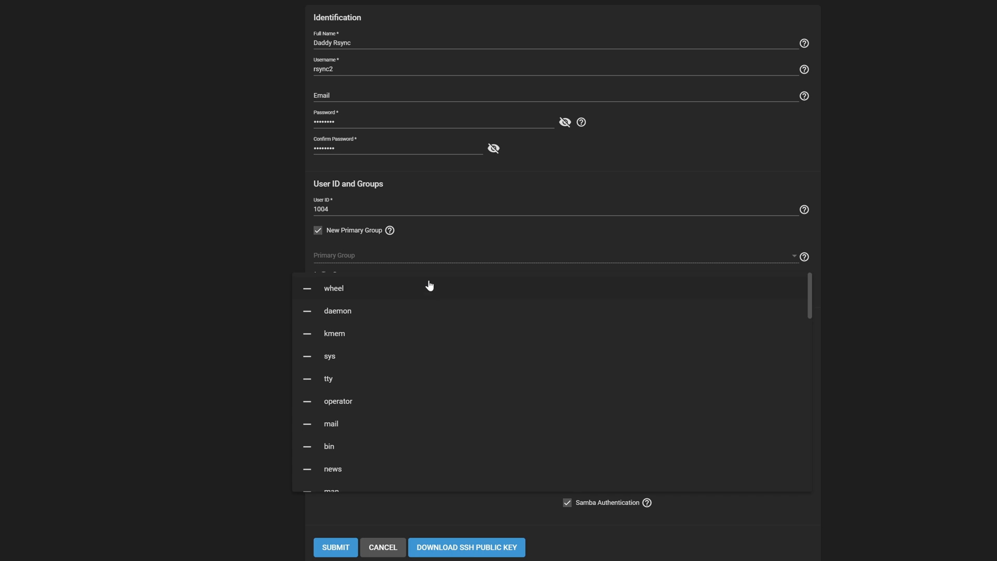
mouse_move(428, 287)
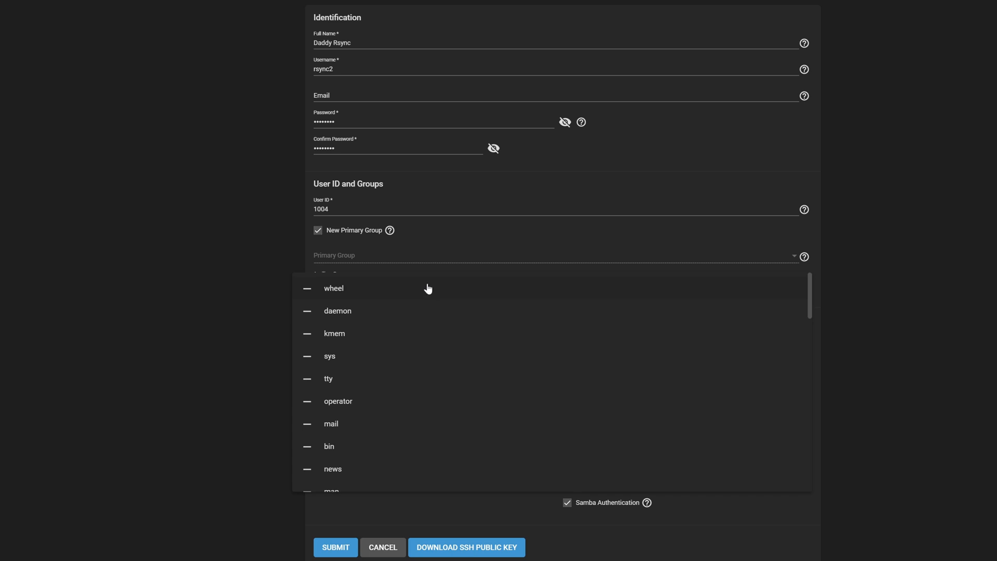
Put rsync2 in the SMB auxiliary group and set its home directory to /mnt/BigBoi/home.
scroll("down", 3)
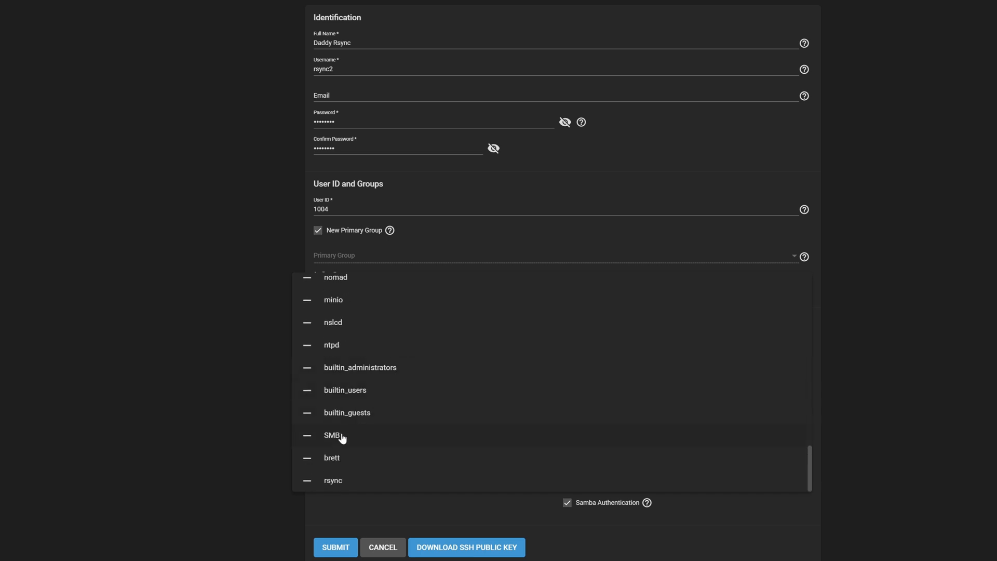
left_click(306, 435)
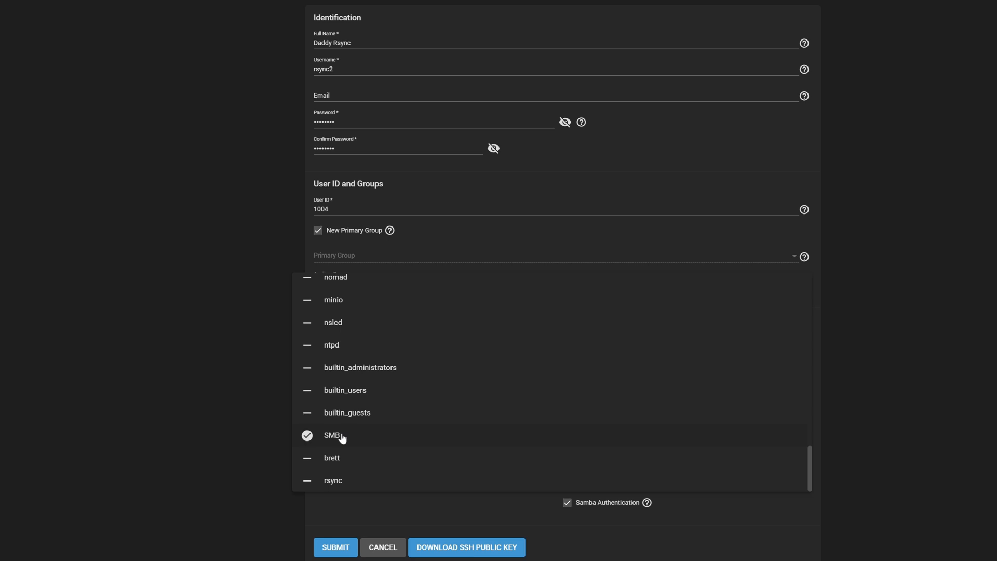
left_click(326, 435)
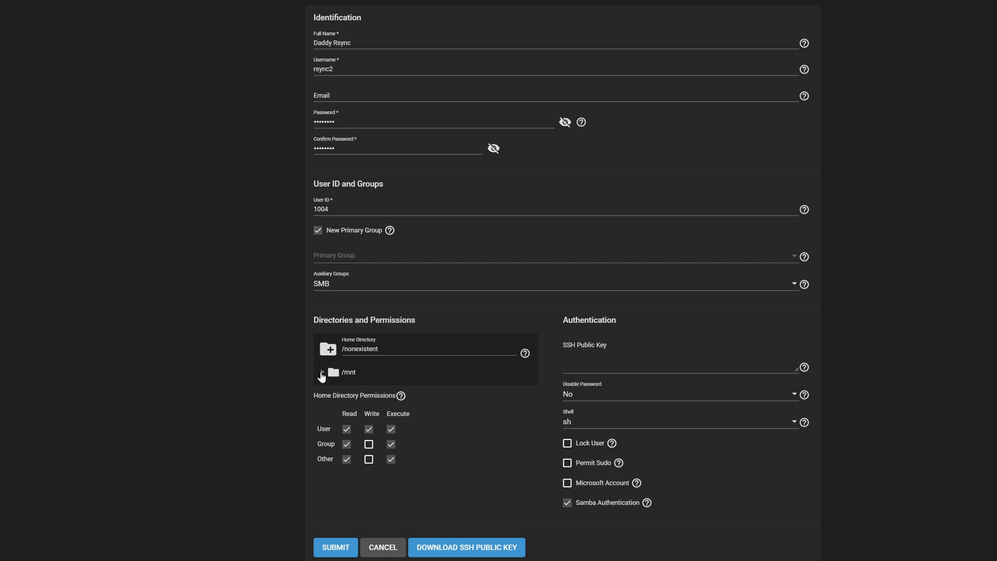
left_click(323, 373)
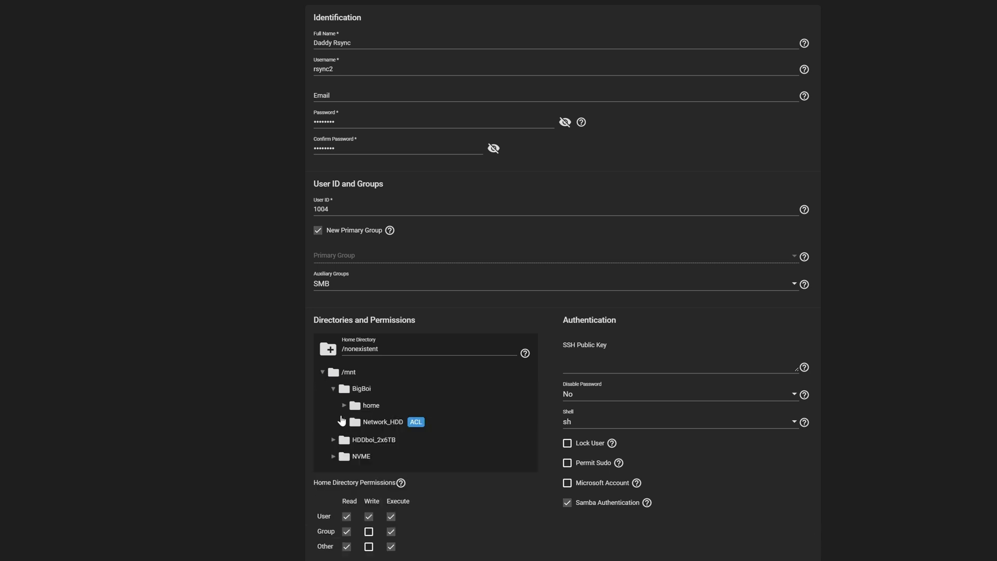
left_click(344, 405)
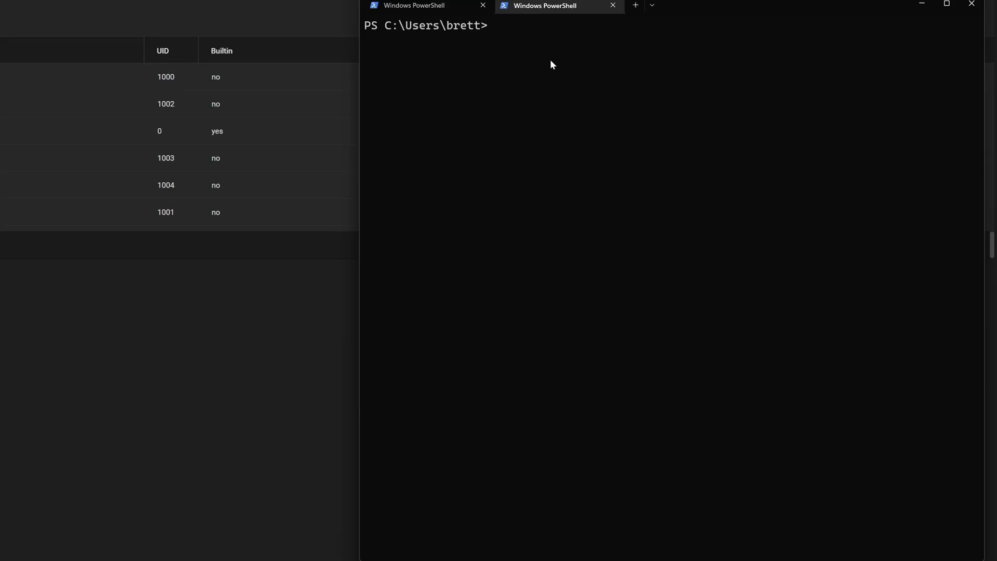
SSH into TrueNAS as rsync2 and run ssh-keygen with the default location and empty passphrase.
type("ssh")
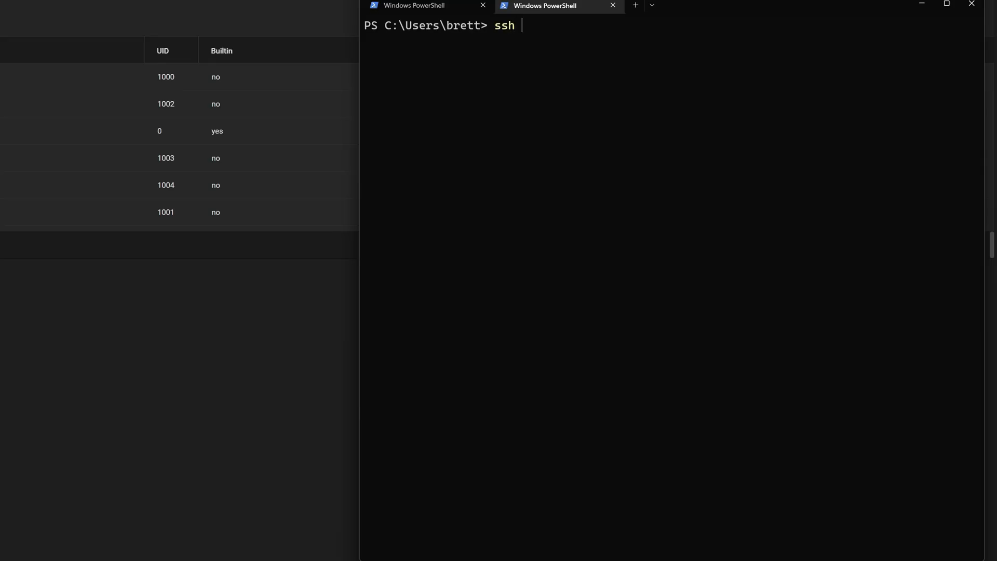
type("rsry")
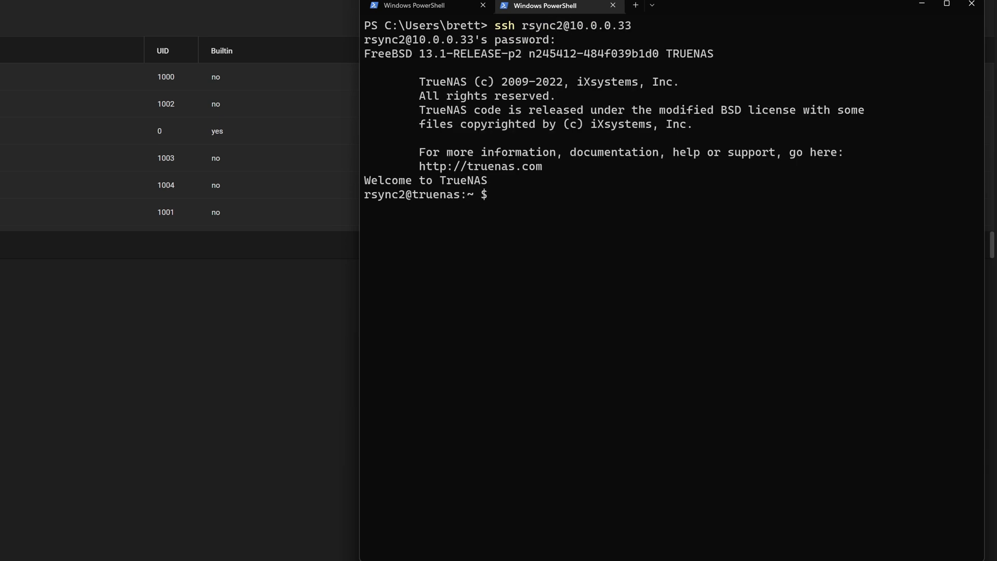
type("ssh-keygen")
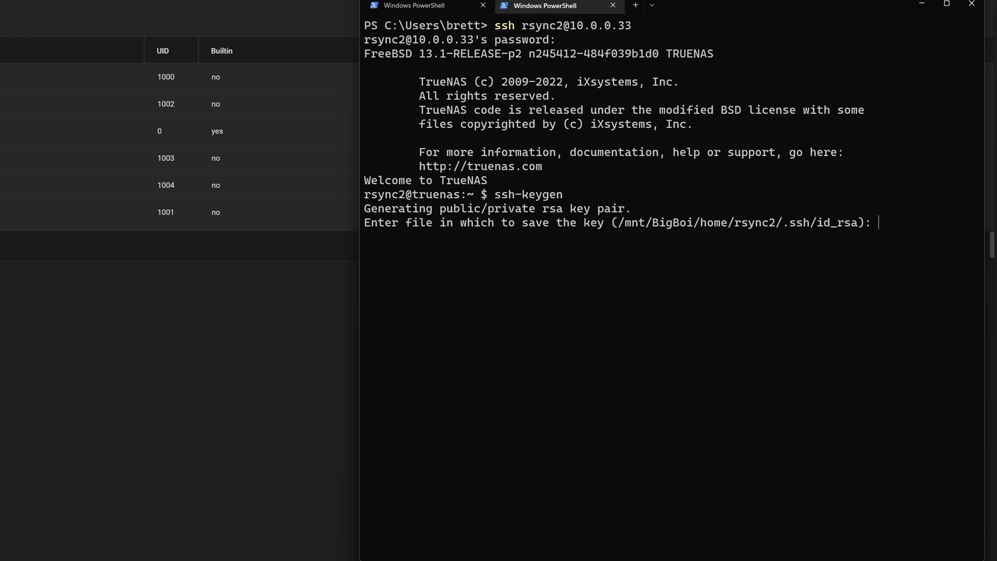
key("enter")
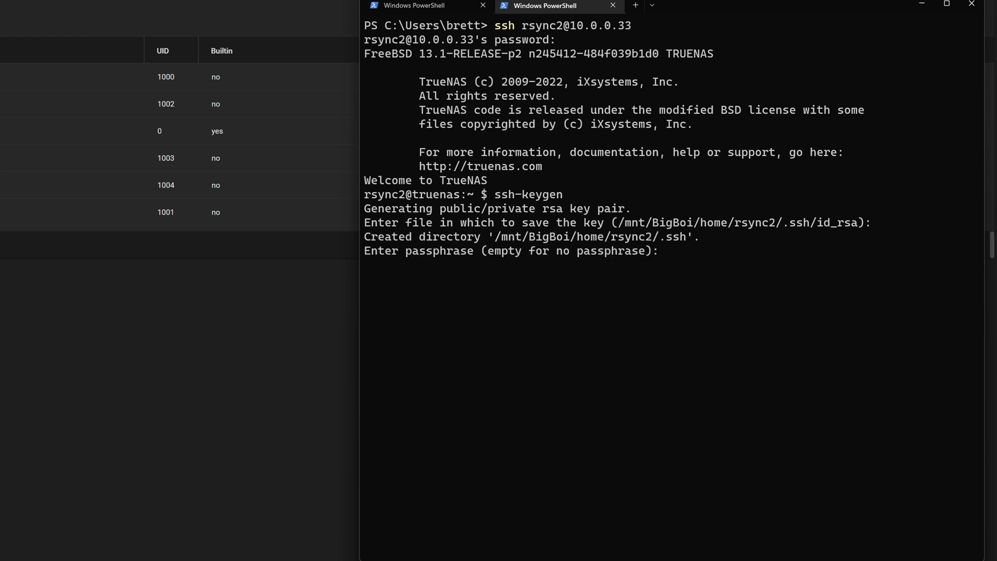
key("Enter")
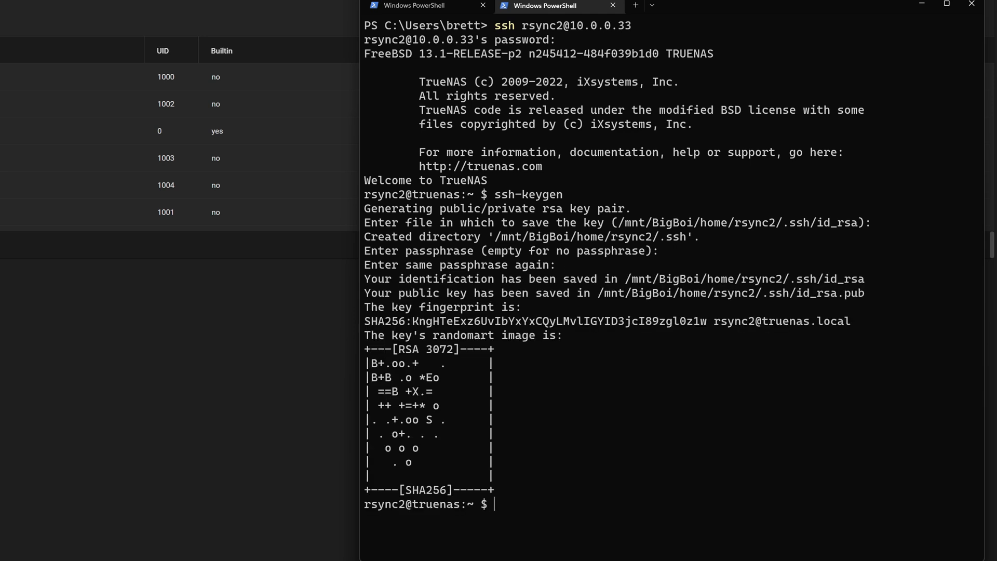
Print the public key with cat .ssh/id_rsa.pub.
type("cat .")
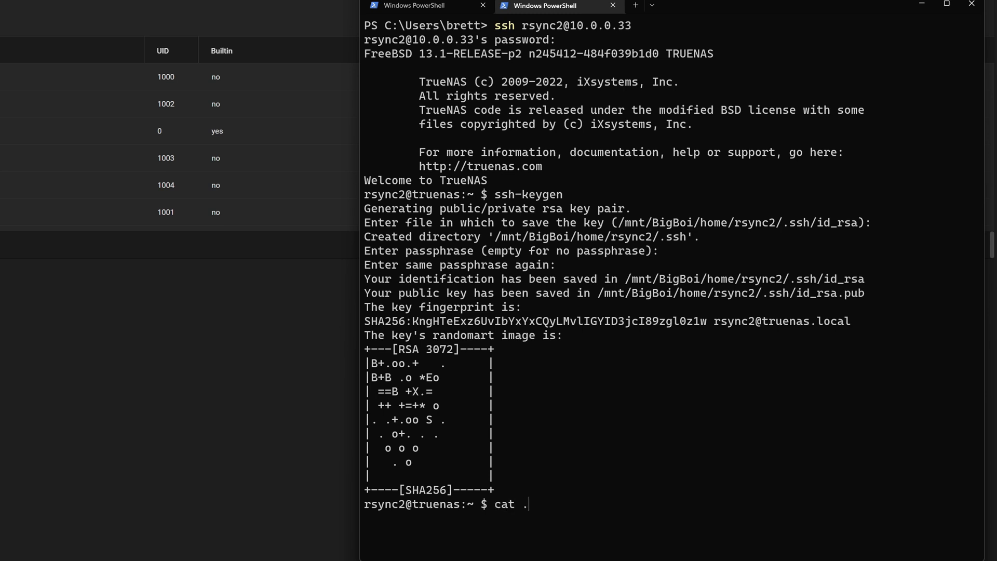
type("ssh/id")
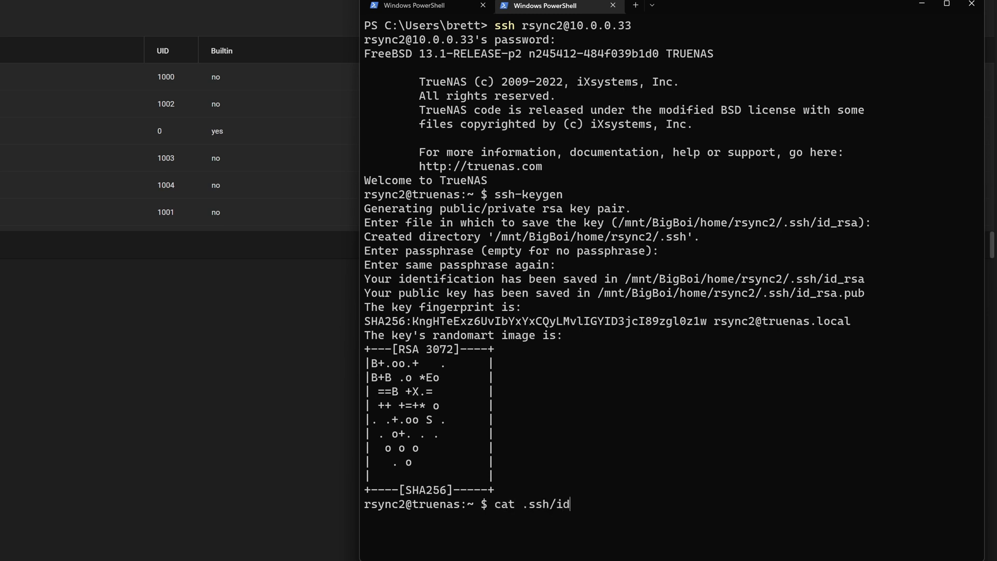
type("_rsa.pub")
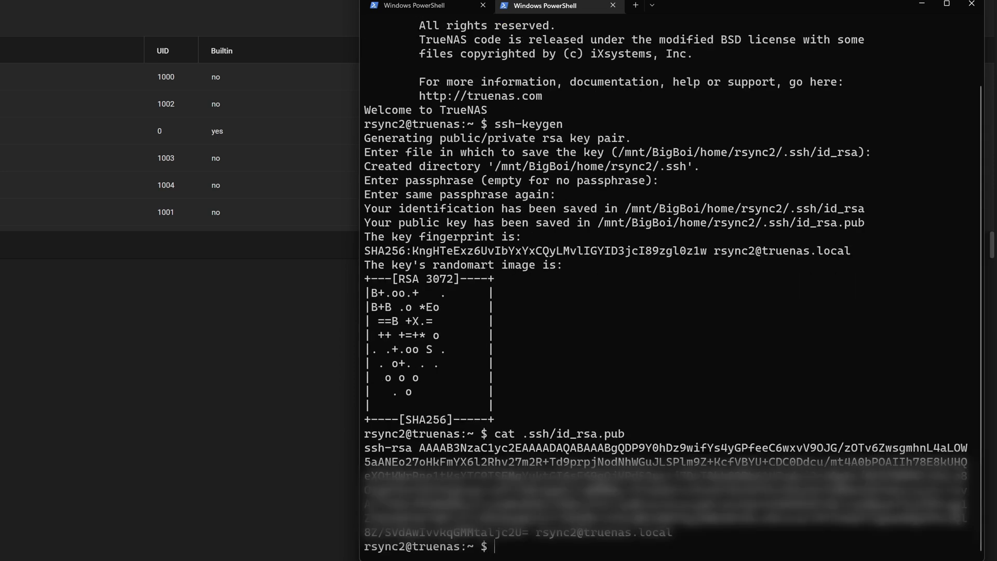
mouse_move(682, 541)
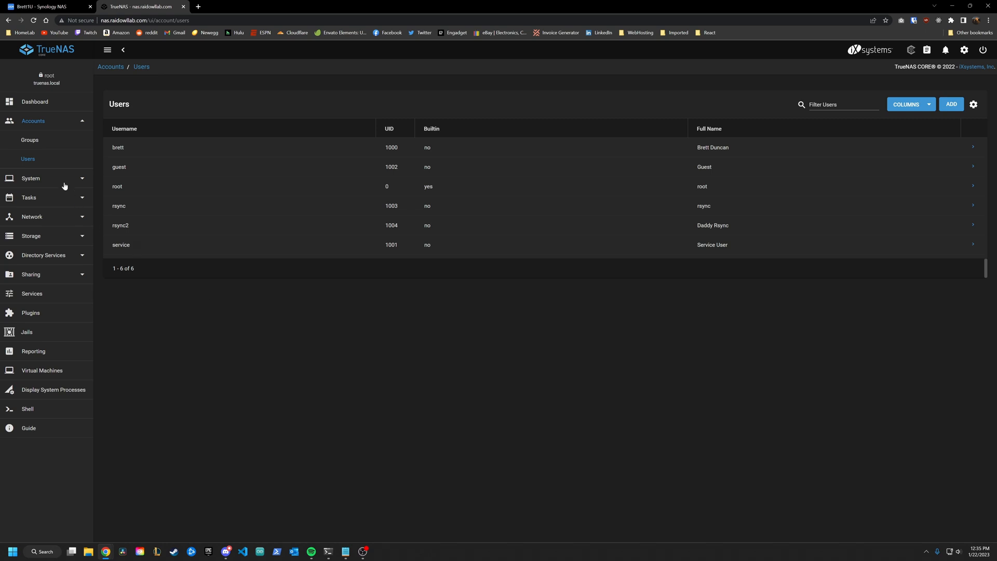
mouse_move(139, 226)
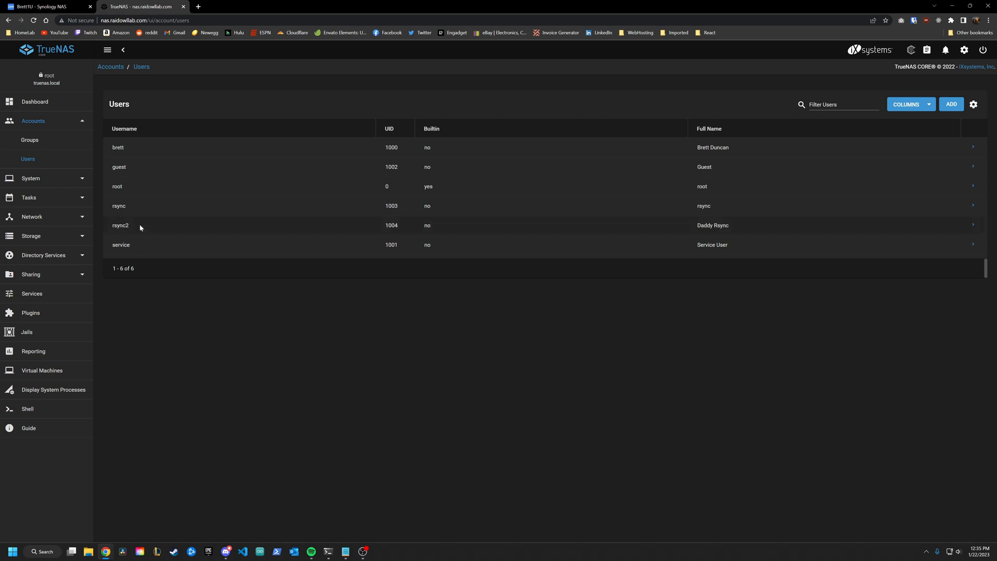
Expand the rsync2 user row, edit it, and focus the SSH Public Key field.
left_click(121, 225)
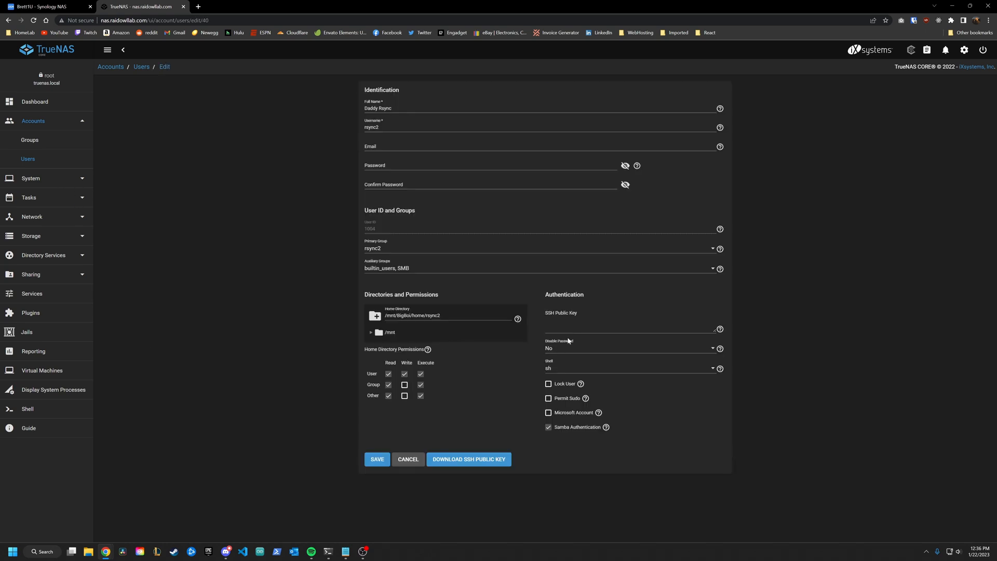
left_click(625, 322)
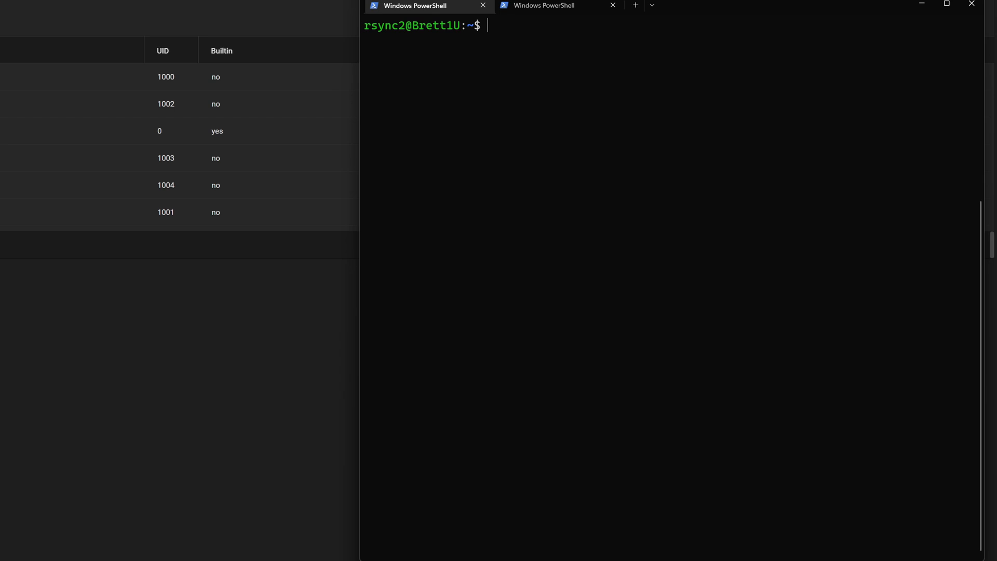
On the Synology, open .ssh/authorized_keys in vi and enter insert mode to paste the TrueNAS key.
type("vi .s")
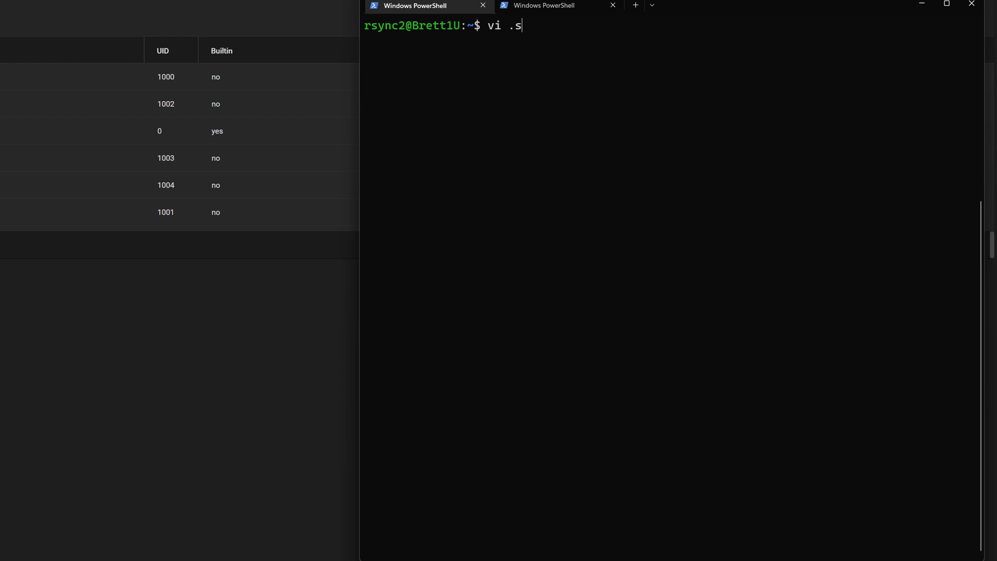
type("sh/autho")
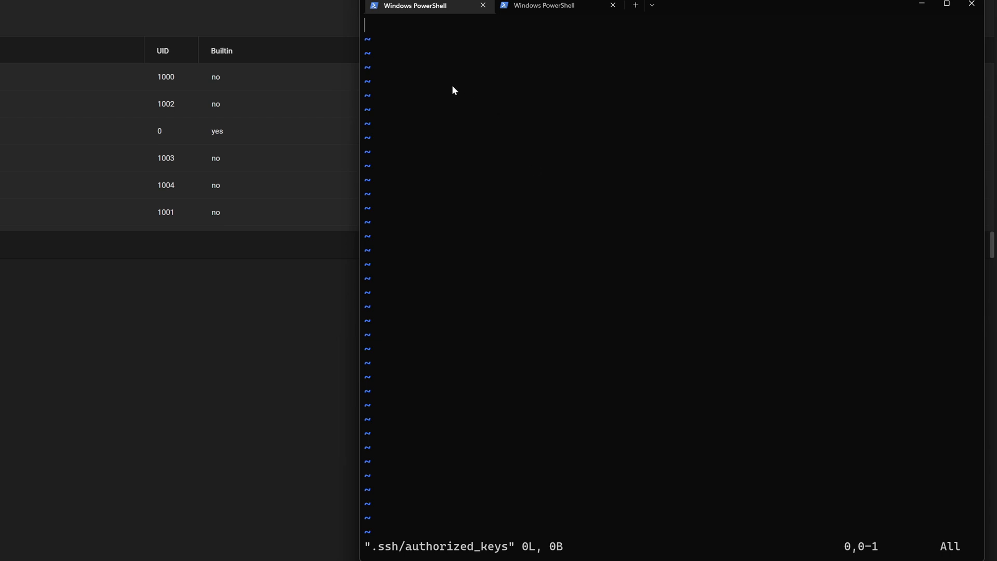
key("i")
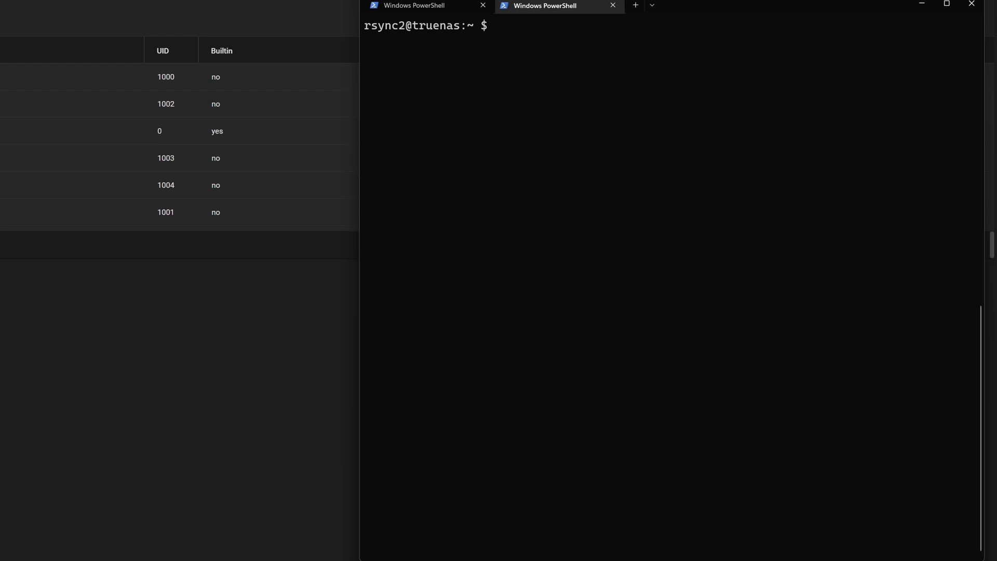
type("s")
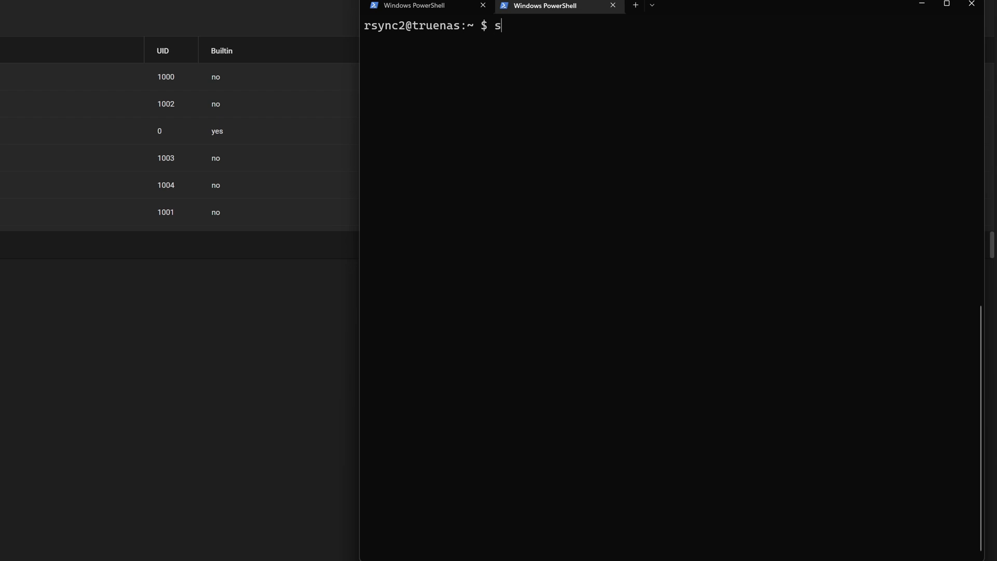
type("sh")
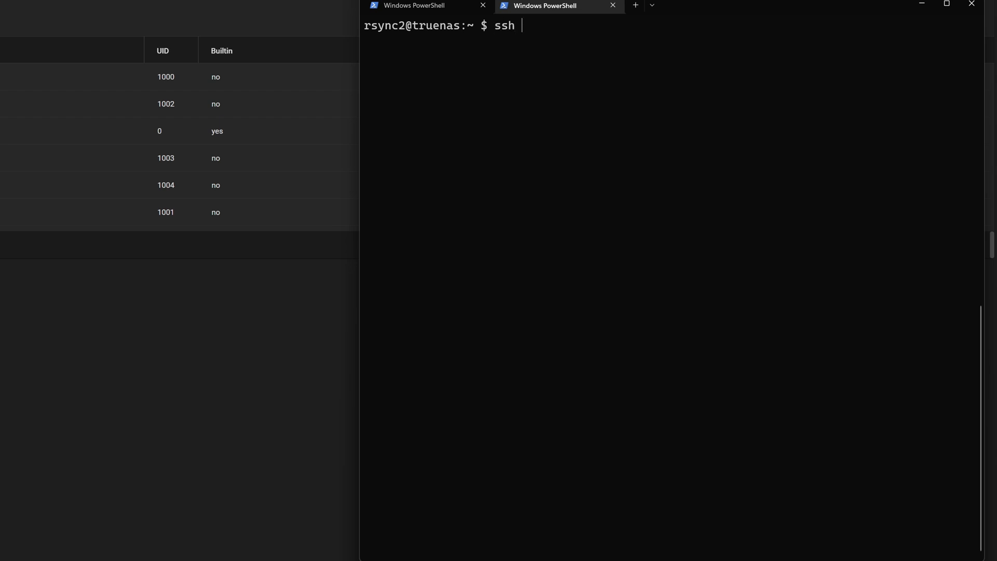
type("rsync2@")
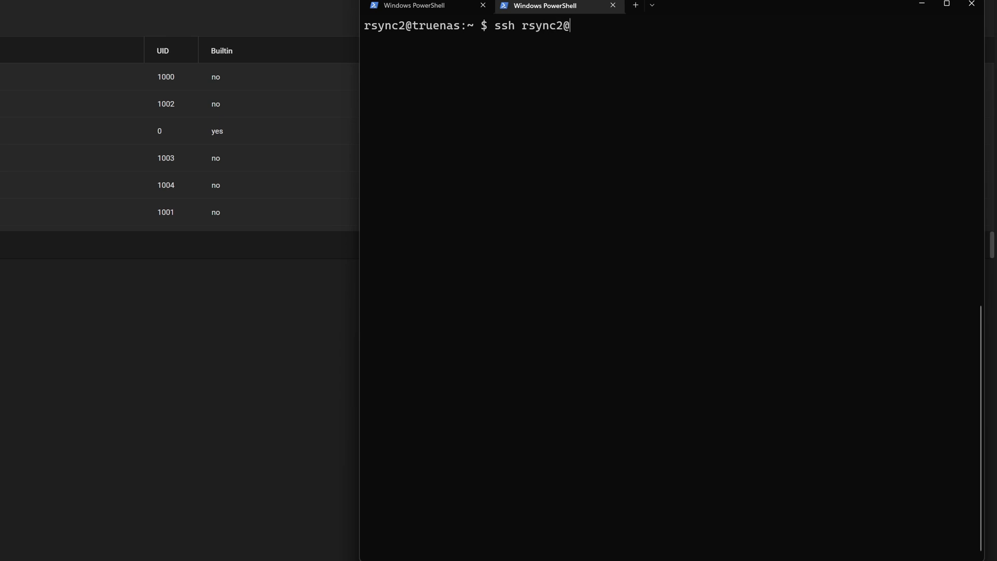
type("10.0.0.82")
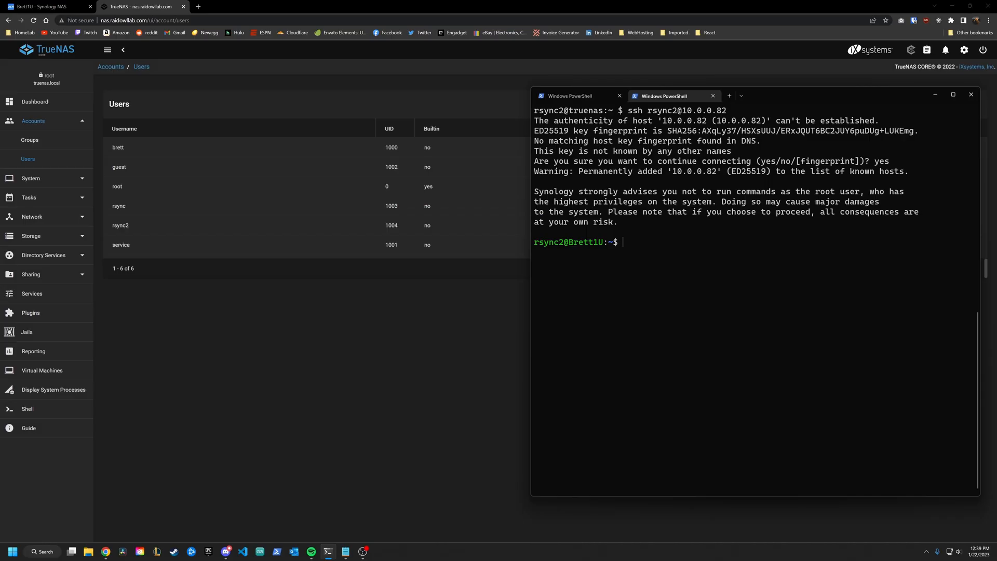
type("exit")
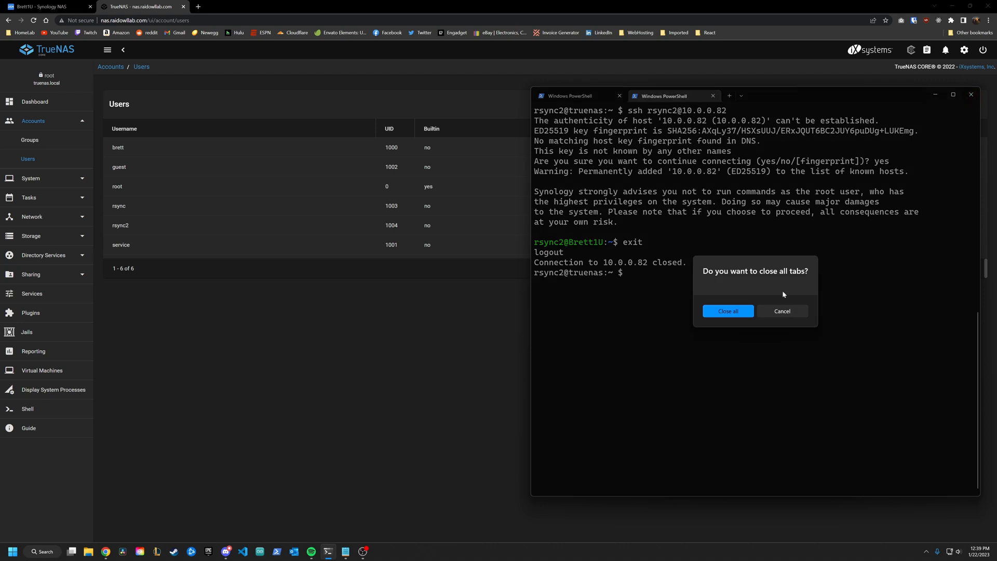
left_click(729, 312)
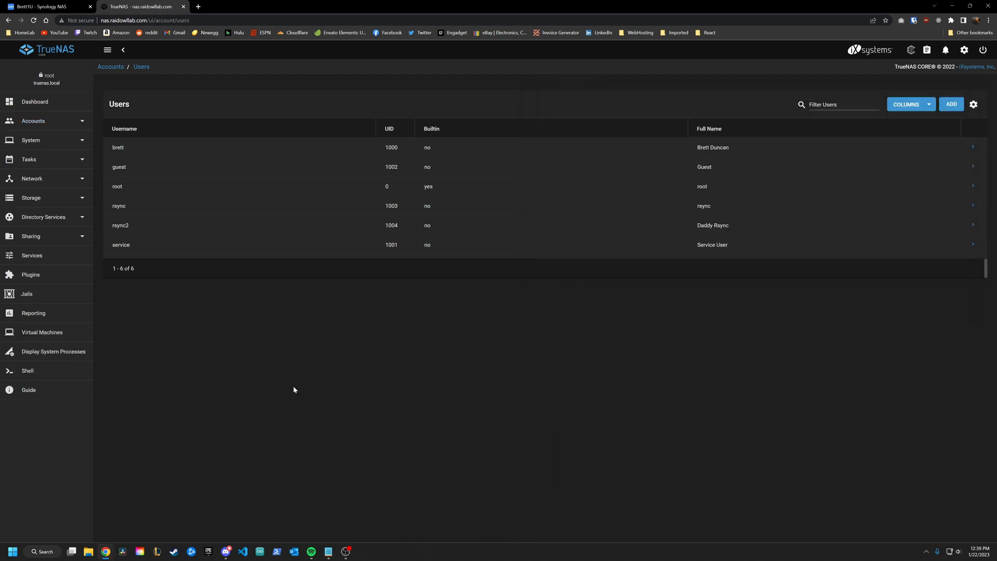
mouse_move(54, 183)
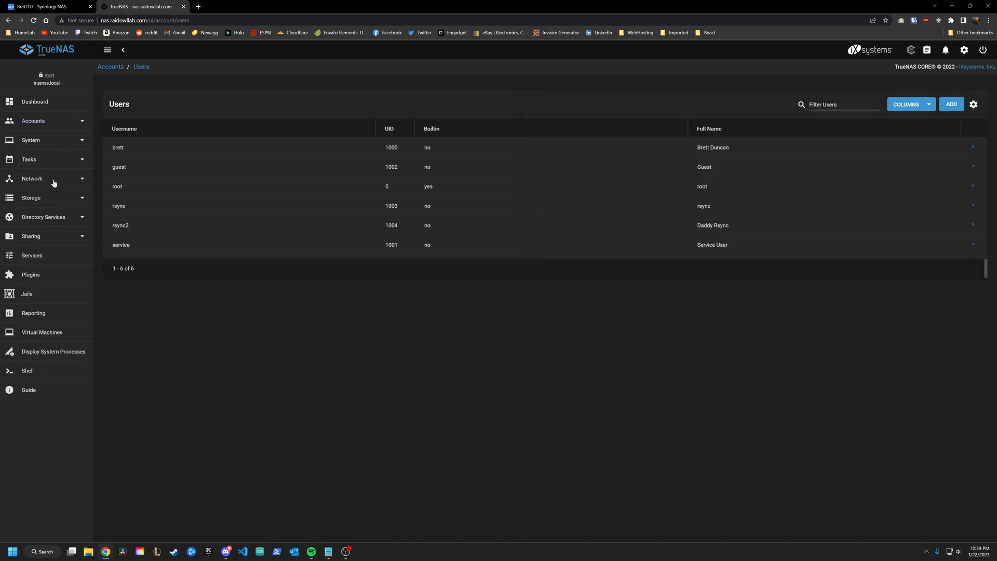
Go to Tasks > Rsync Tasks, expand the existing task to 10.0.0.82 and open it for editing.
left_click(29, 160)
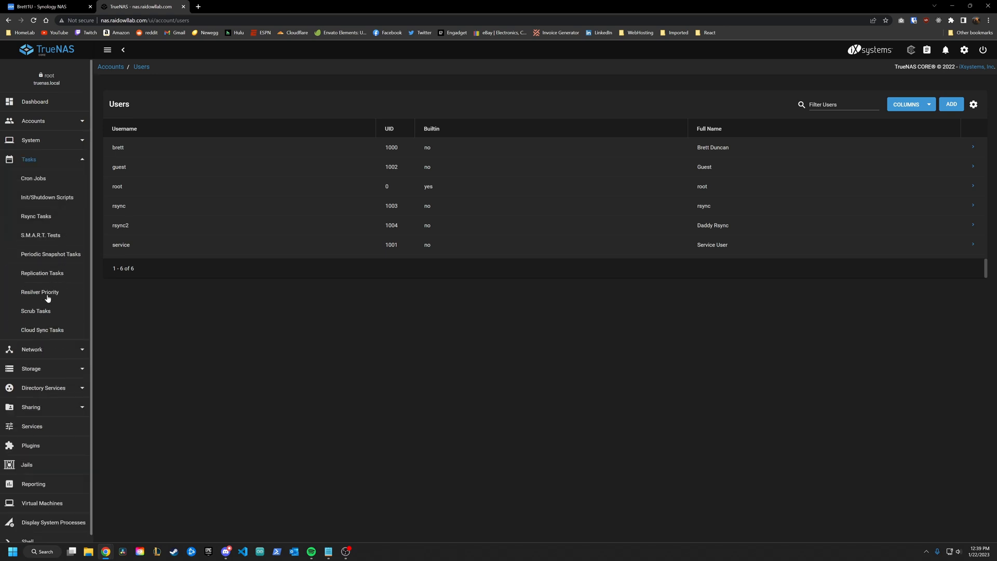
left_click(36, 216)
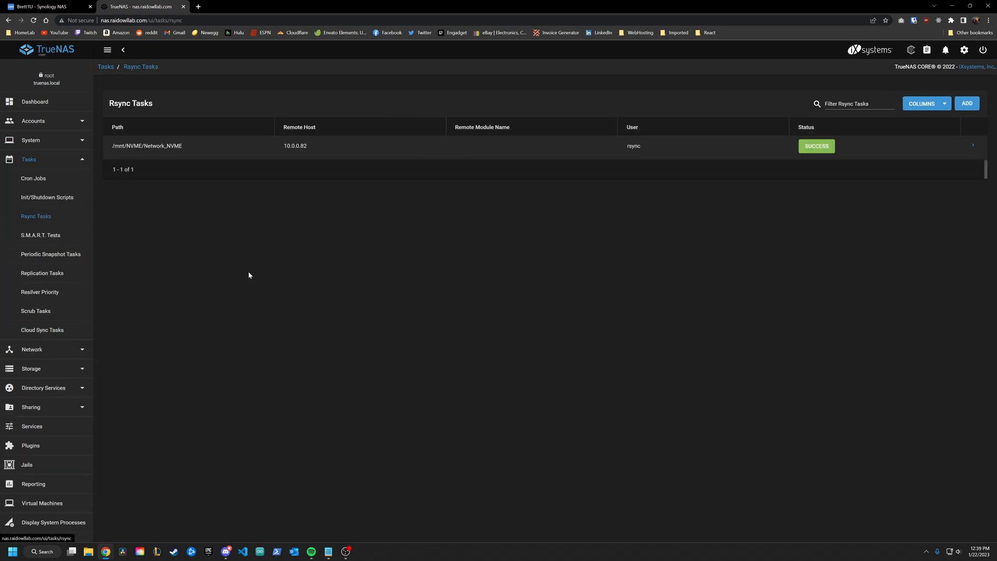
left_click(974, 148)
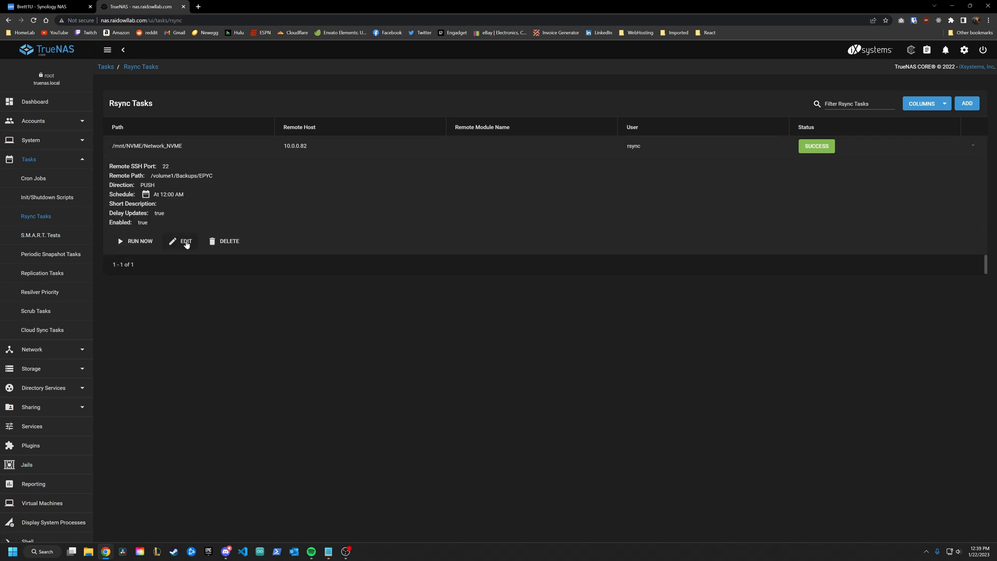
left_click(185, 241)
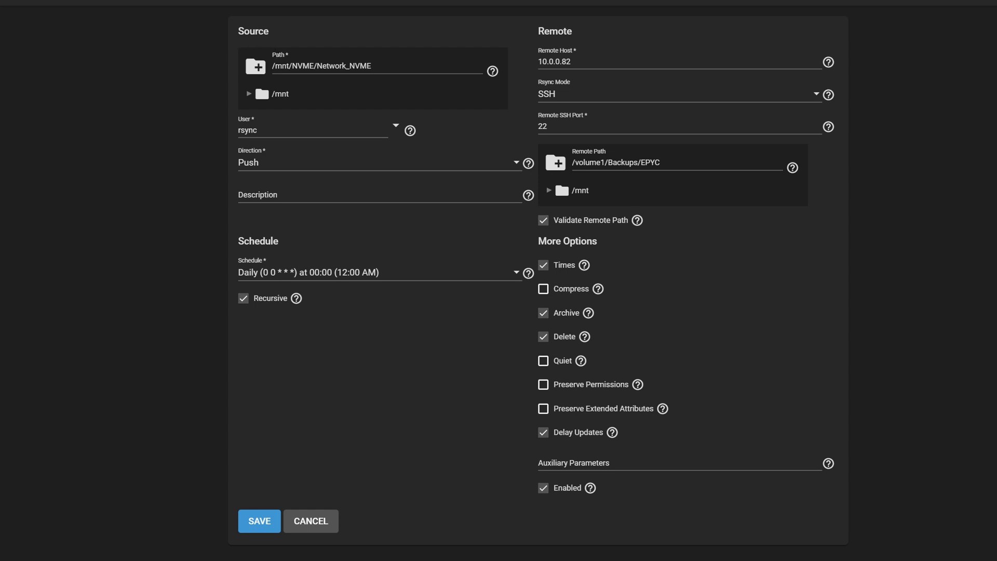
mouse_move(328, 94)
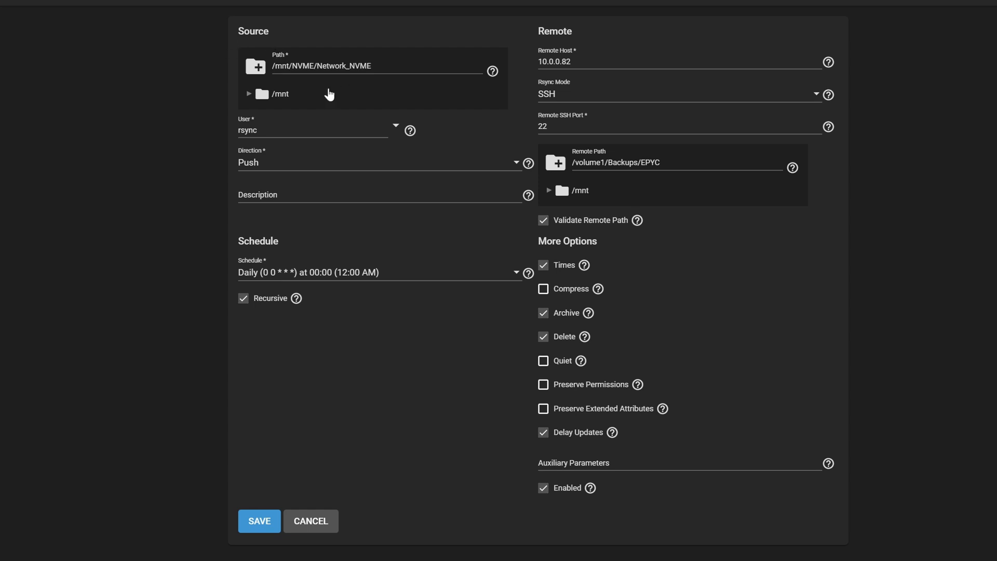
mouse_move(260, 168)
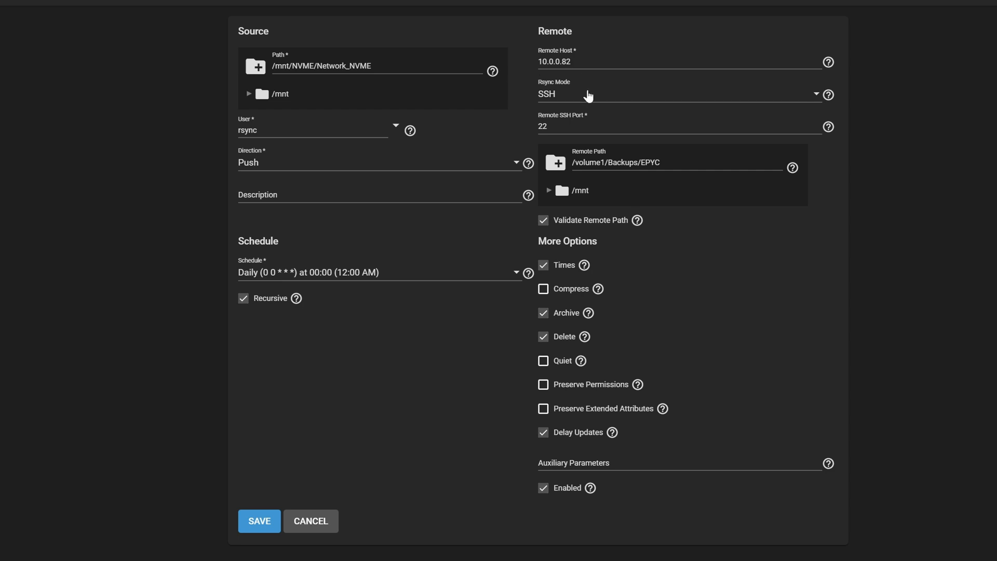
mouse_move(589, 91)
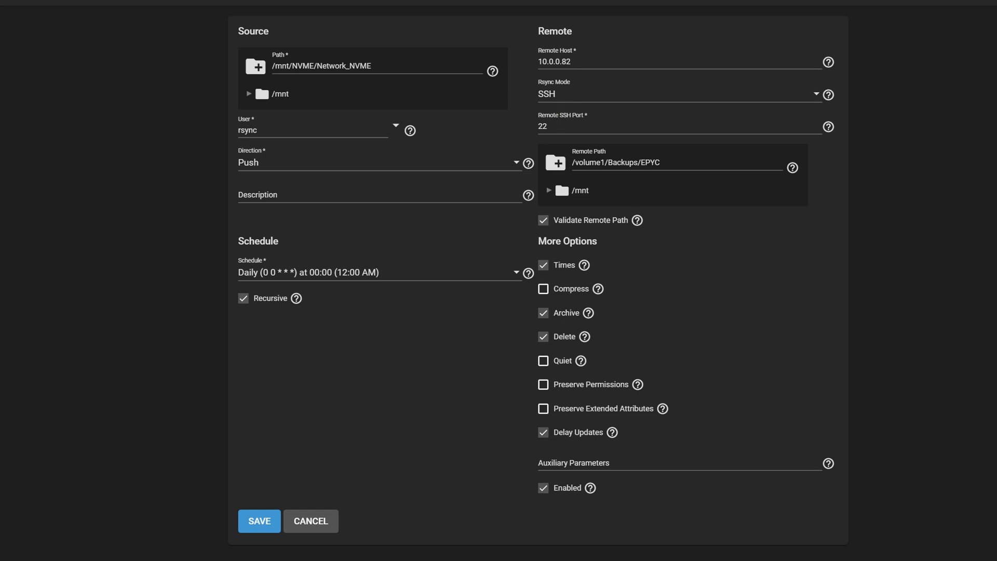
mouse_move(534, 305)
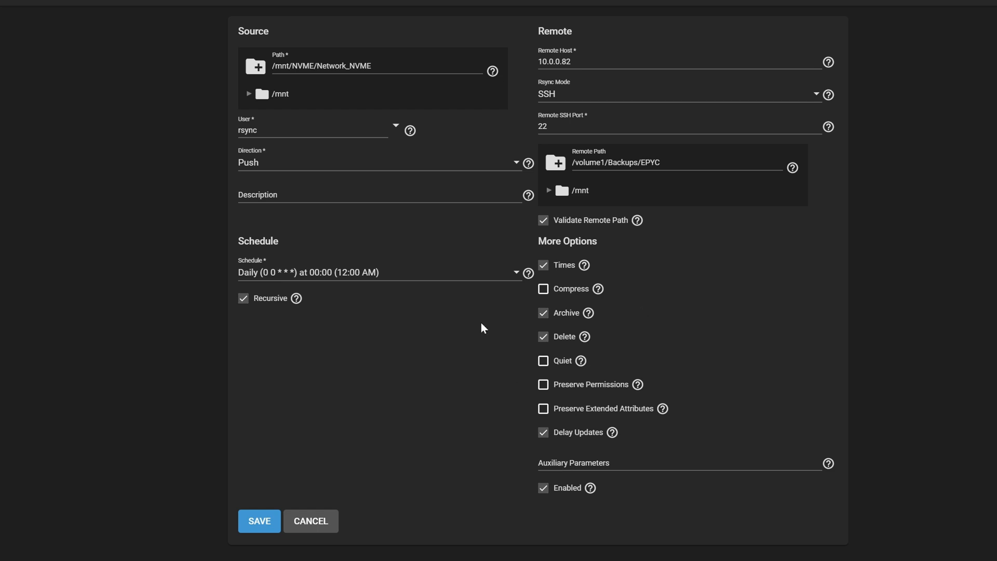
mouse_move(165, 354)
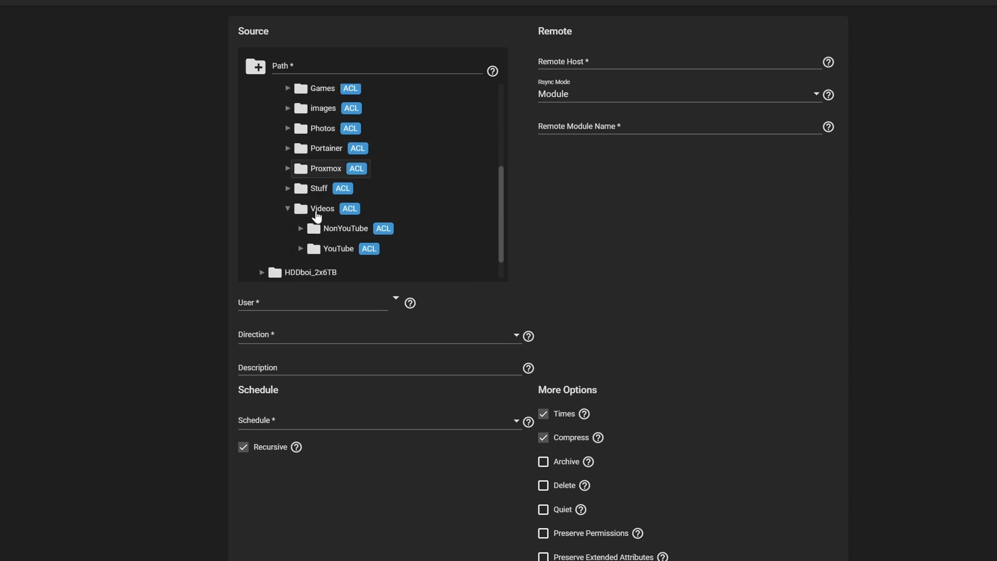
Set the source Path to YouTube/_common, Direction Push and Schedule Daily.
scroll("down", 3)
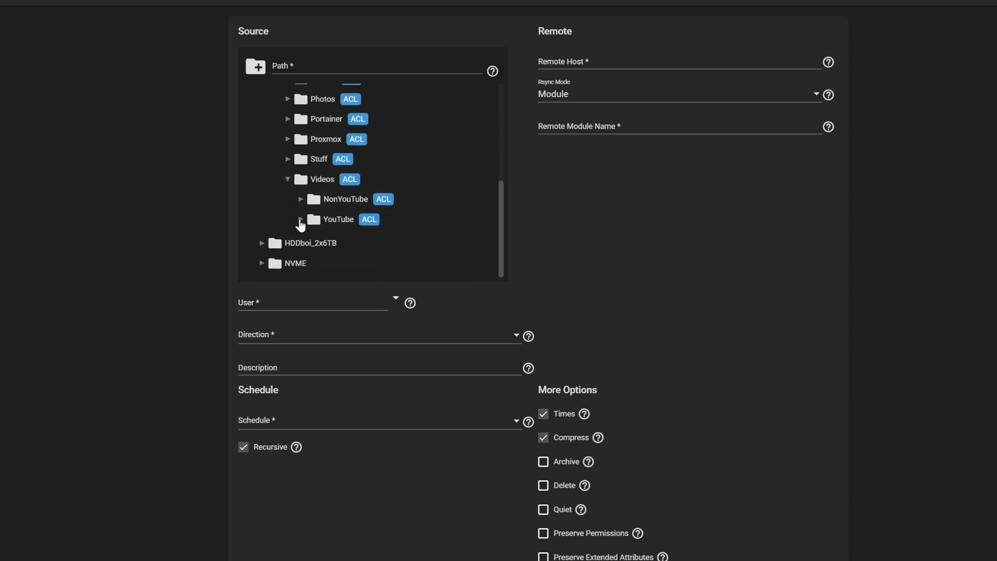
left_click(300, 221)
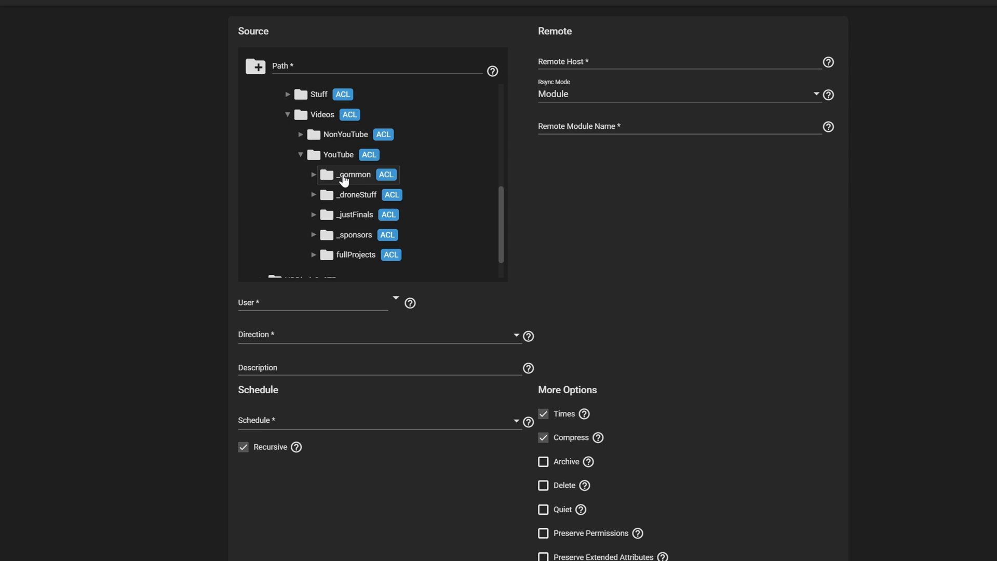
left_click(351, 174)
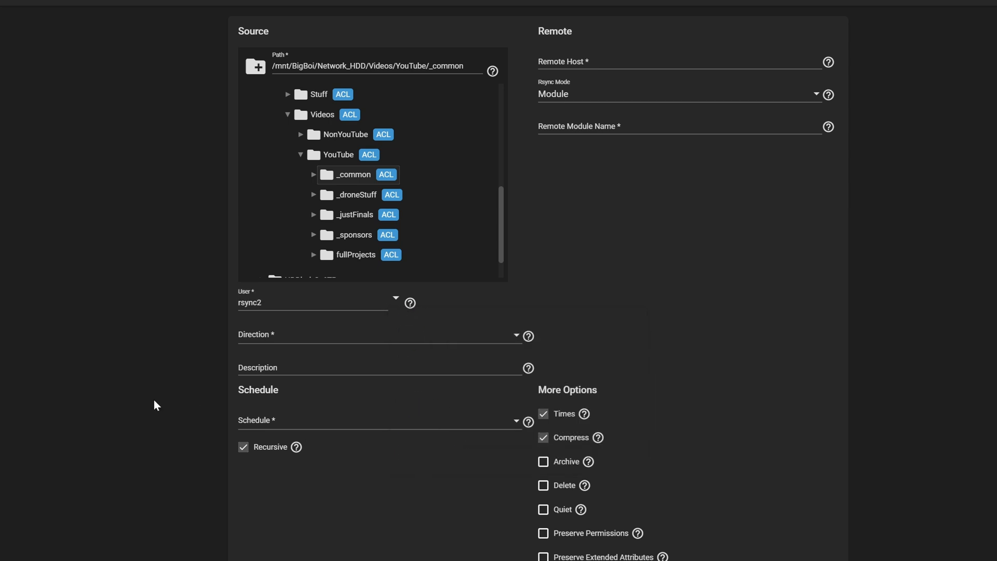
left_click(373, 335)
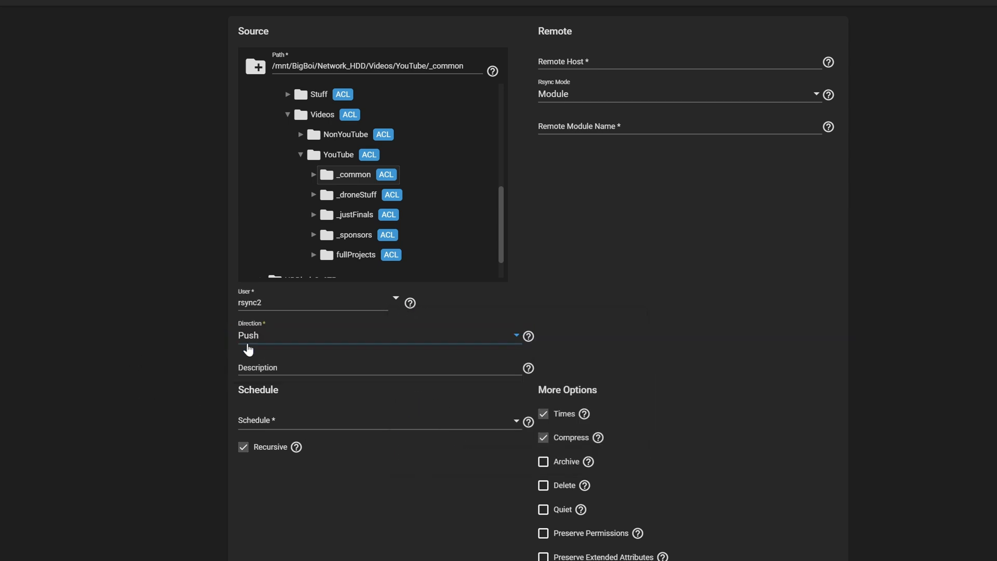
left_click(378, 420)
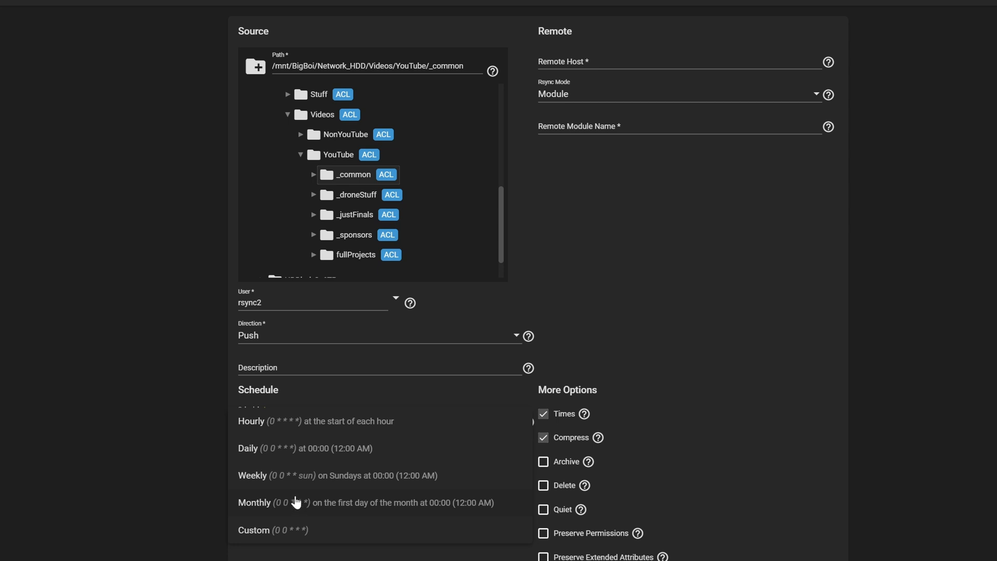
left_click(268, 449)
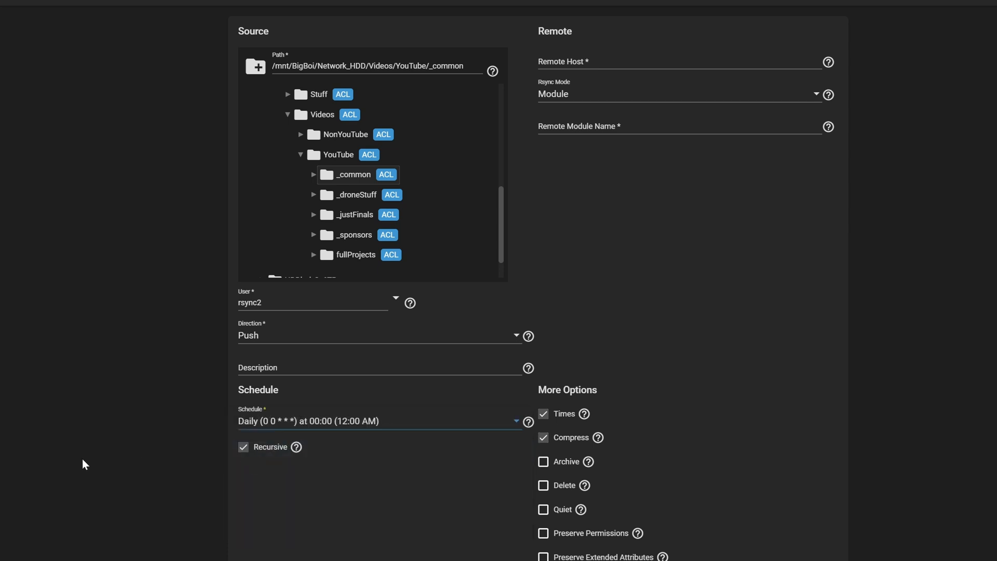
Set Remote Host 10.0.0.82 and Rsync Mode SSH on port 22.
left_click(650, 62)
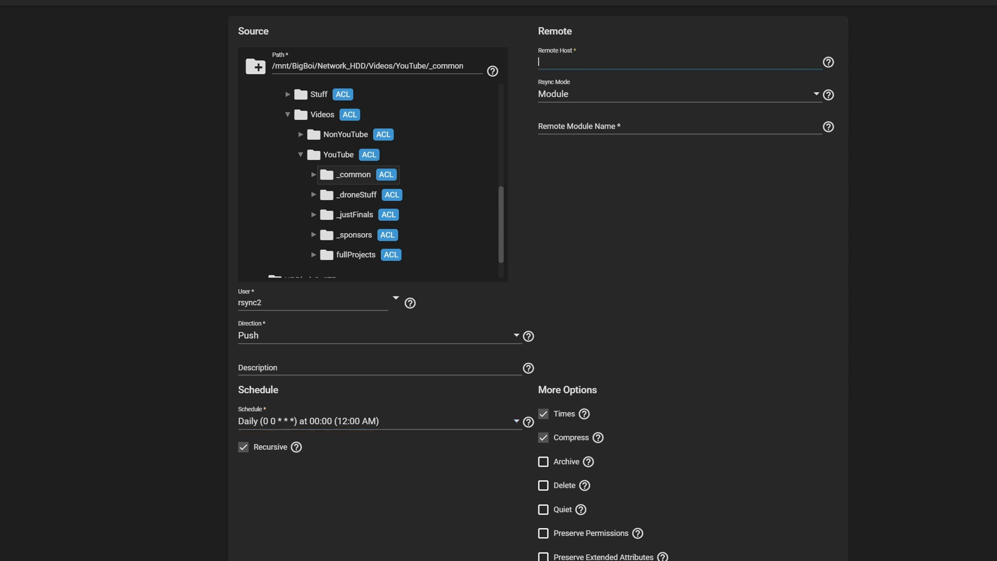
type("10.0.0.82")
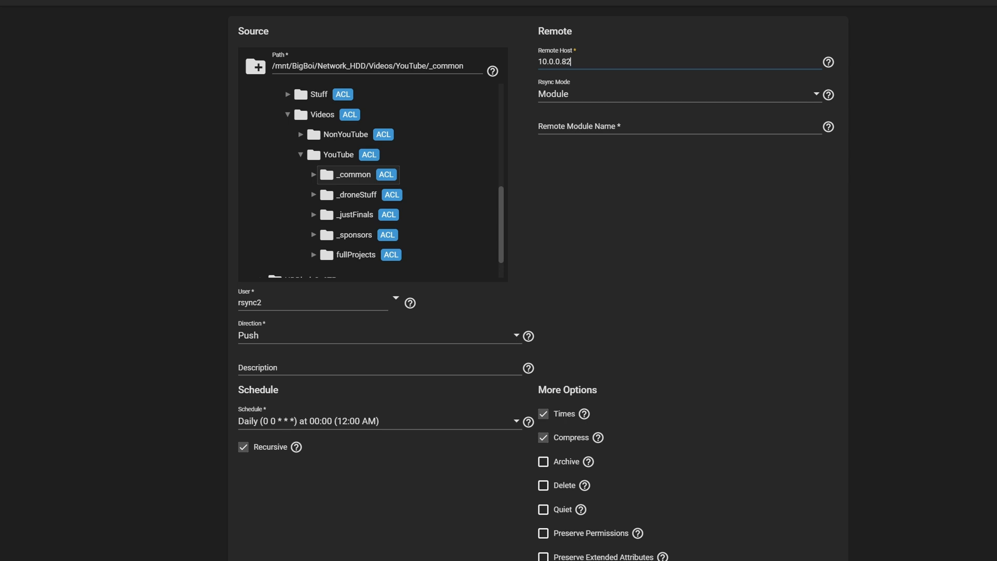
mouse_move(615, 96)
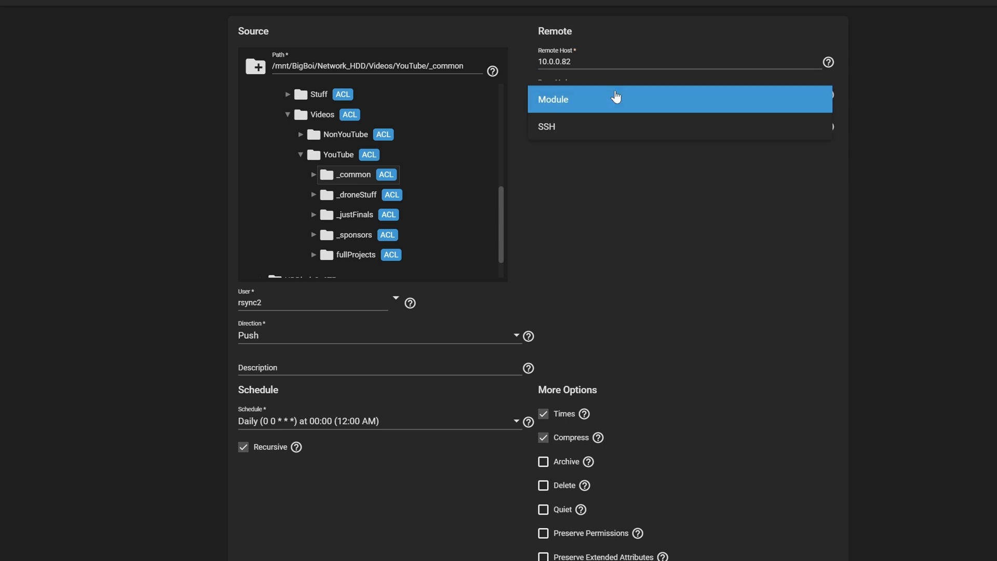
left_click(547, 126)
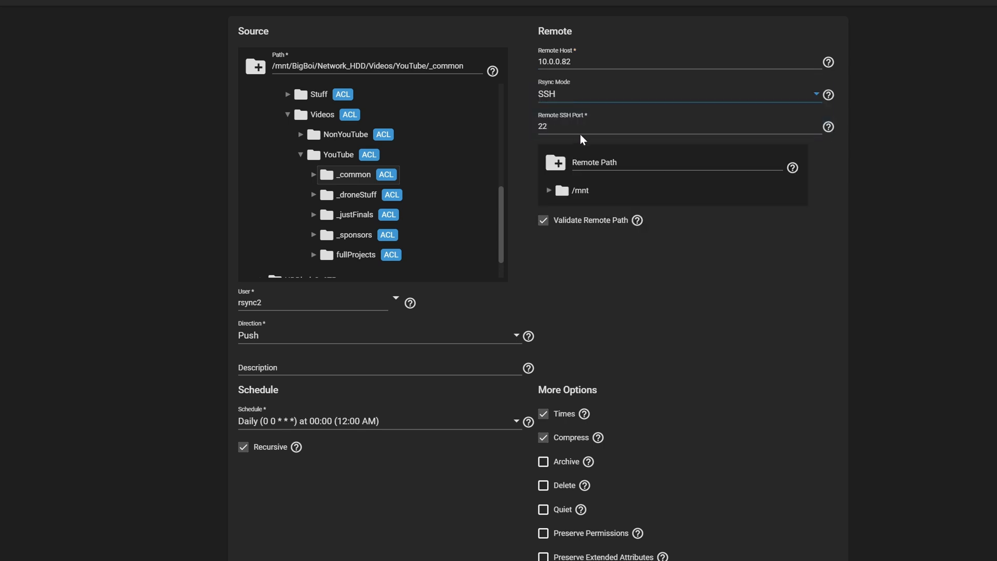
mouse_move(606, 162)
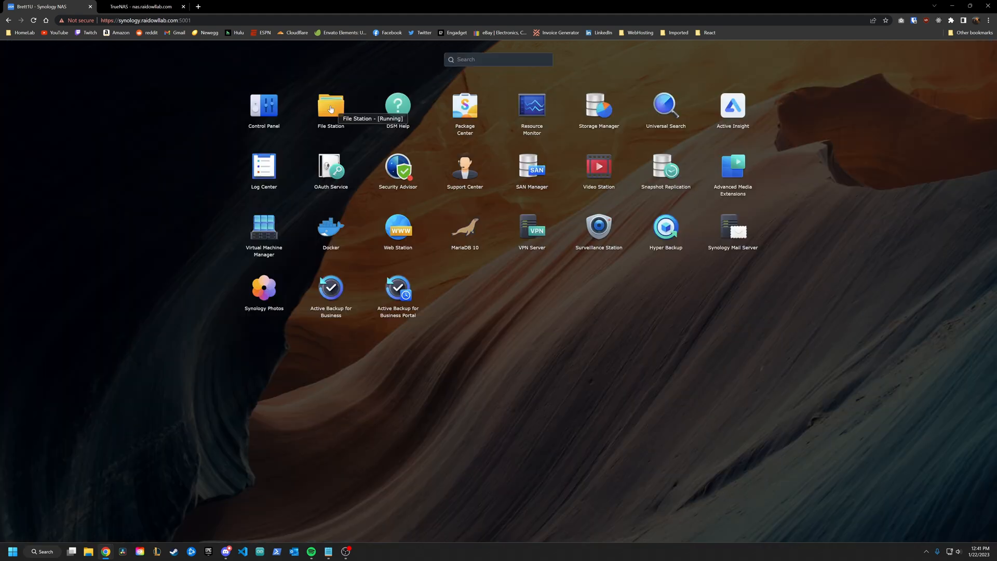
In File Station, show the Backups shared folder listing the EPYC and EPYC2 folders.
left_click(330, 105)
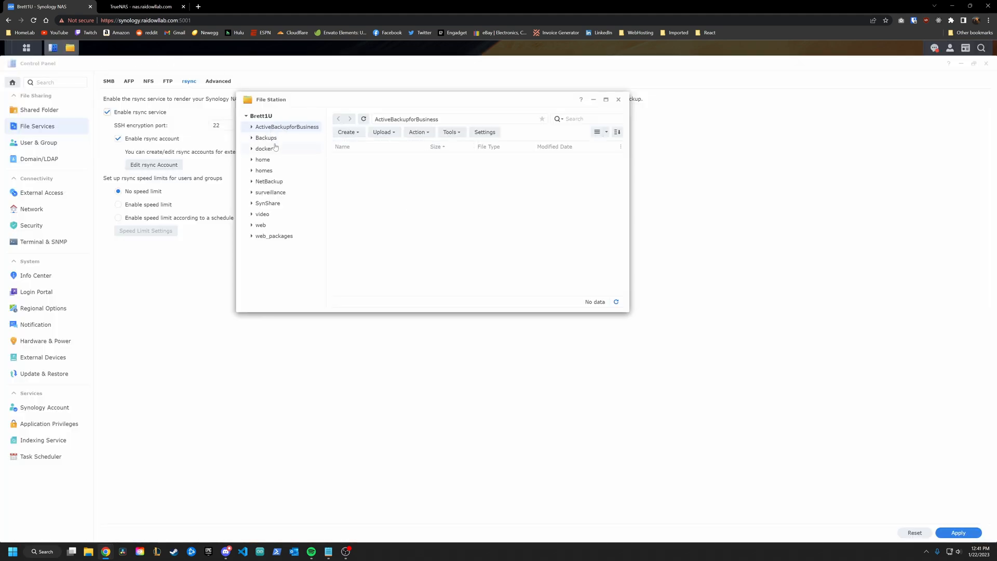
mouse_move(287, 127)
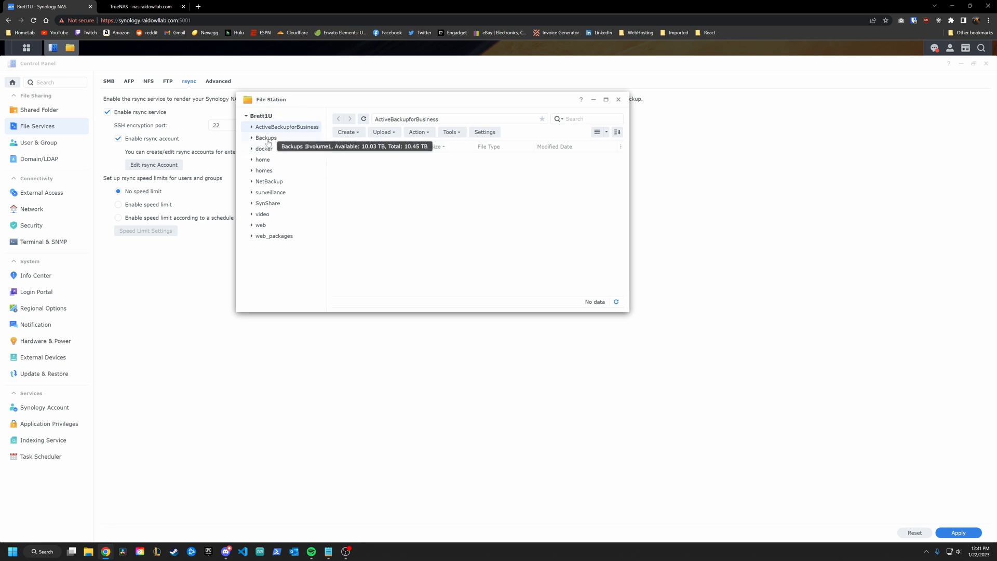
left_click(265, 137)
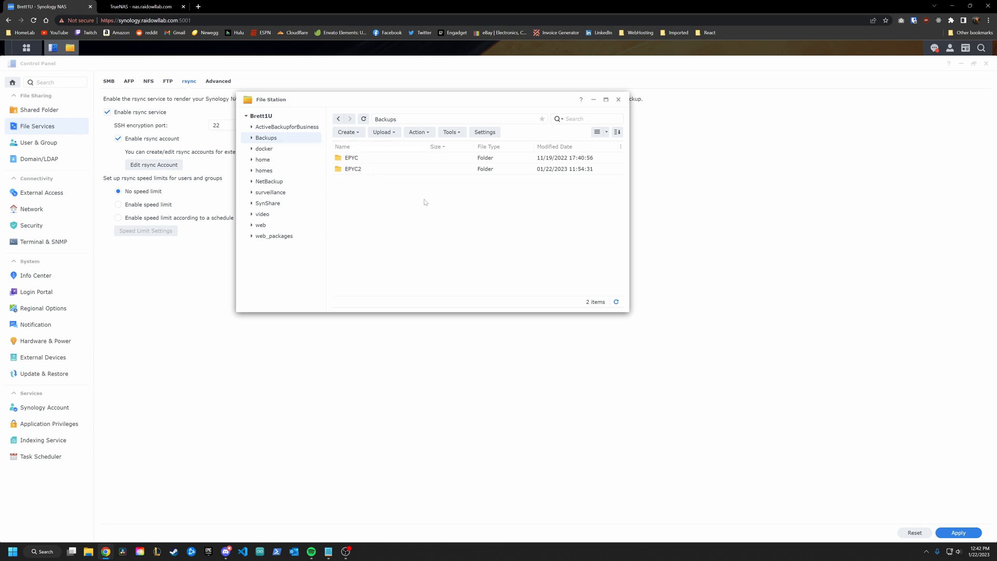
mouse_move(418, 197)
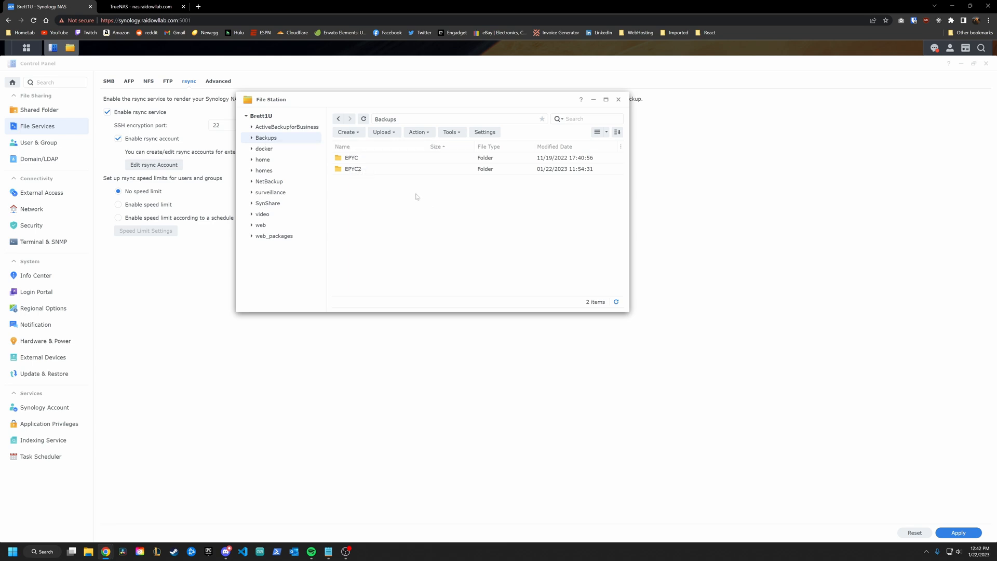
mouse_move(264, 148)
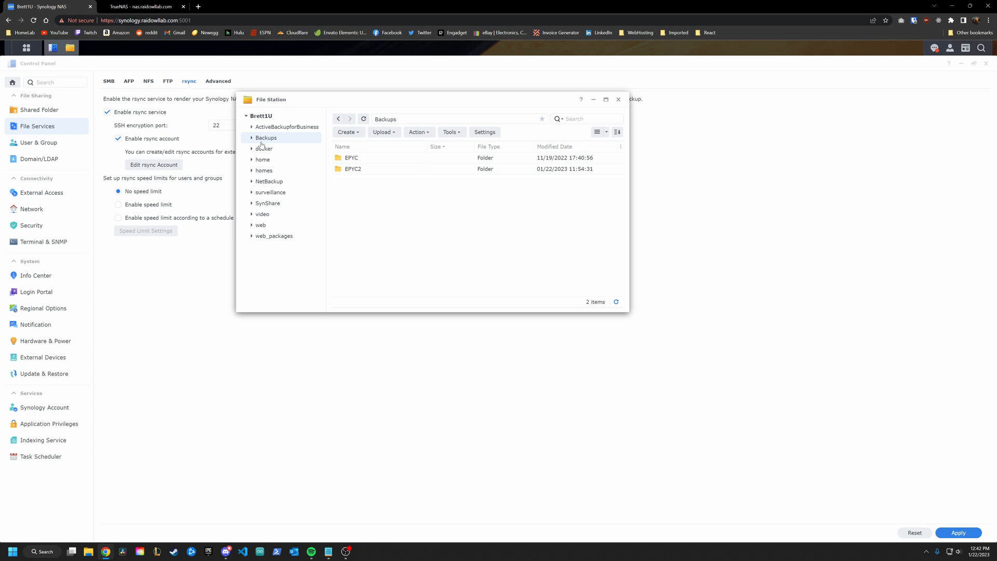
mouse_move(357, 171)
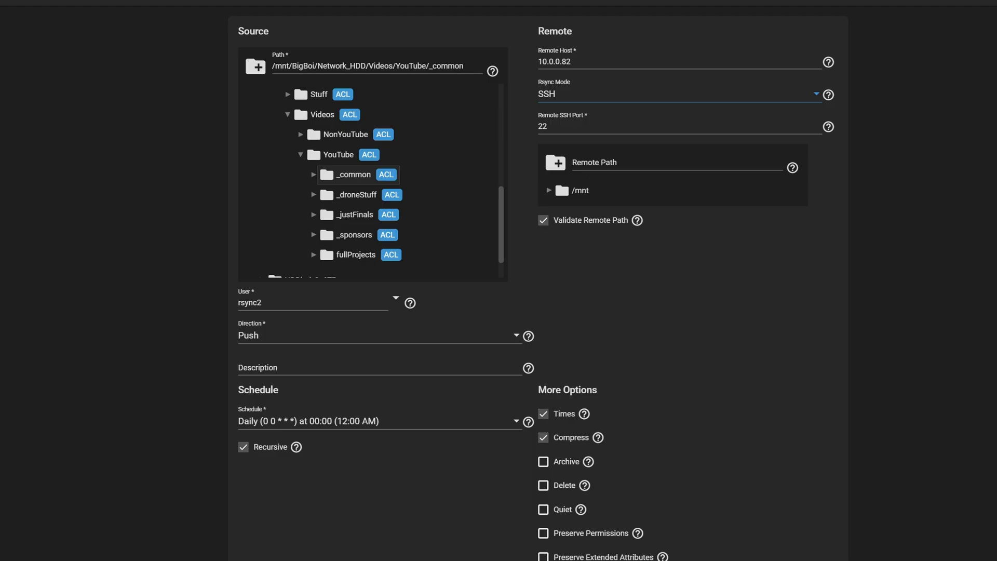
Enter the remote destination path /volume1/Backups/EPYC2 for the push task.
left_click(673, 162)
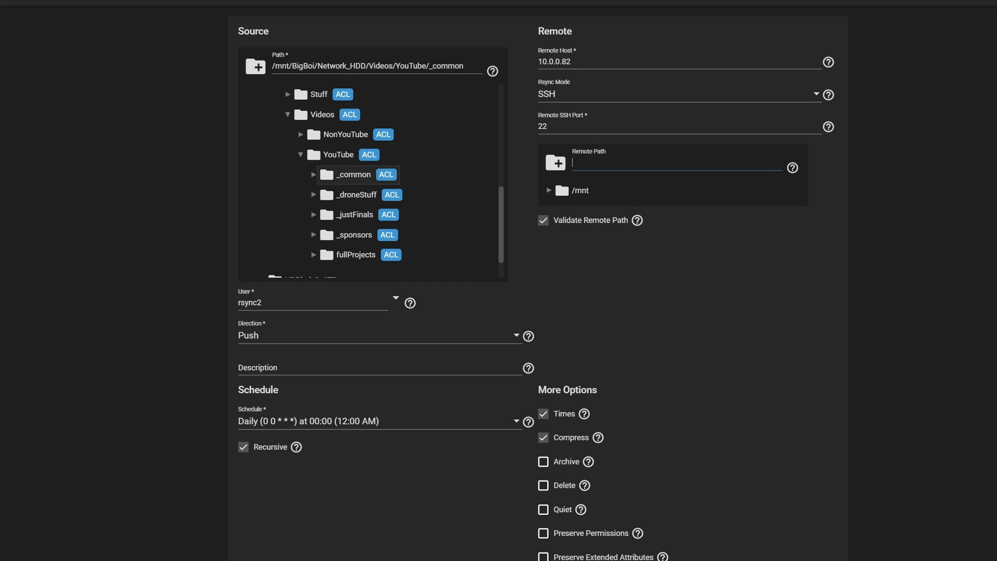
type("/volume1/Backups/EPYC")
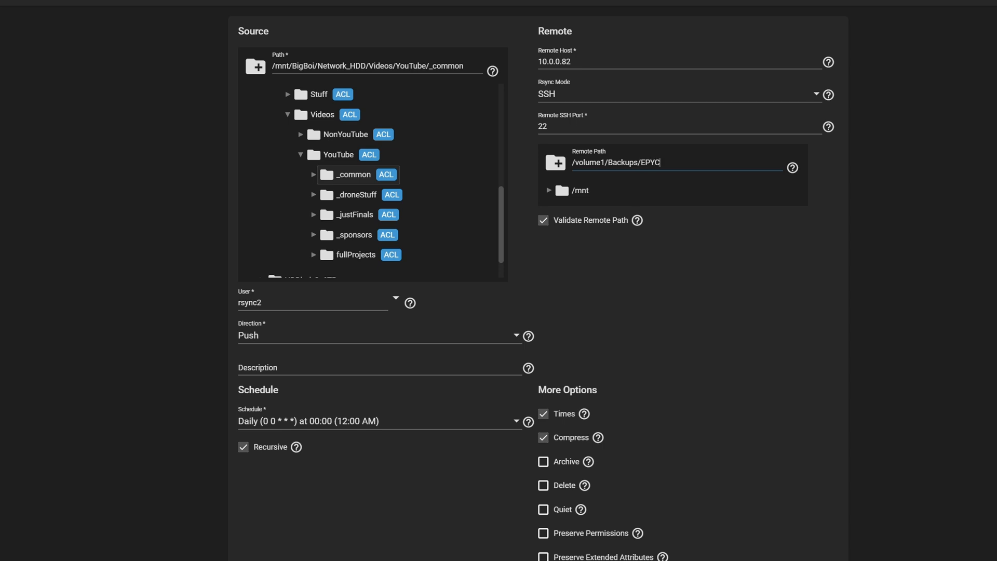
type("2")
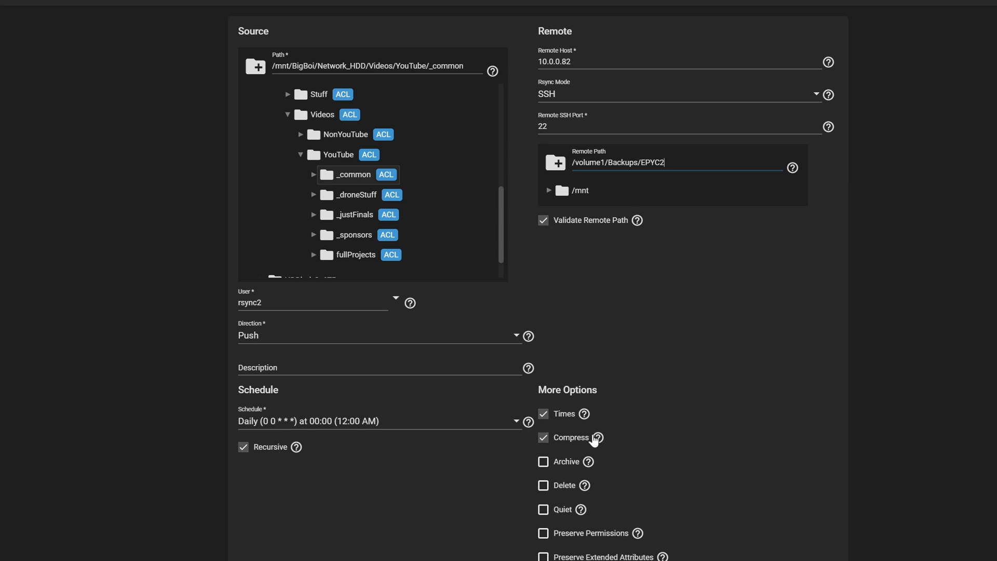
mouse_move(655, 253)
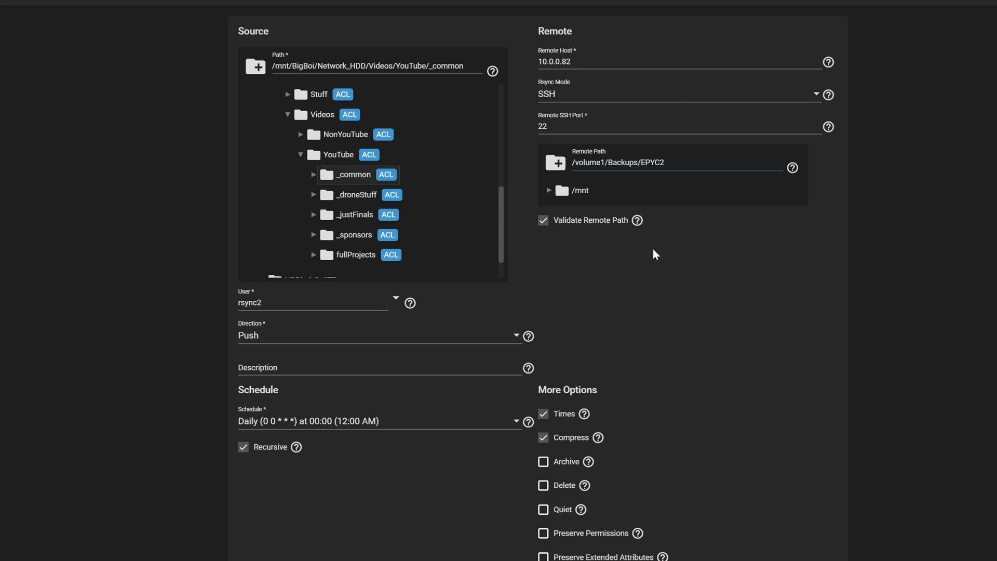
mouse_move(584, 413)
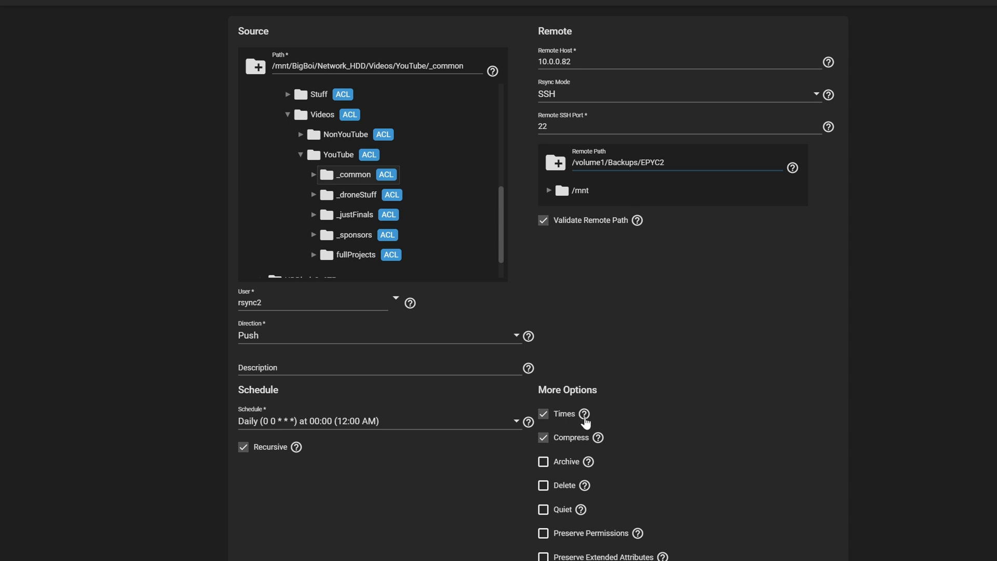
Turn off Compress, review the Delete option's help, and keep Times and Recursive on.
left_click(583, 414)
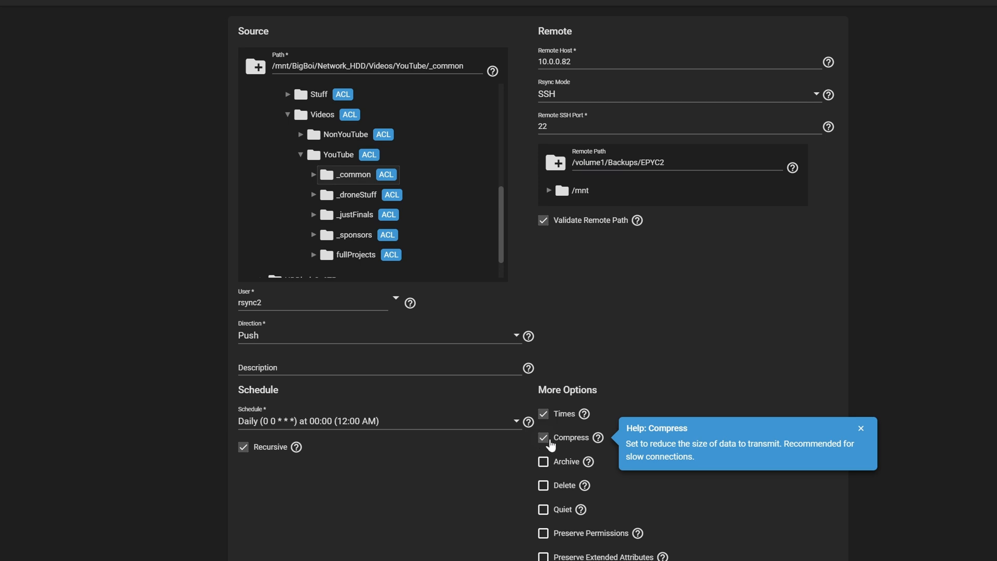
left_click(543, 437)
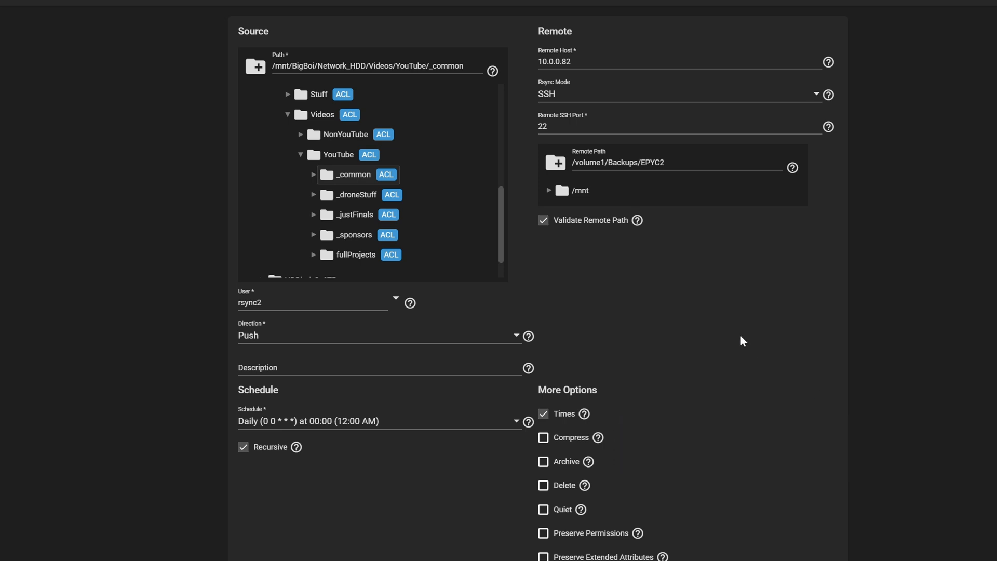
mouse_move(621, 495)
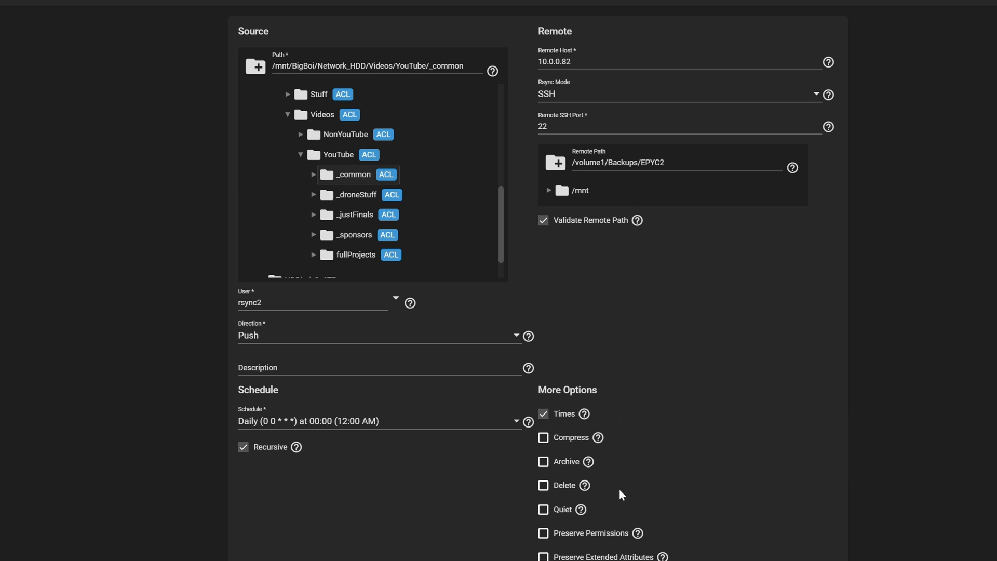
left_click(584, 485)
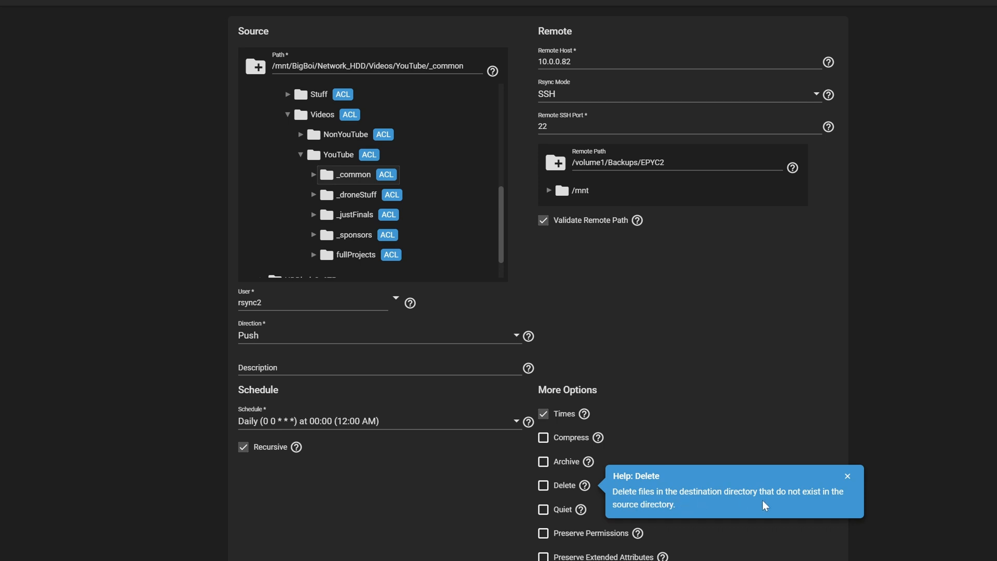
mouse_move(729, 456)
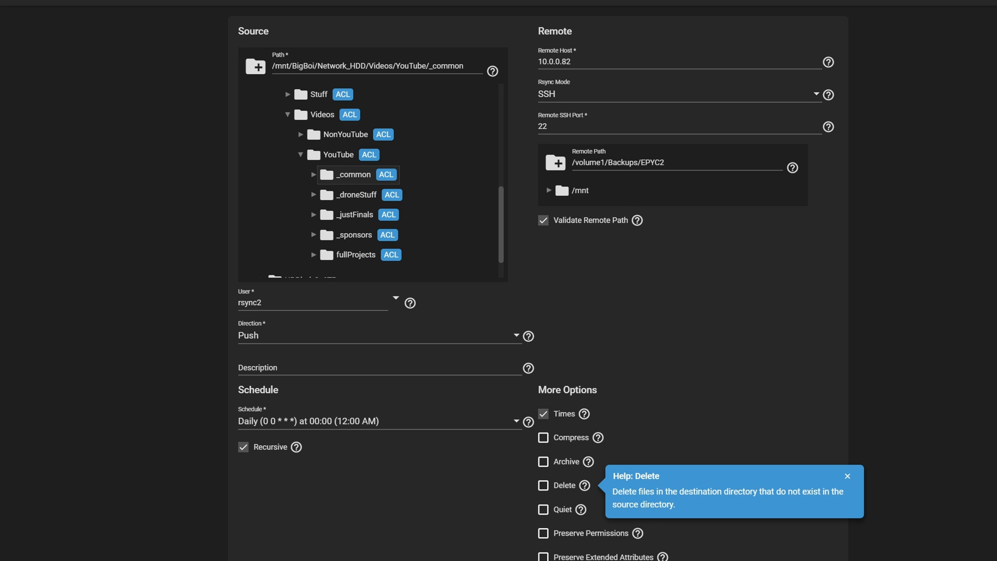
mouse_move(840, 438)
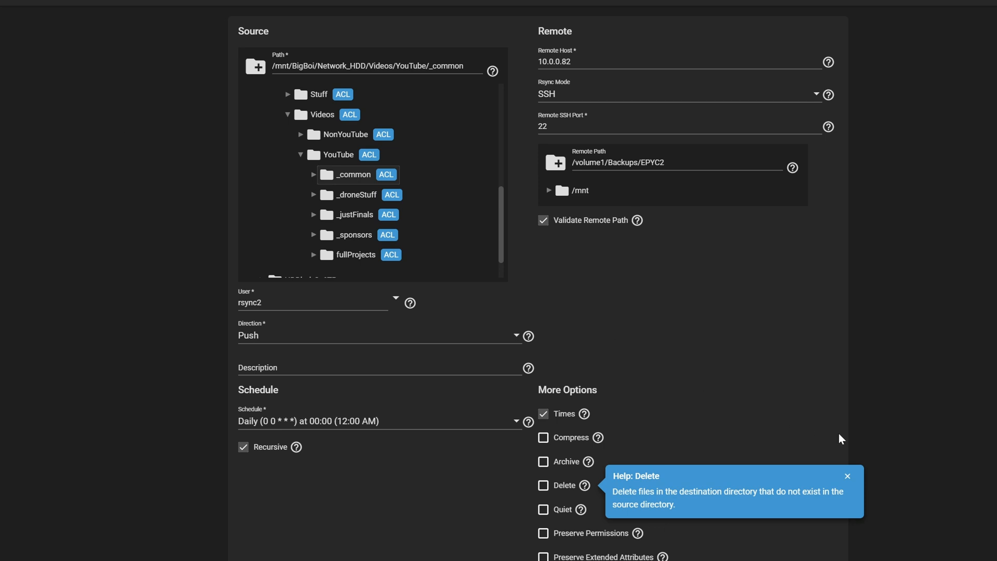
left_click(848, 476)
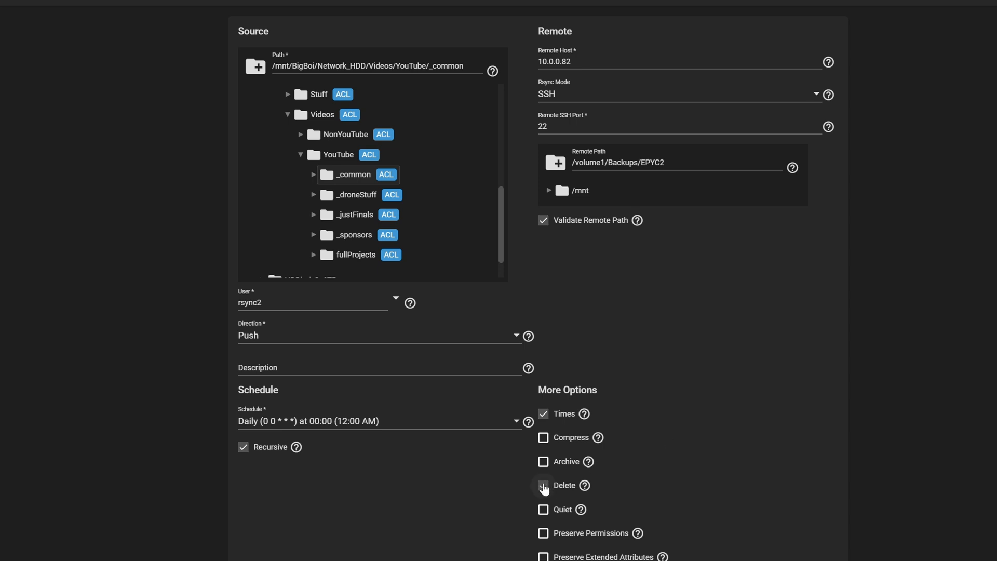
left_click(543, 485)
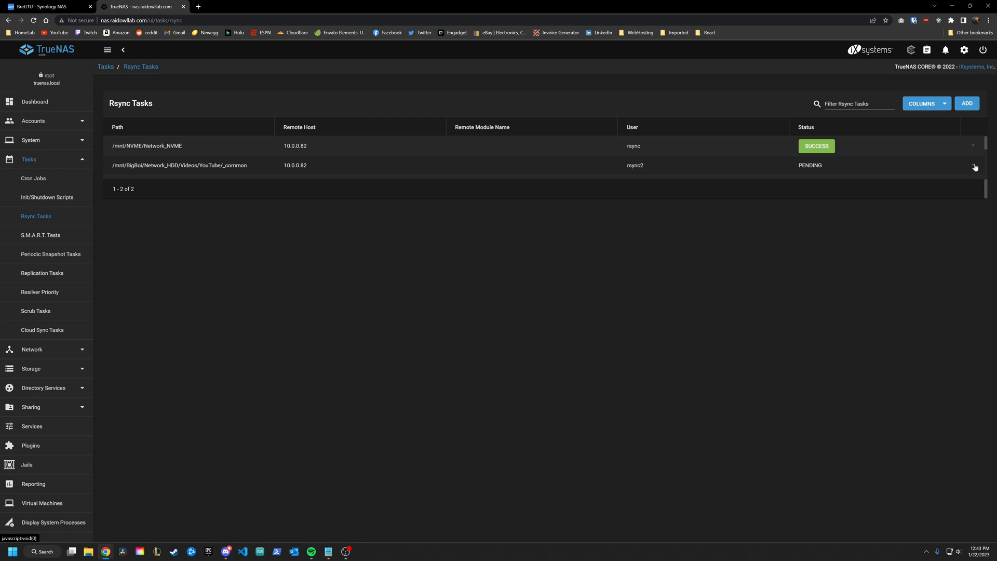
Run the _common rsync task now and confirm, so it finishes with SUCCESS.
left_click(975, 165)
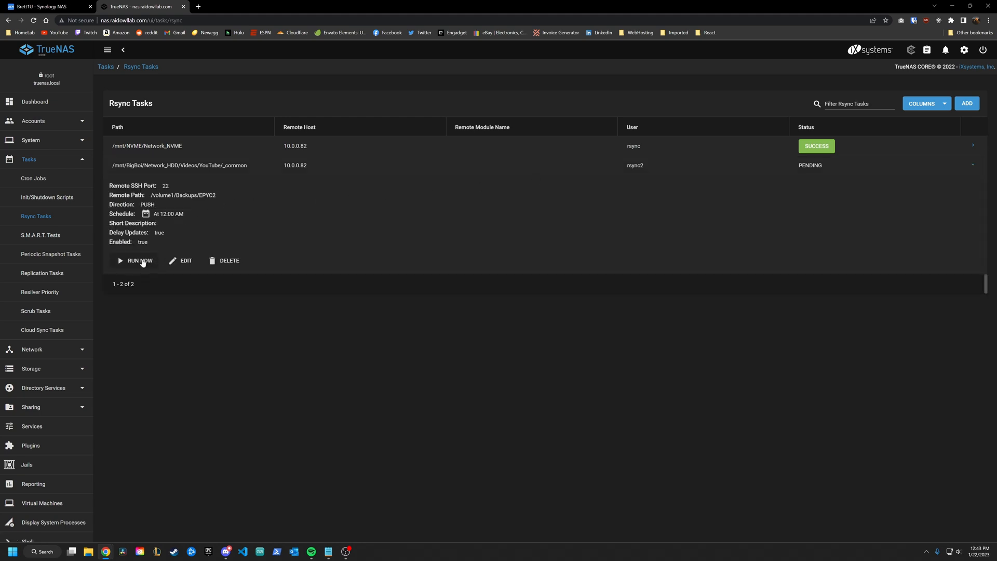
left_click(138, 260)
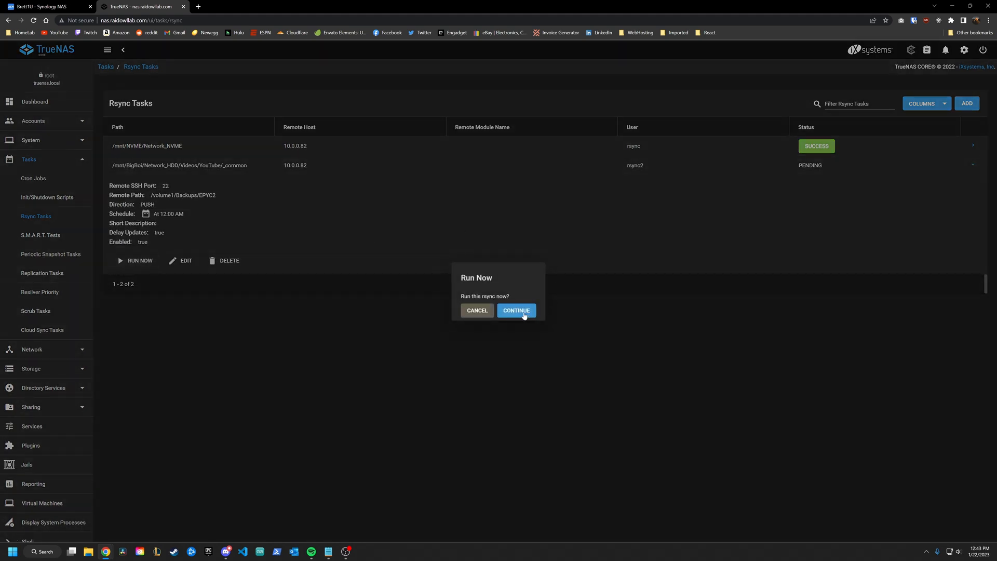
left_click(516, 309)
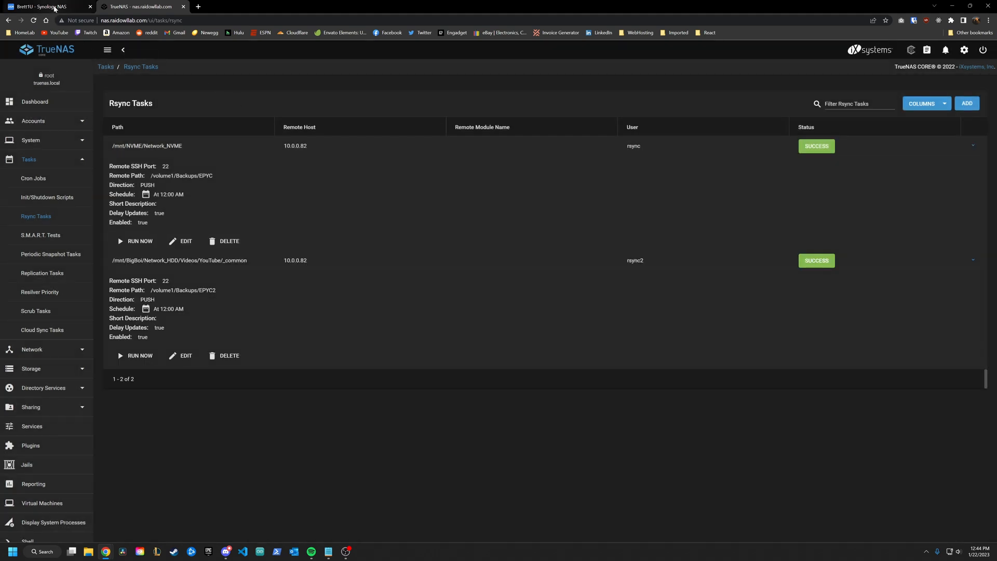
In Synology File Station, verify the _common folder inside Backups/EPYC2.
left_click(39, 6)
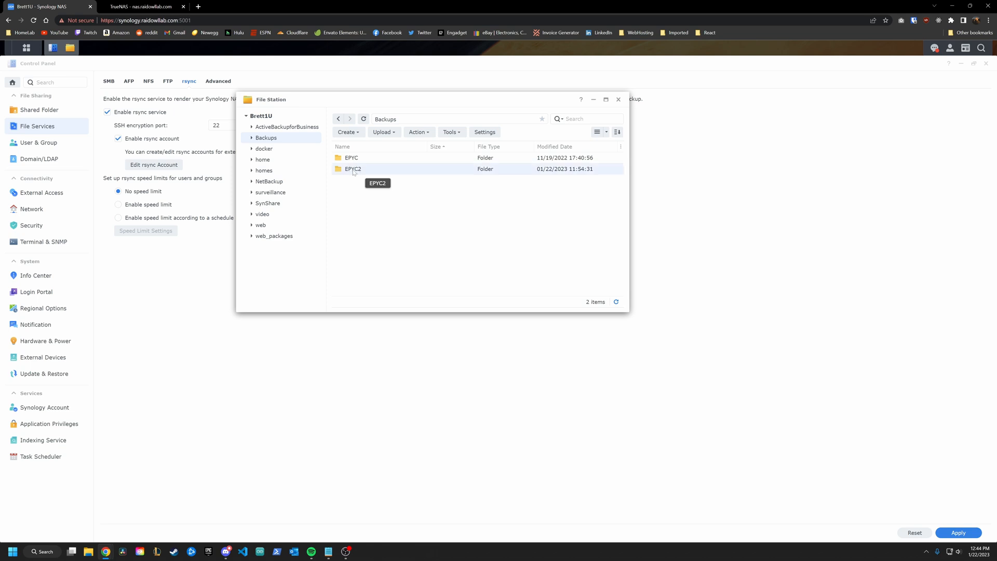
double_click(354, 168)
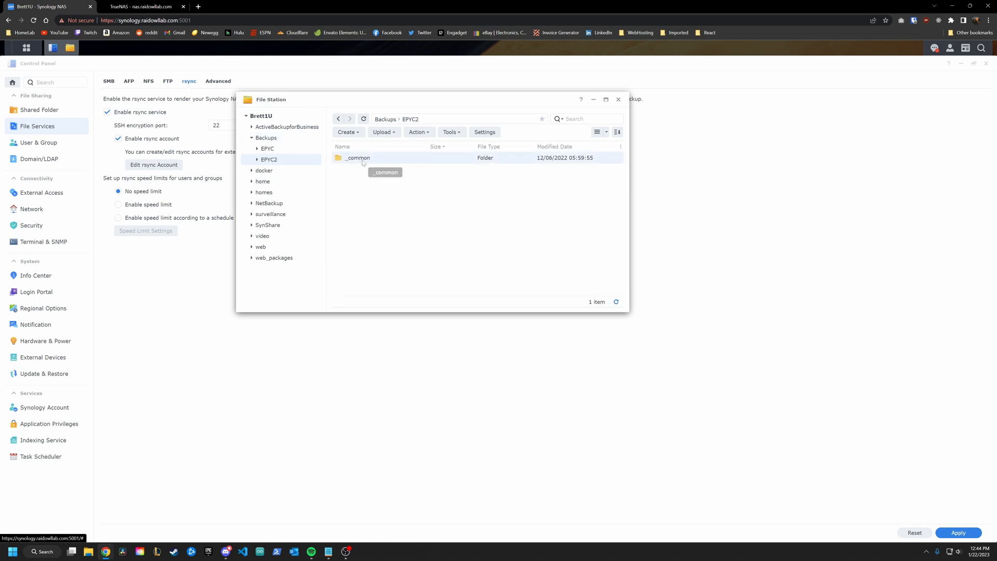
double_click(358, 158)
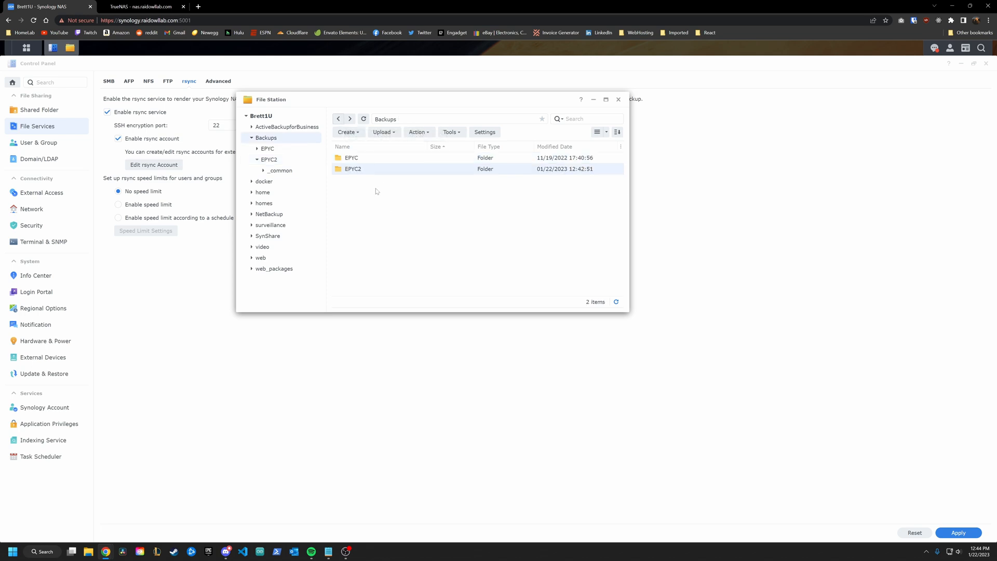
Compare with EPYC's Network_NVME folder, then close File Station.
double_click(351, 158)
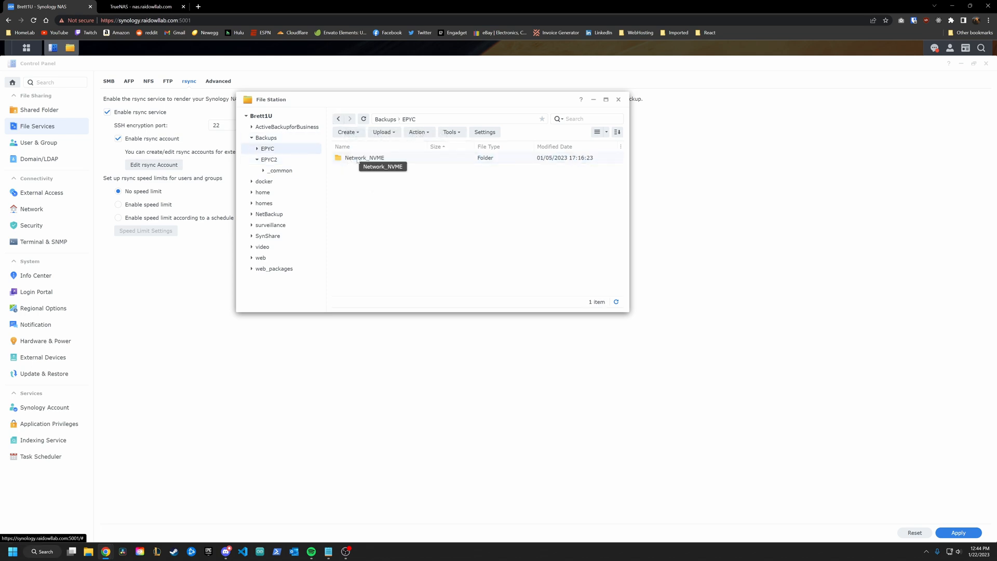
double_click(363, 158)
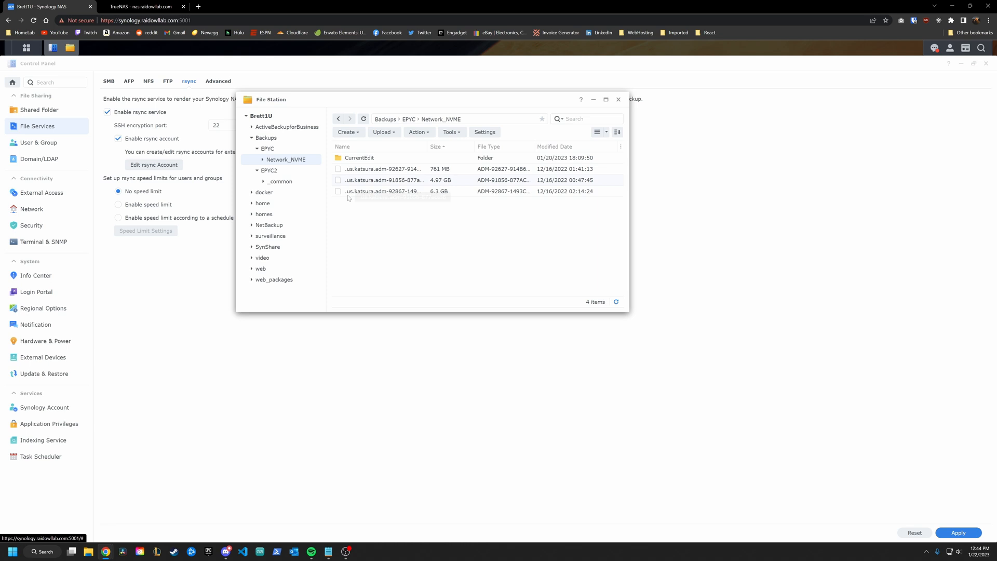
left_click(408, 118)
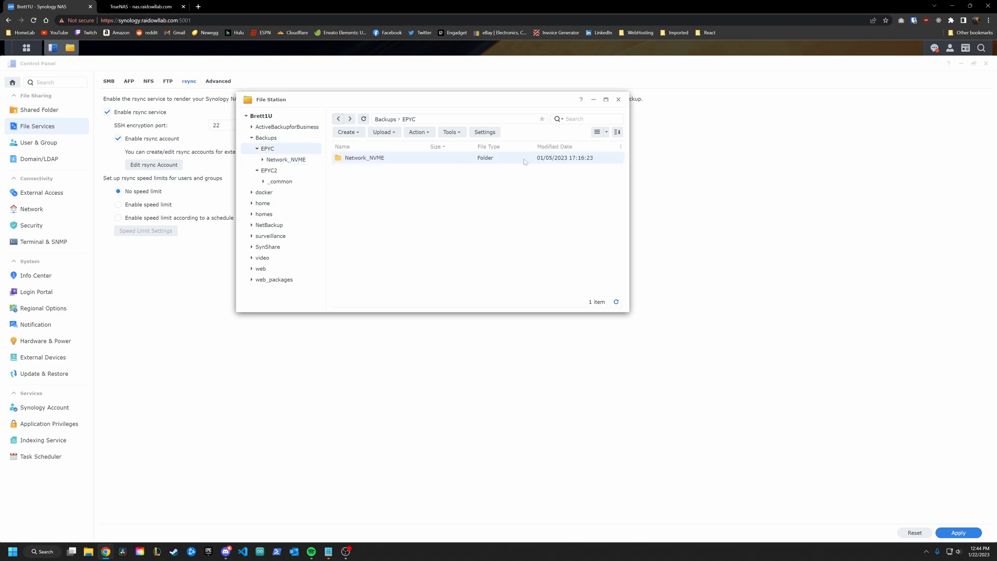
left_click(618, 100)
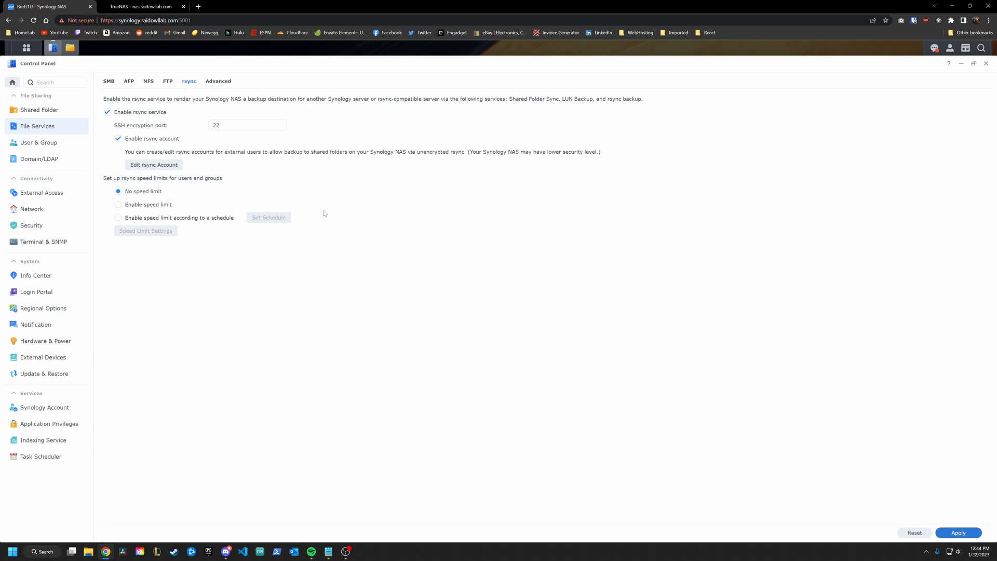
mouse_move(202, 69)
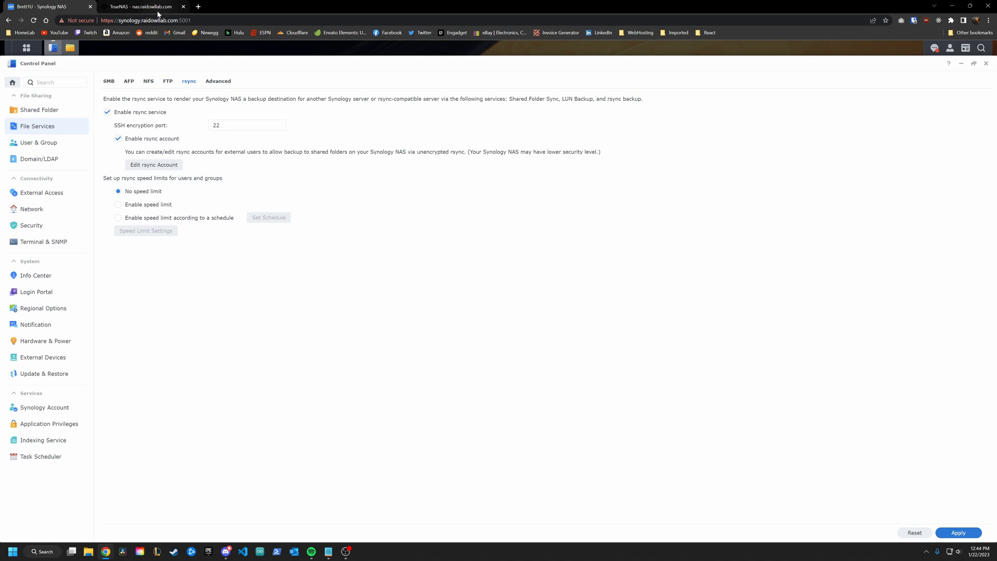
mouse_move(151, 5)
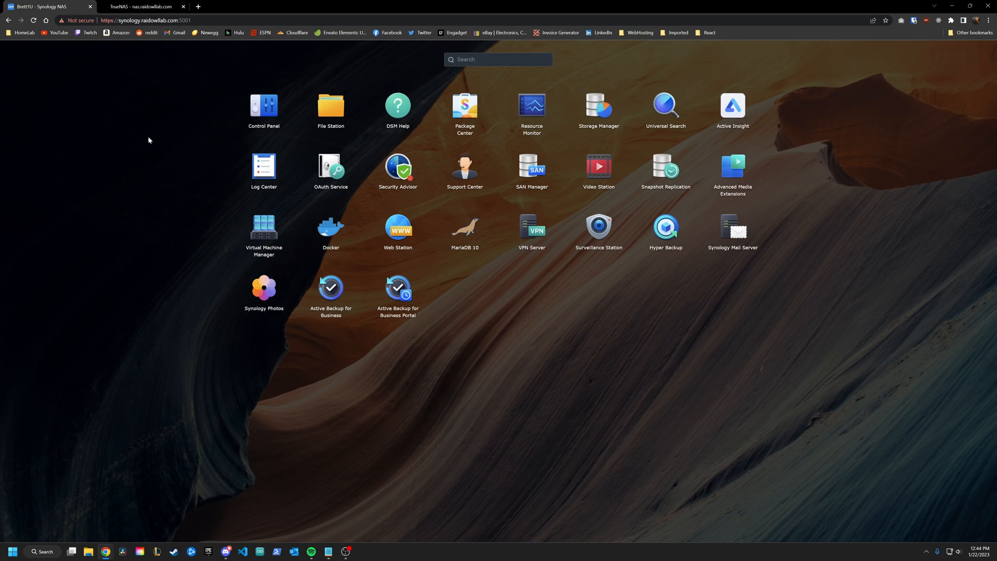
Search Package Center for 'backup' and open Hyper Backup.
left_click(466, 104)
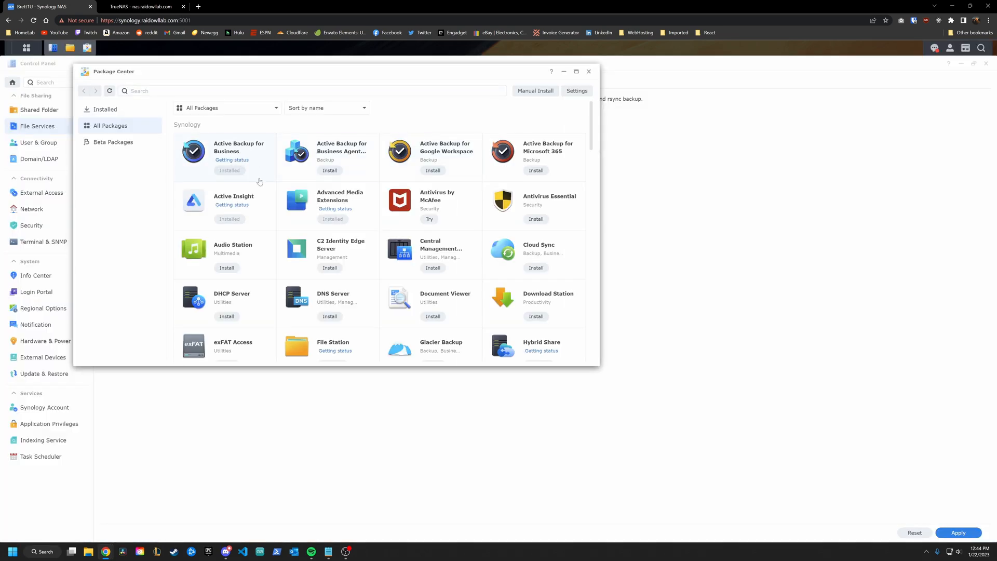
type("backup")
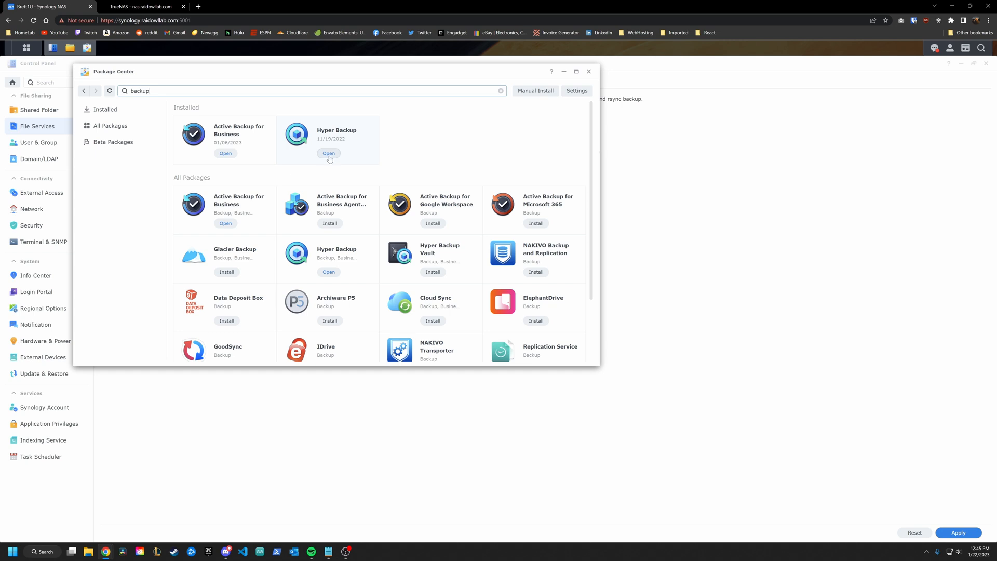
left_click(329, 154)
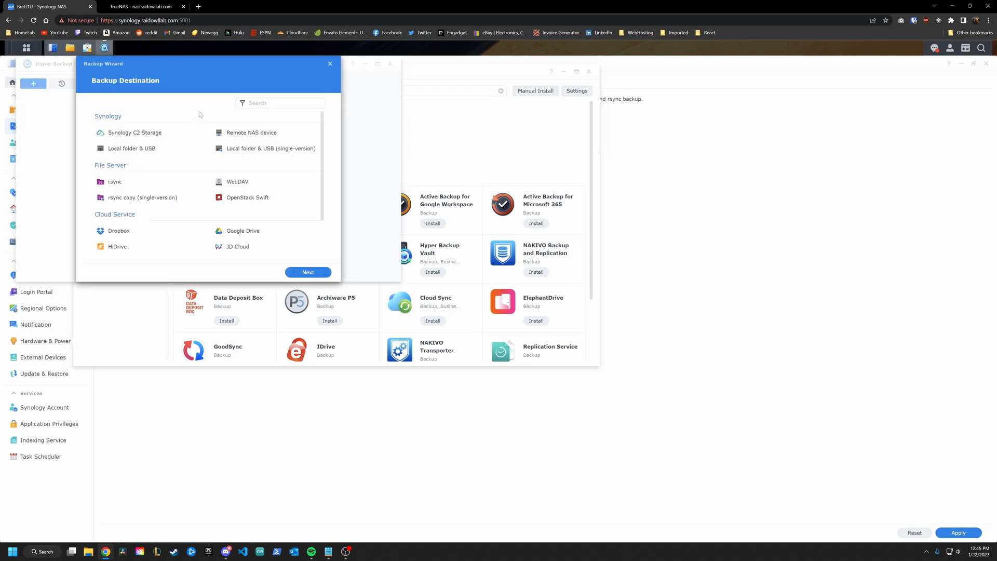
mouse_move(119, 183)
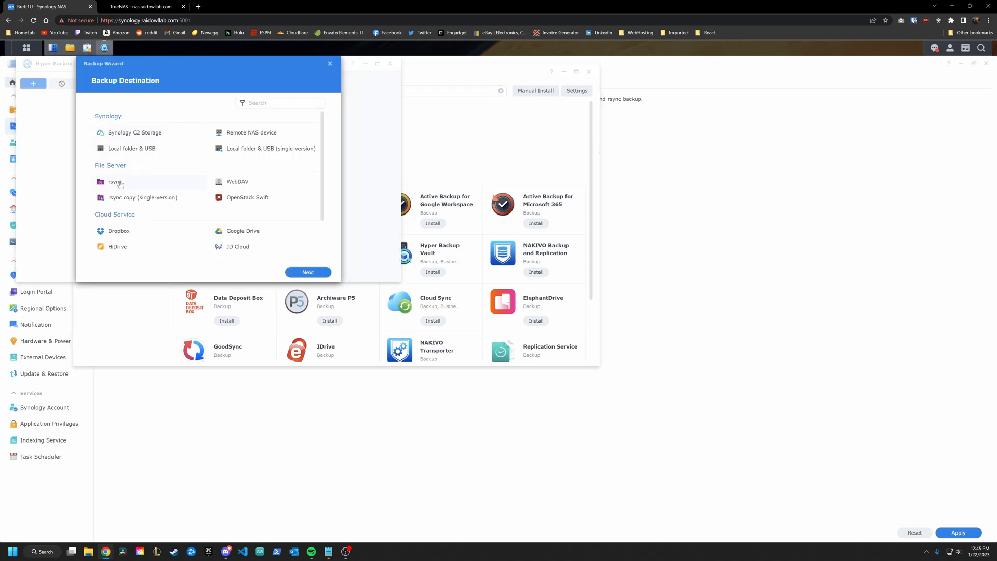
Choose rsync as the Hyper Backup destination, view its settings, then close the wizard.
left_click(114, 182)
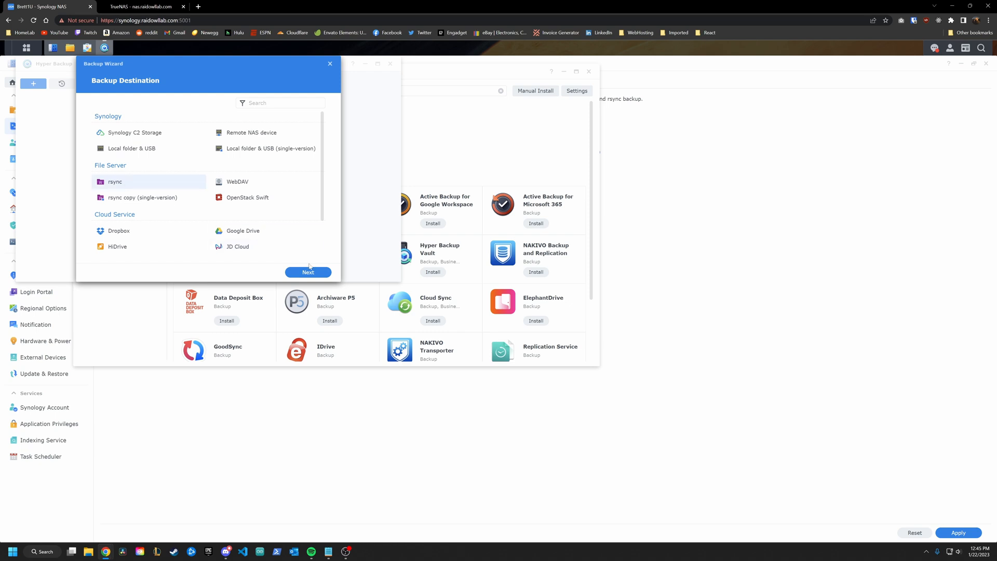
left_click(308, 272)
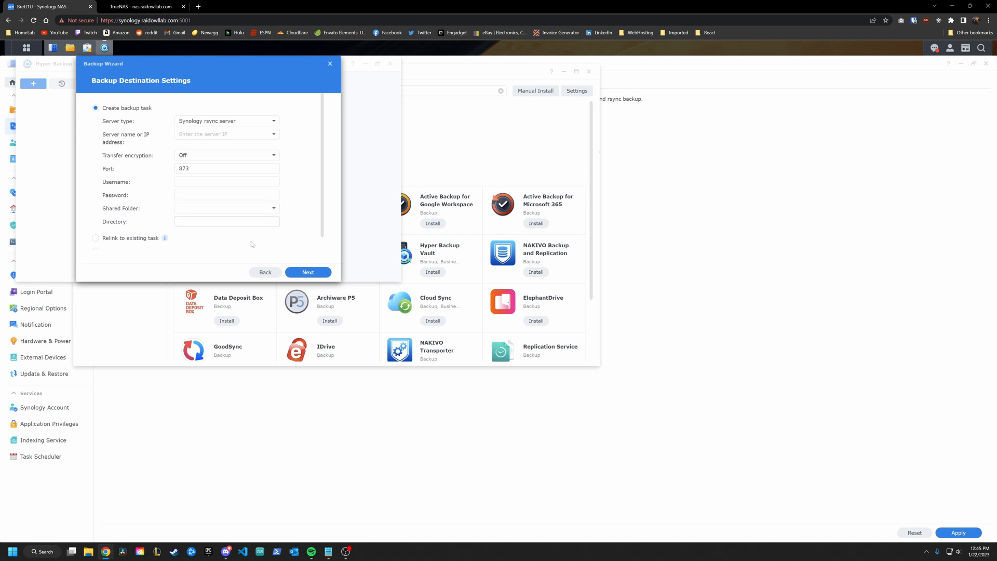
mouse_move(306, 266)
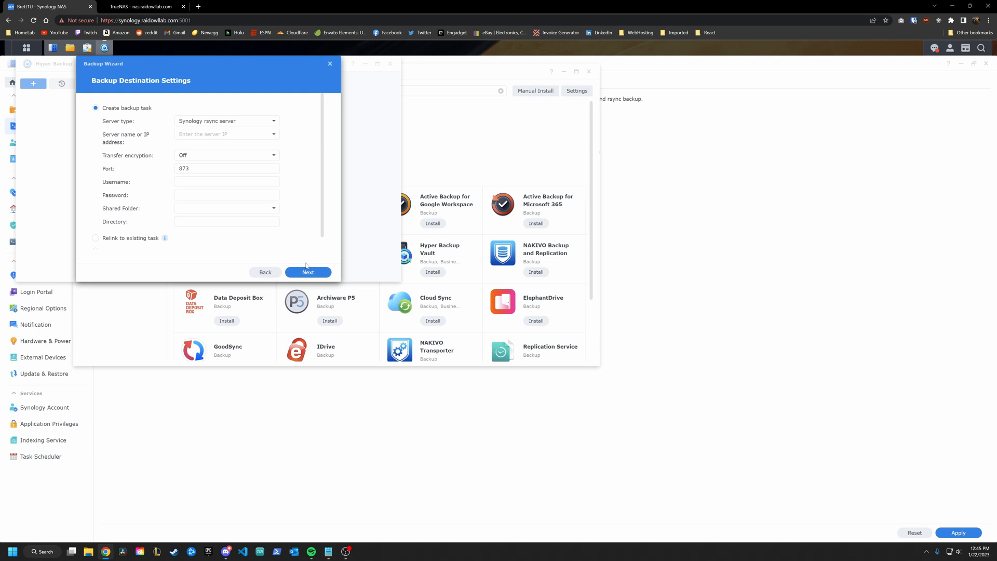
mouse_move(317, 249)
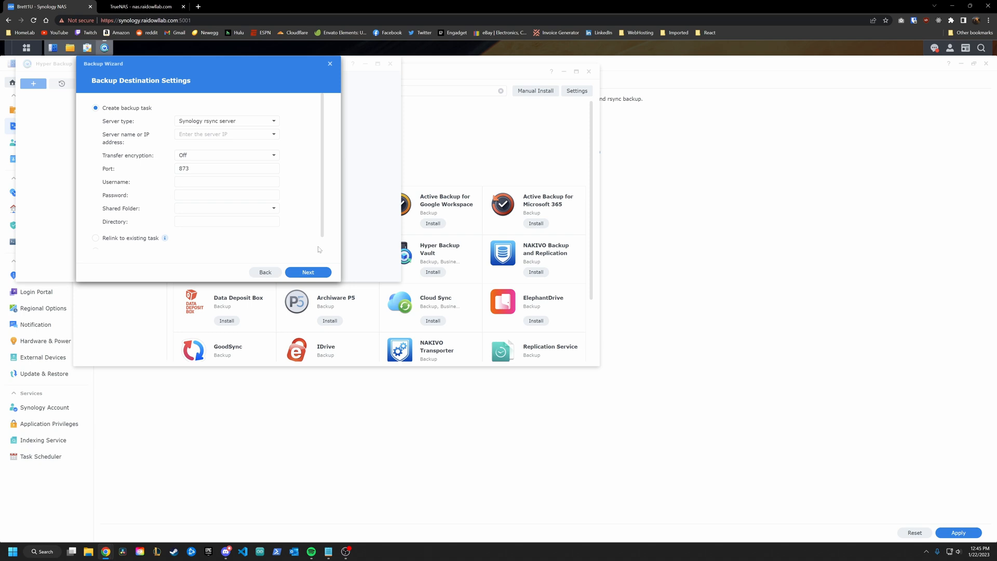
mouse_move(331, 65)
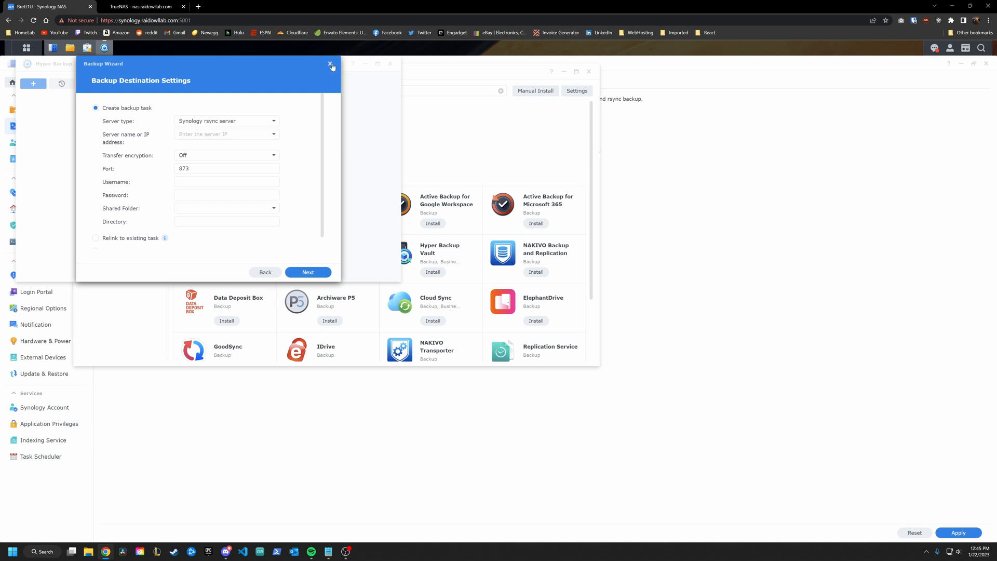
left_click(329, 64)
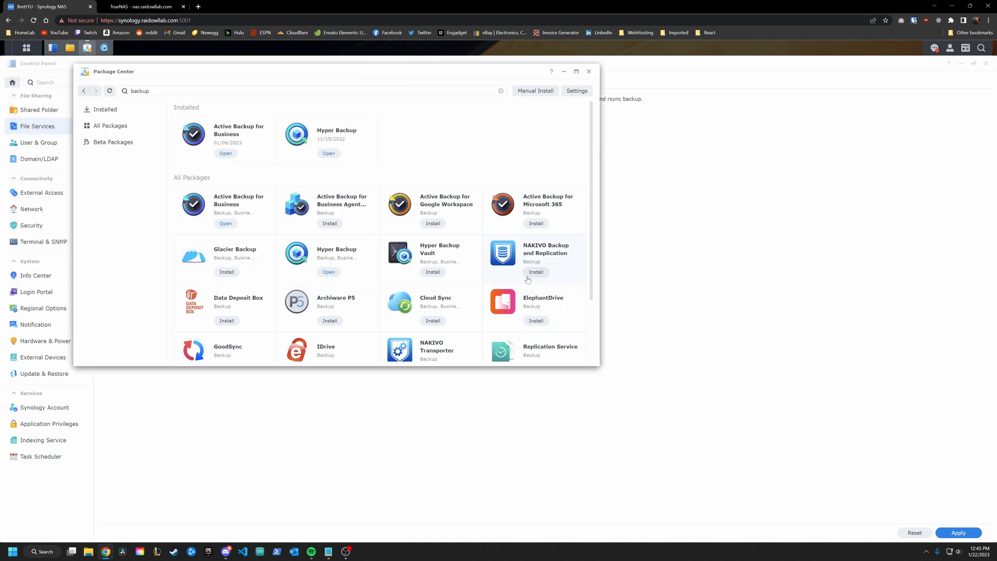